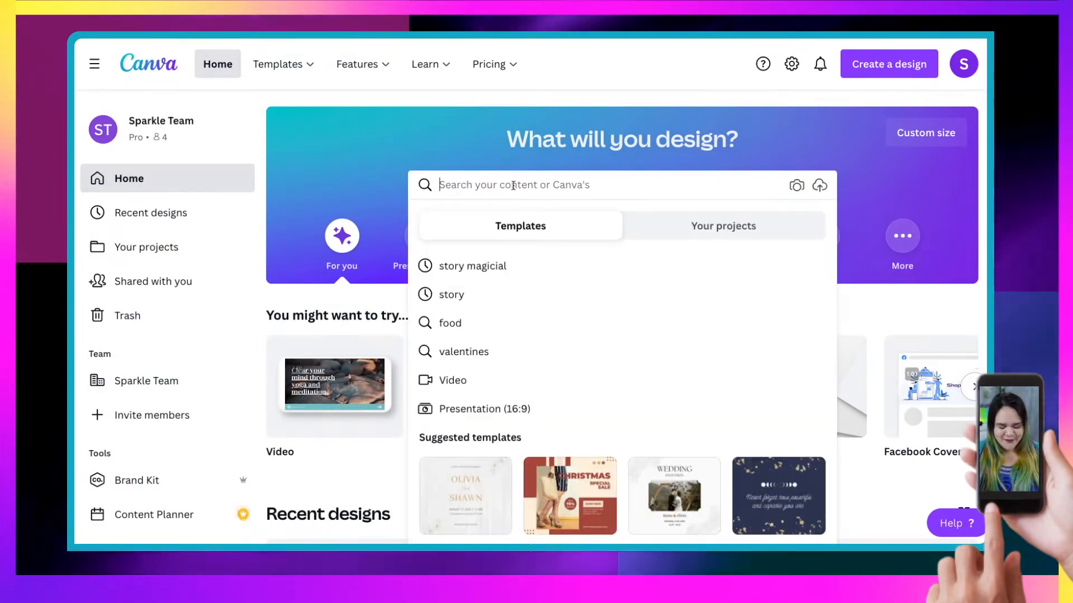
# Step: Search the home templates for 'story' and browse the ~93,689 Story results
pyautogui.write('st')
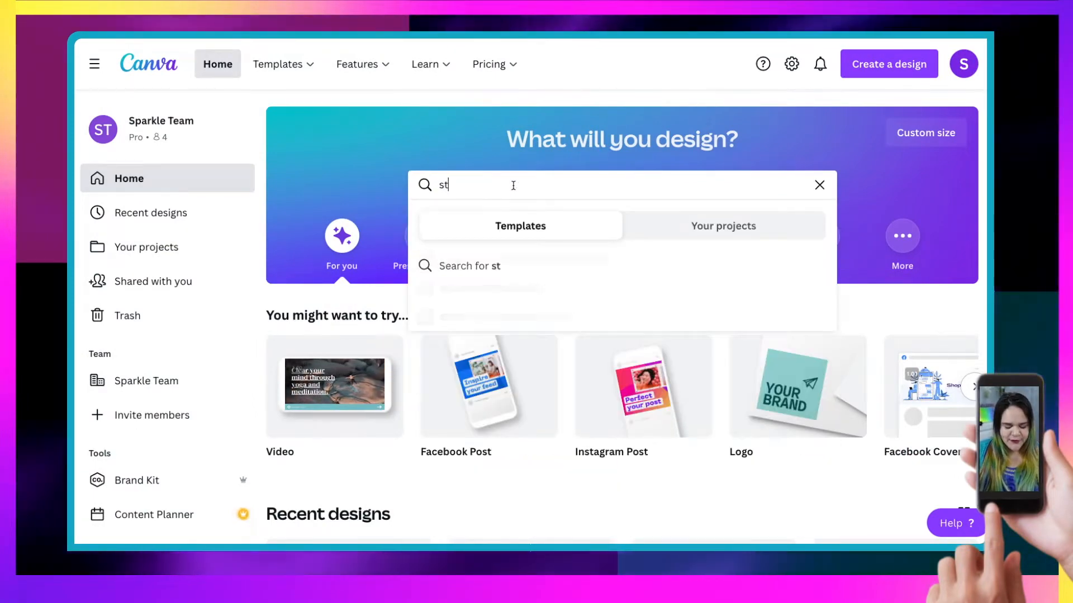
pyautogui.click(819, 185)
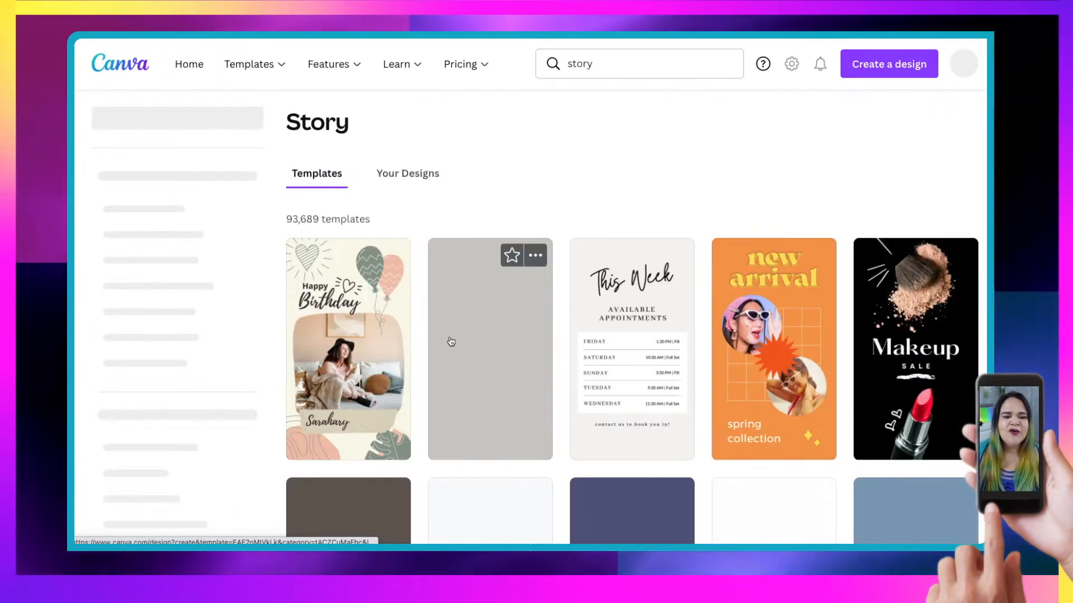
pyautogui.scroll(-3)
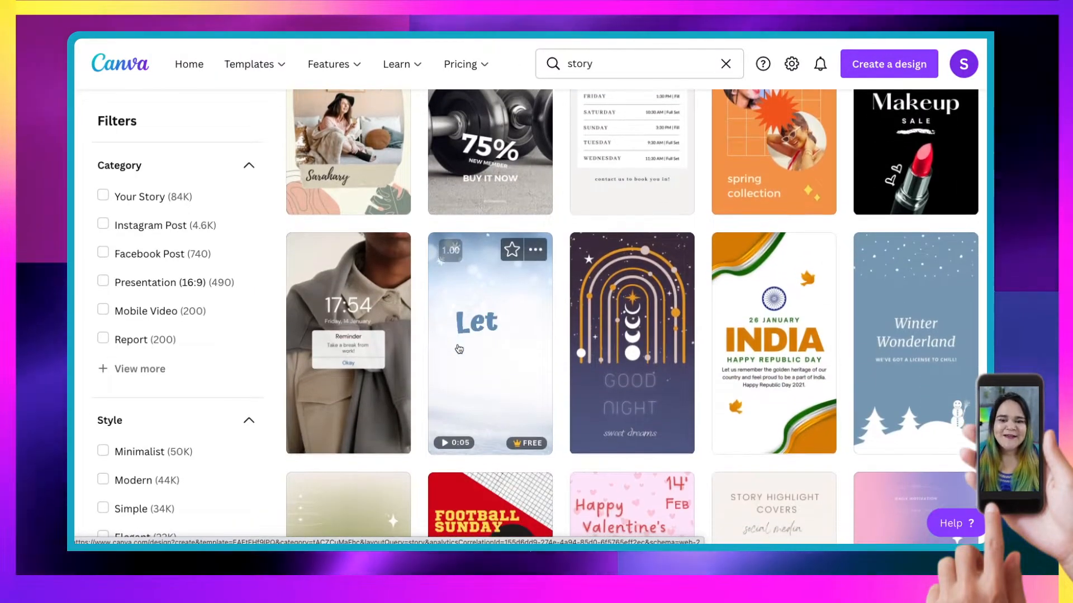
pyautogui.scroll(3)
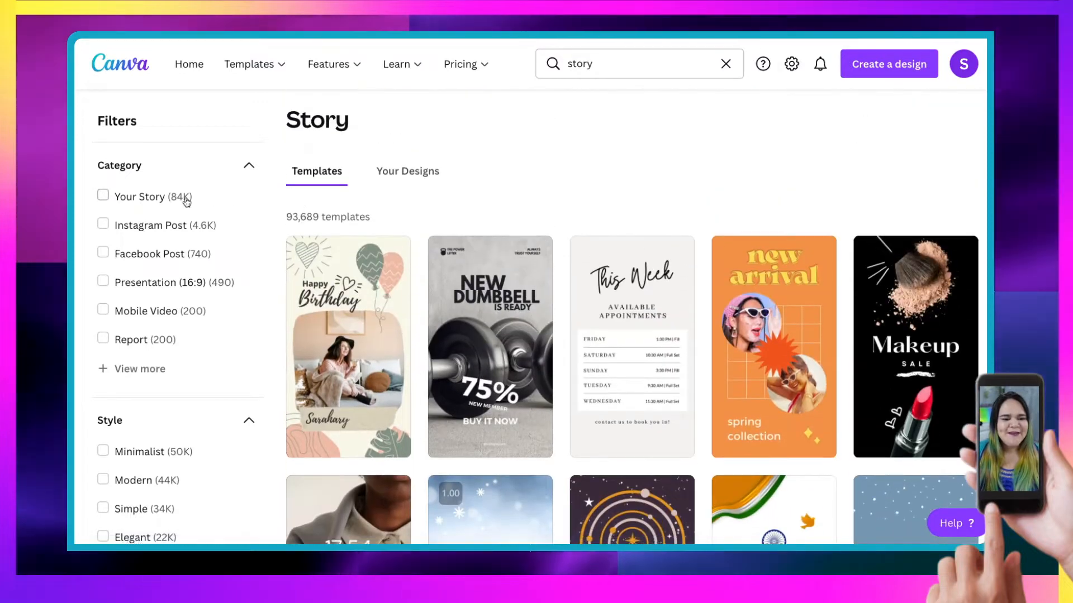
pyautogui.moveTo(175, 182)
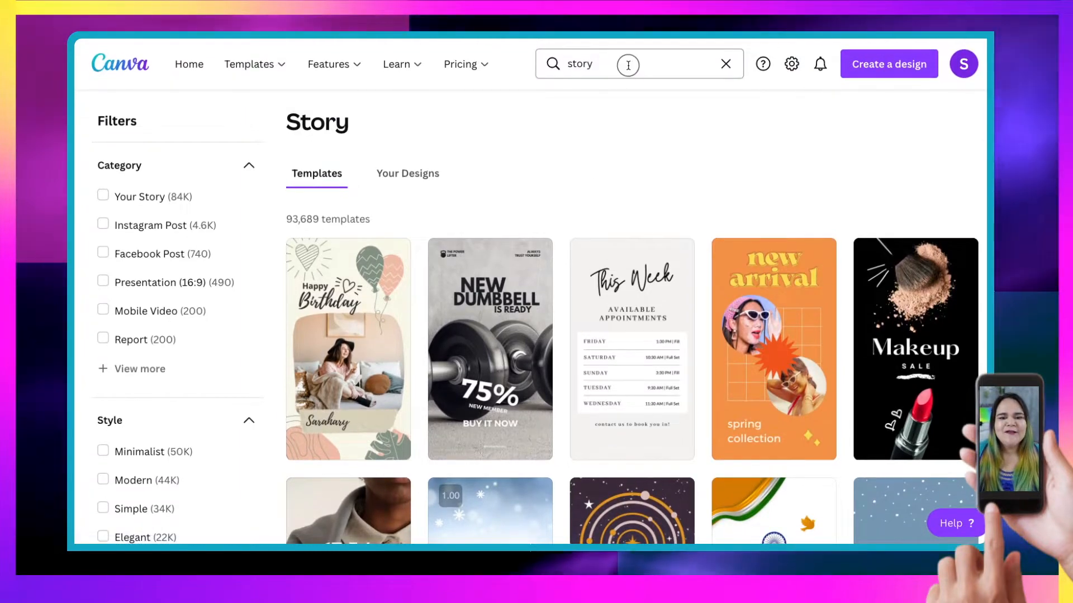
# Step: Refine the template search to 'story magical'
pyautogui.write('ma')
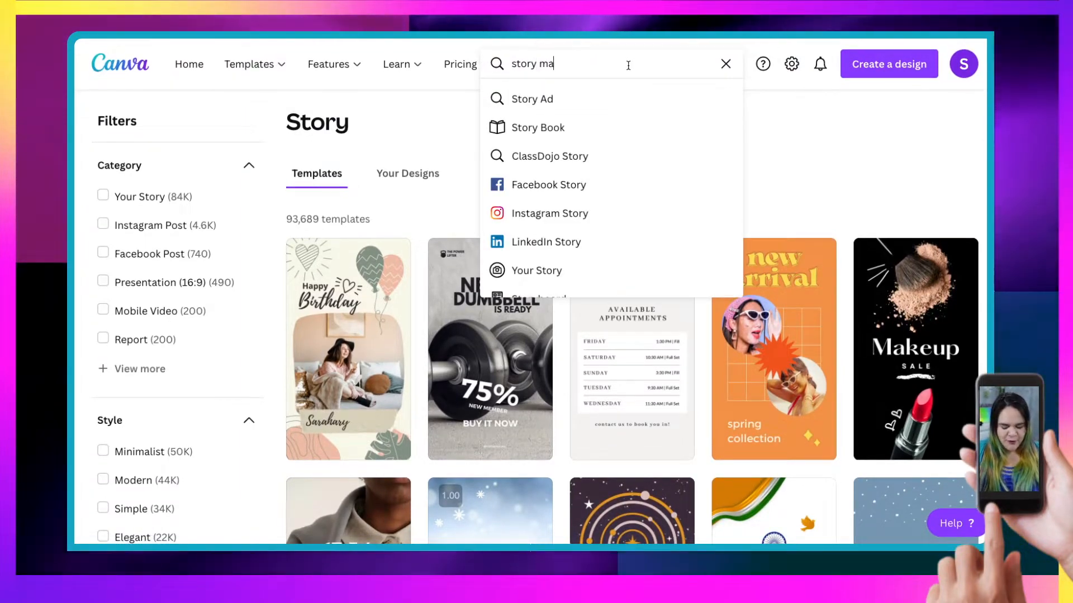
pyautogui.write('gical')
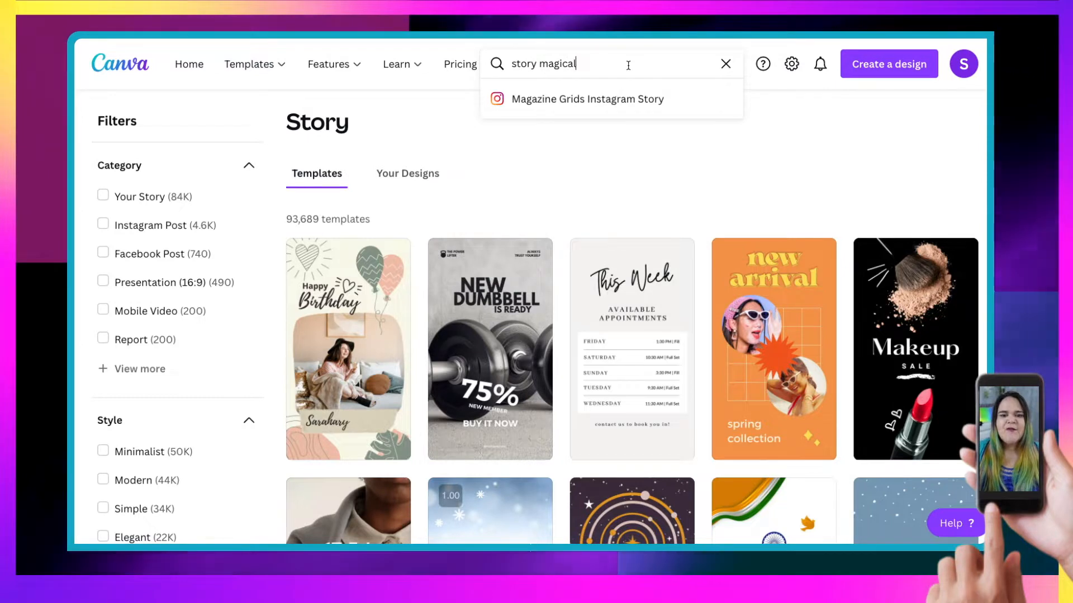
pyautogui.press('Return')
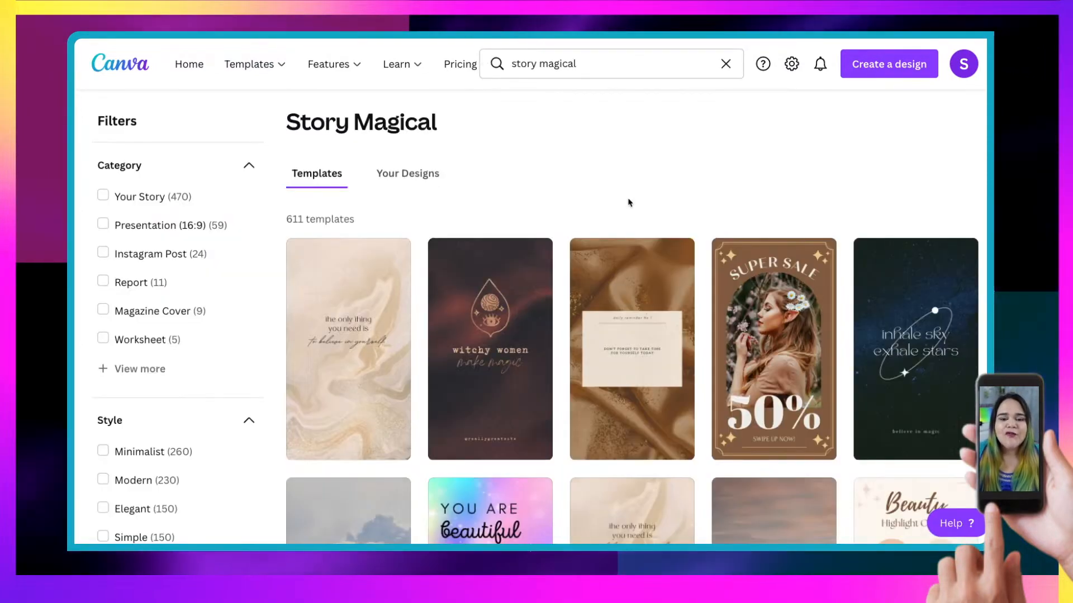
# Step: Browse the results and open the 'let the Magic into your life' forest story template
pyautogui.scroll(-3)
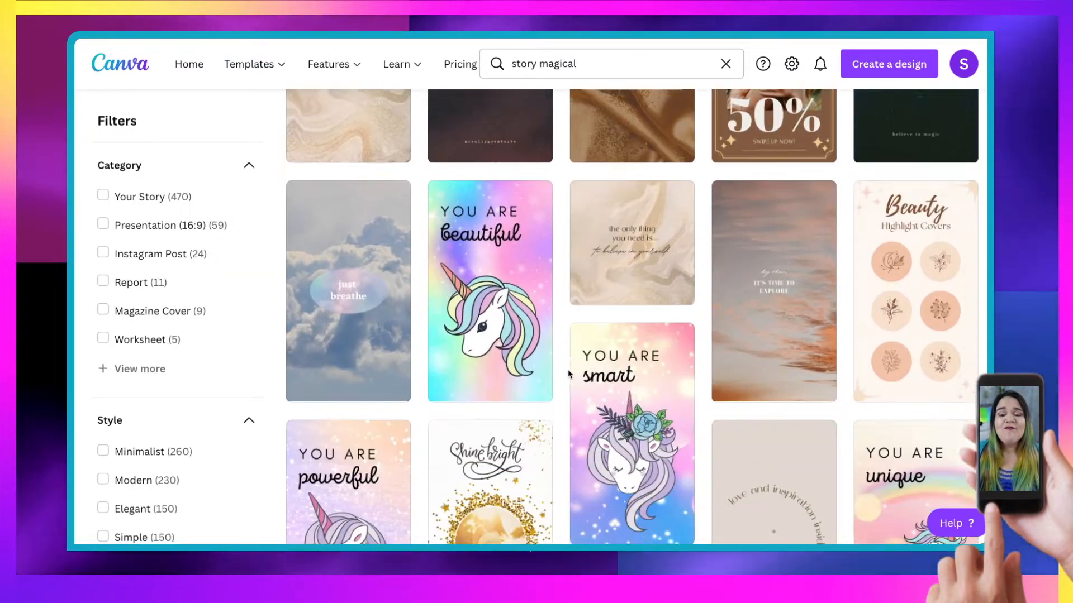
pyautogui.scroll(-3)
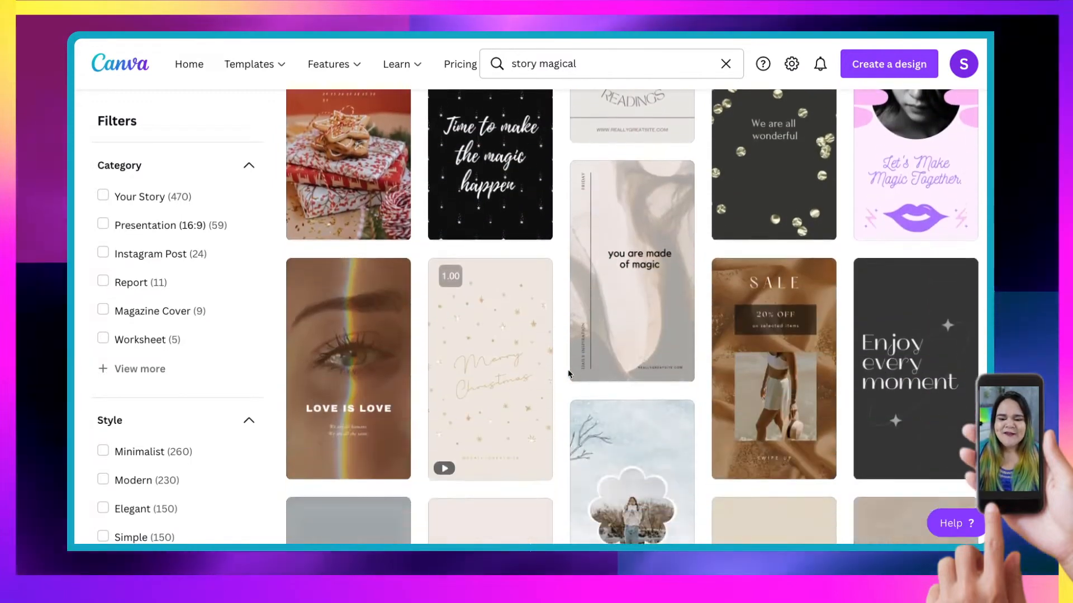
pyautogui.scroll(-3)
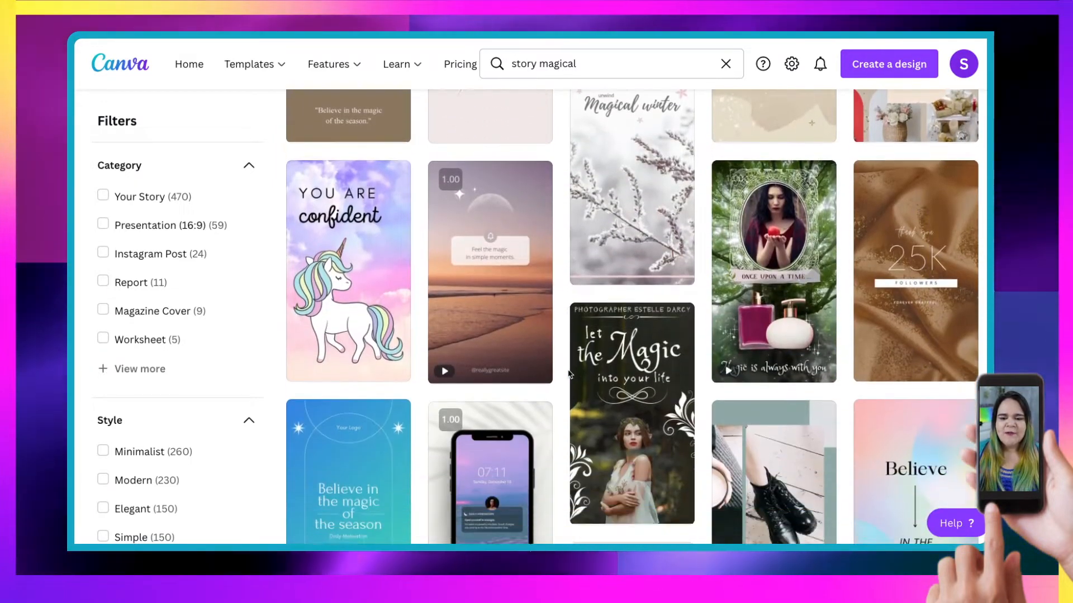
pyautogui.scroll(-3)
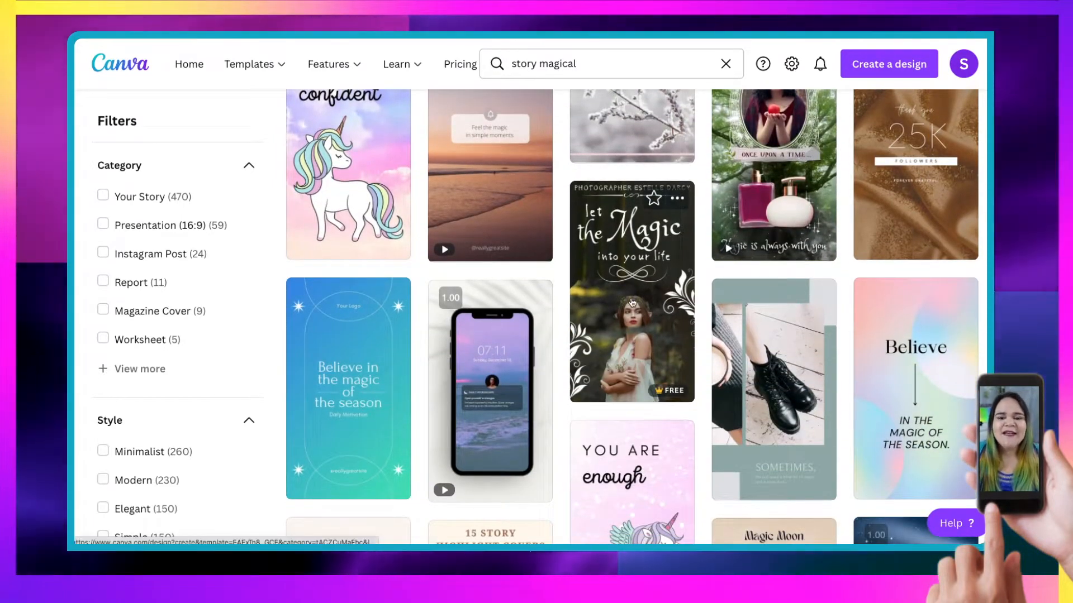
pyautogui.click(630, 291)
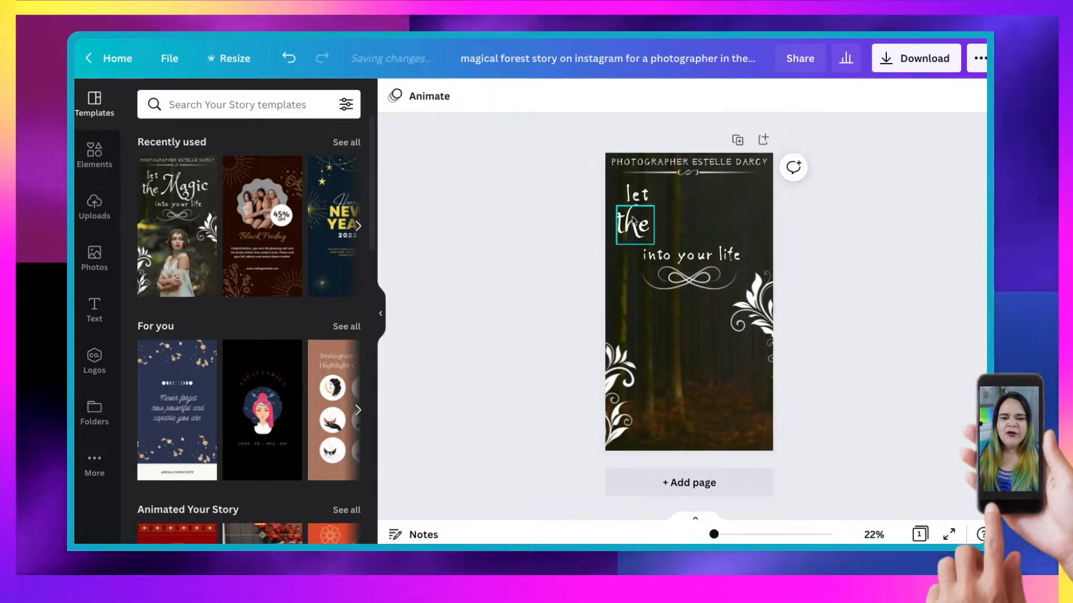
# Step: Remove 'let the' from the headline and move 'into your life' down near the bottom ornaments
pyautogui.click(688, 255)
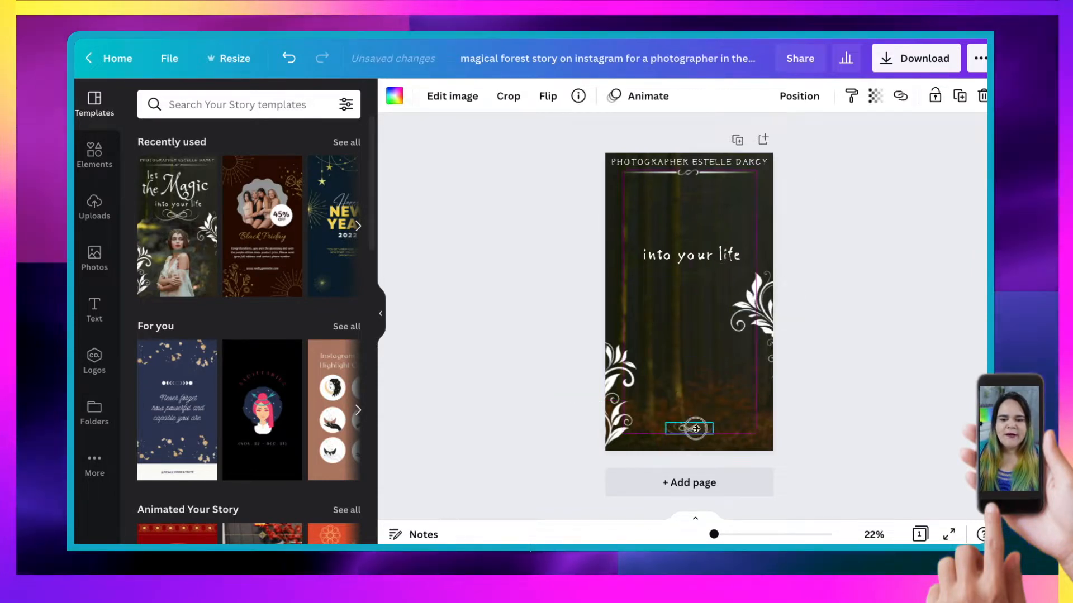
pyautogui.click(688, 429)
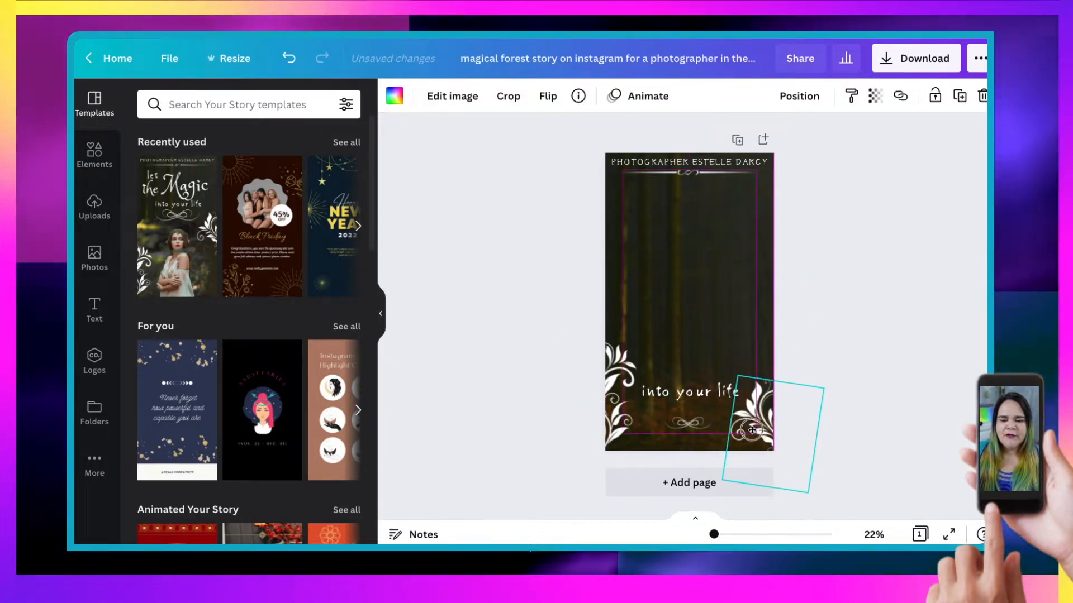
pyautogui.click(855, 315)
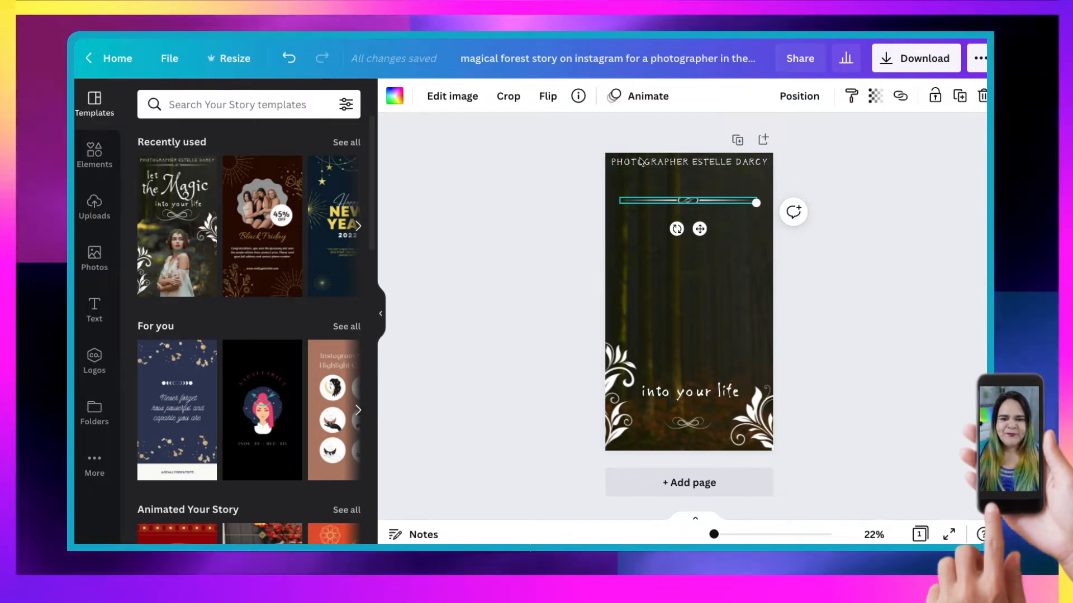
# Step: Retype the top text as 'ASK THE CRYSTAL BALL A QUESTION TO LEARN YOUR FUTURE' and place it across the top
pyautogui.click(689, 173)
pyautogui.write('ASK THE CRYSTAL BALL A QUESTION TO LEARN YOUR FUTURE')
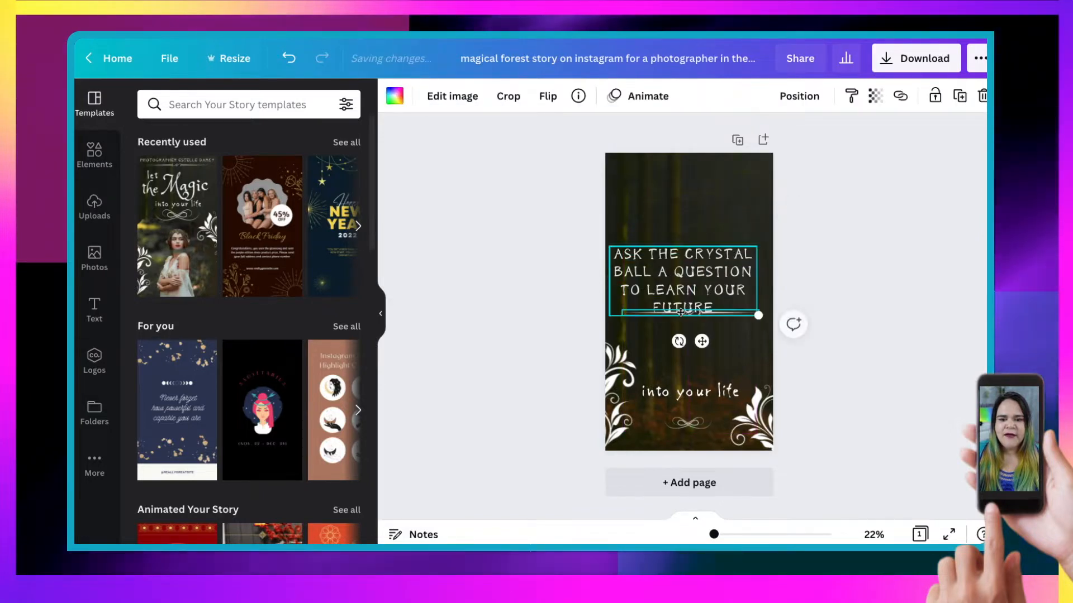
pyautogui.doubleClick(687, 273)
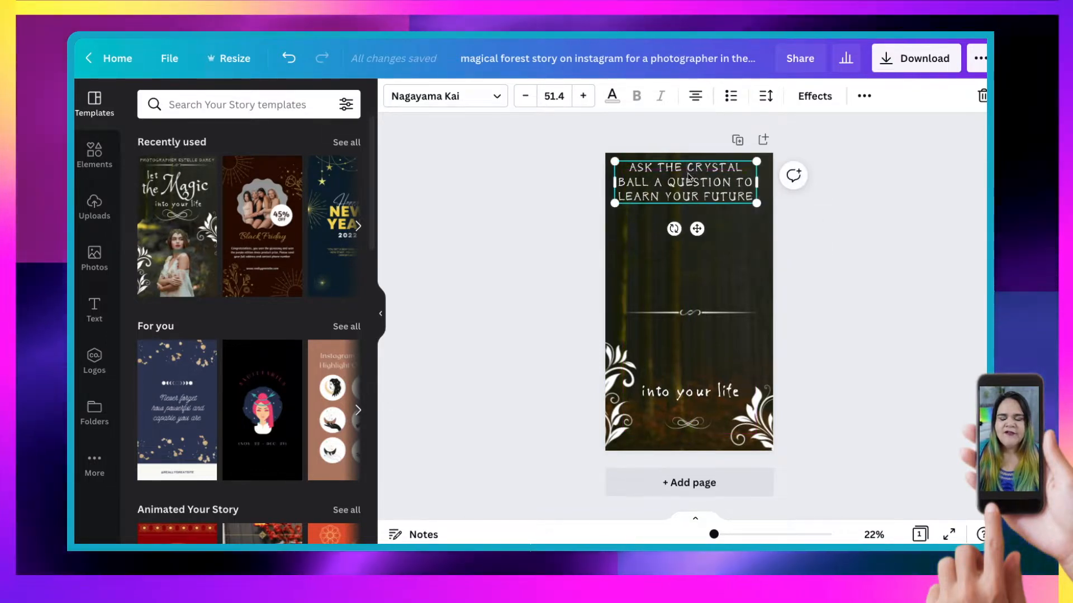
pyautogui.click(863, 96)
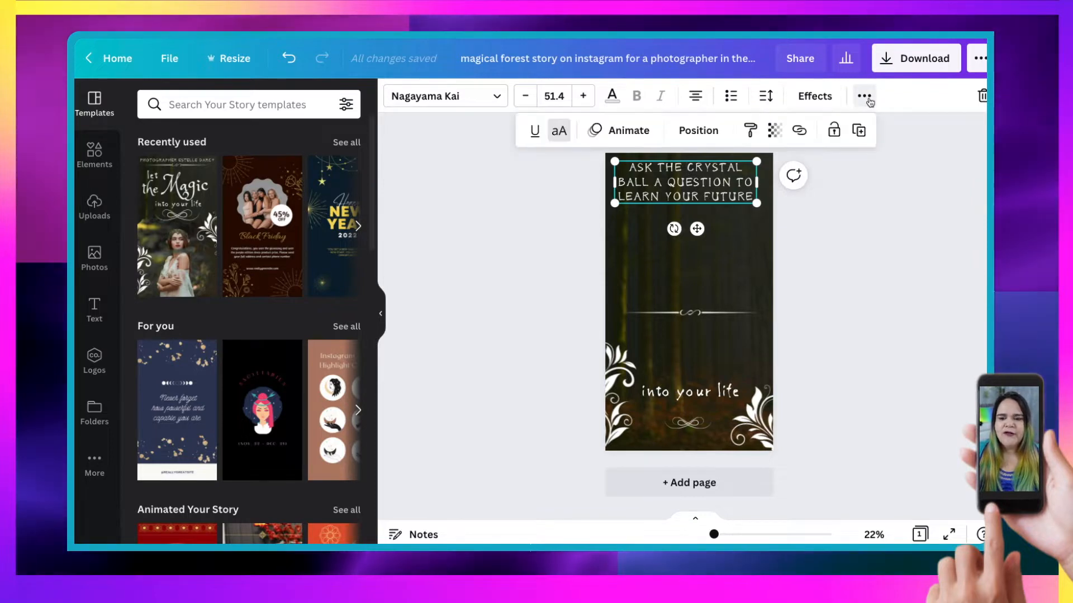
pyautogui.click(699, 129)
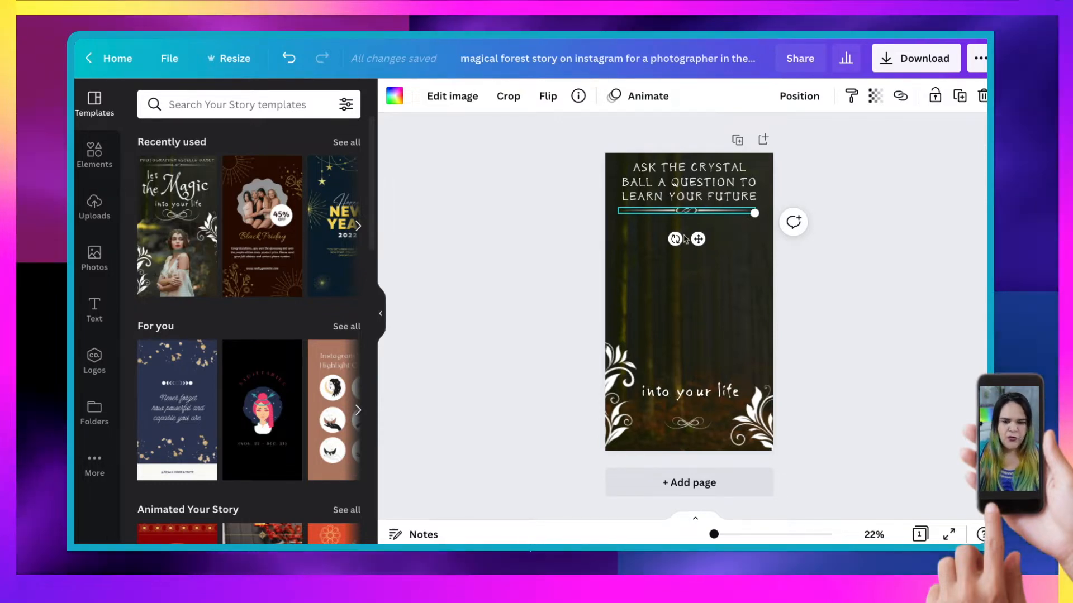
# Step: Place the divider under the heading and change the bottom text to 'SNAP A PHOTO TO GET YOUR FORTUNE READ'
pyautogui.click(688, 391)
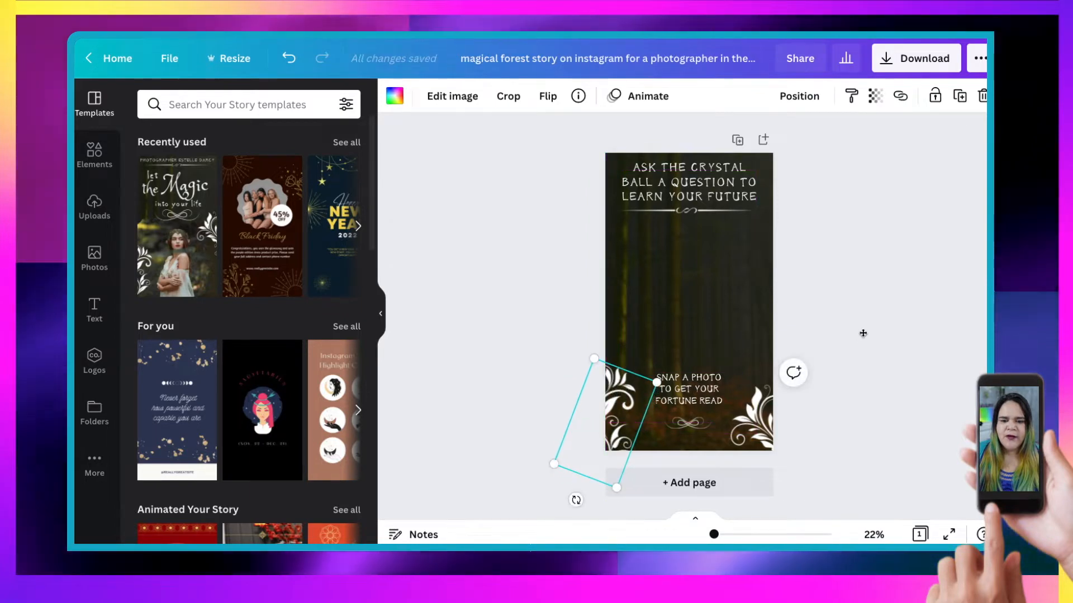
pyautogui.click(687, 423)
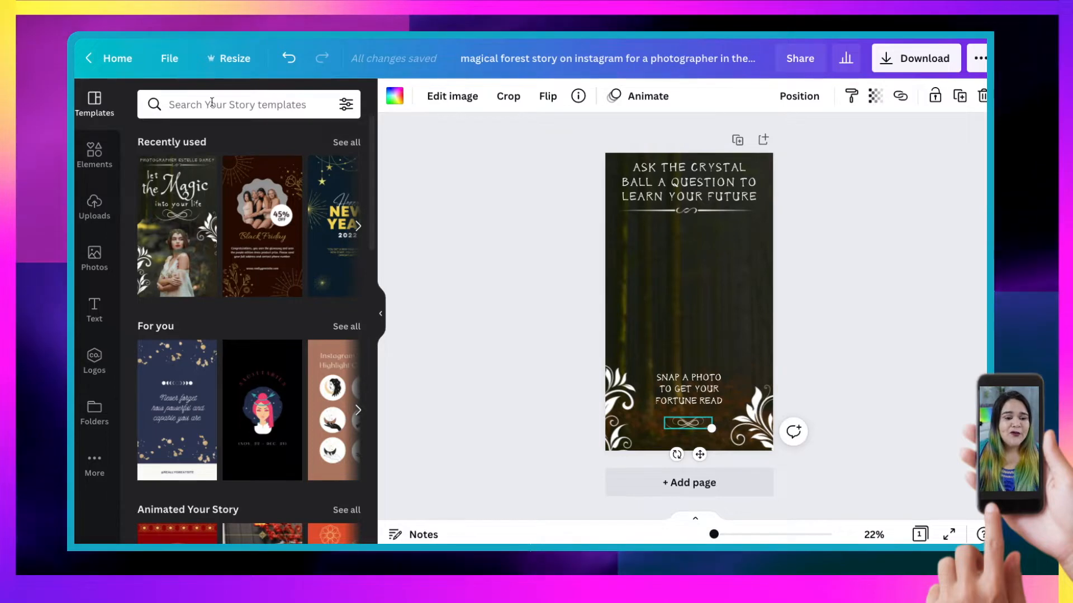
# Step: Start a 'crystal ball' search and switch it to graphic Elements instead of templates
pyautogui.write('crsy')
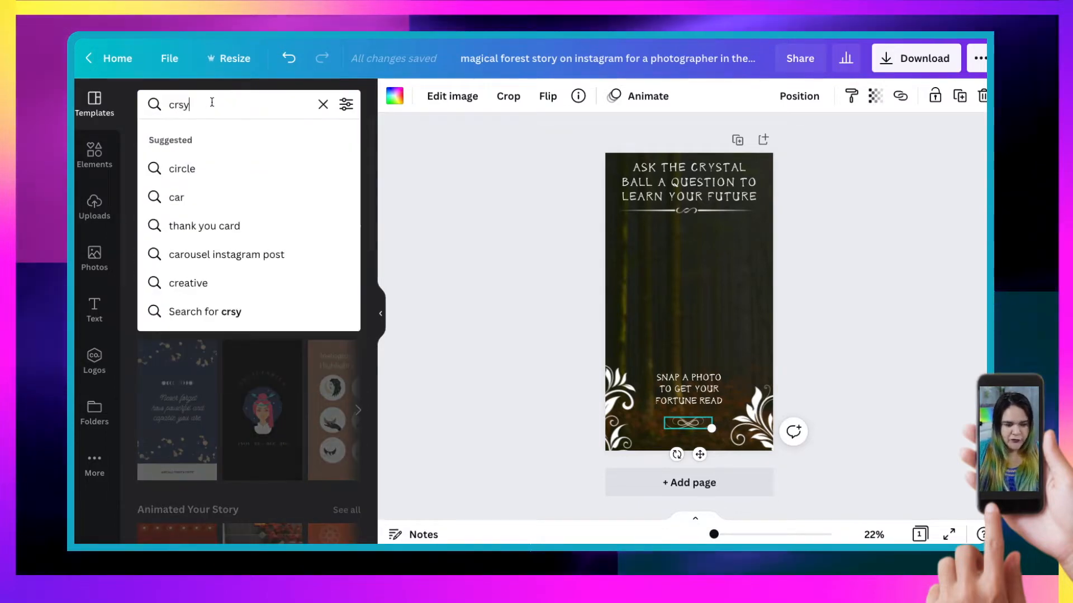
pyautogui.press('Backspace')
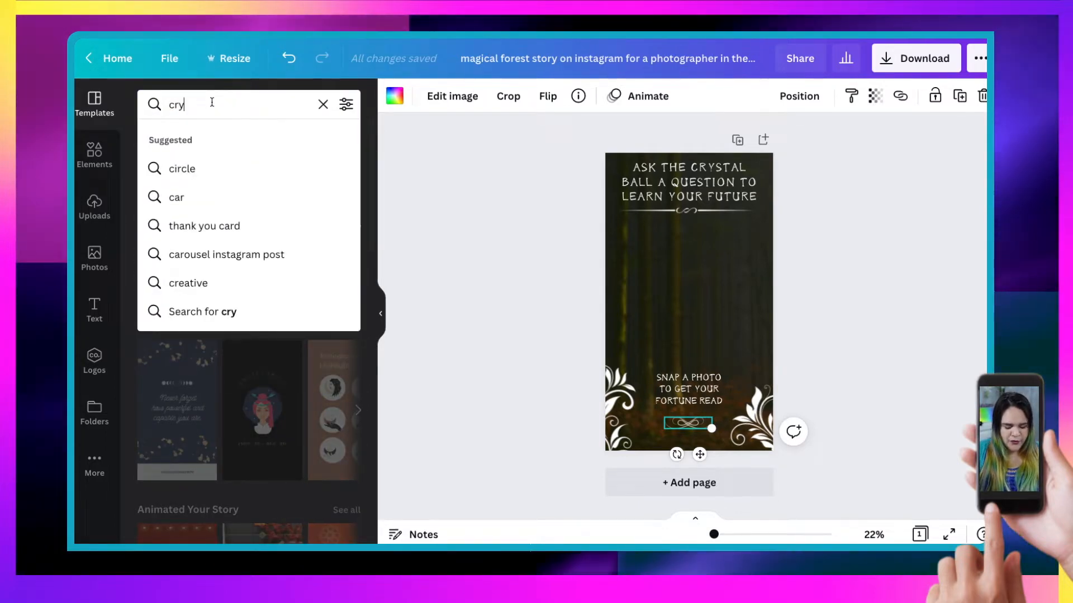
pyautogui.write('crystal b')
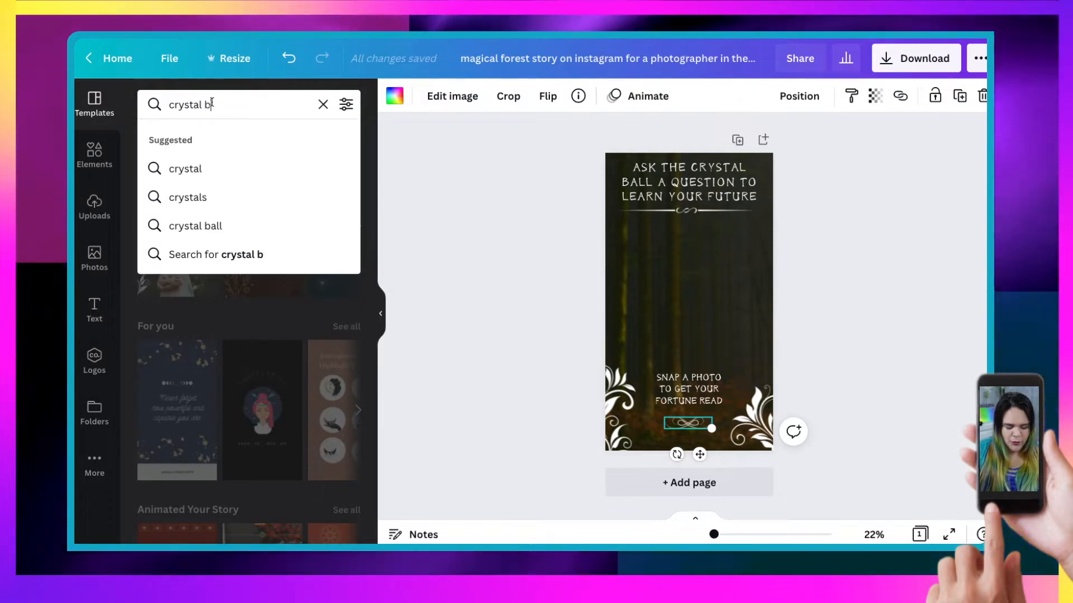
pyautogui.click(202, 225)
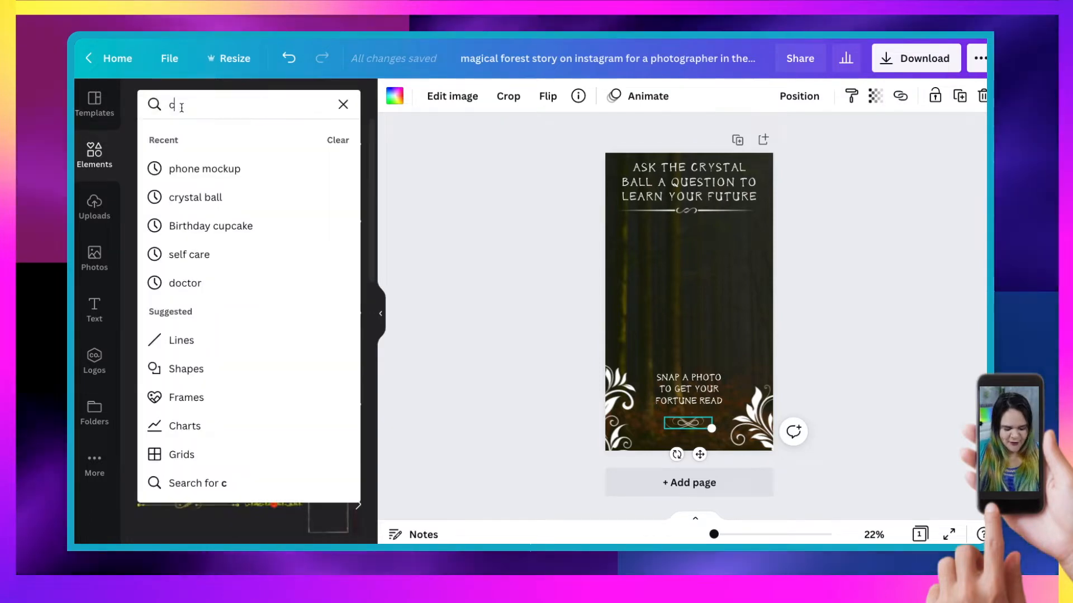
# Step: Run the Elements search for 'crystal ball' and browse the graphics and video results
pyautogui.write('crystal bal')
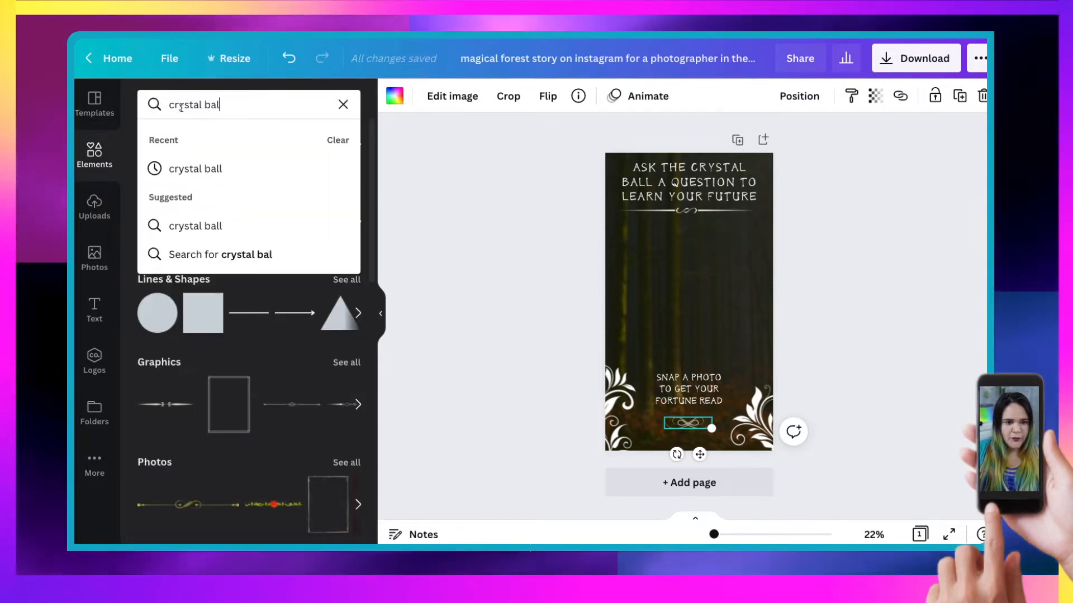
pyautogui.click(195, 226)
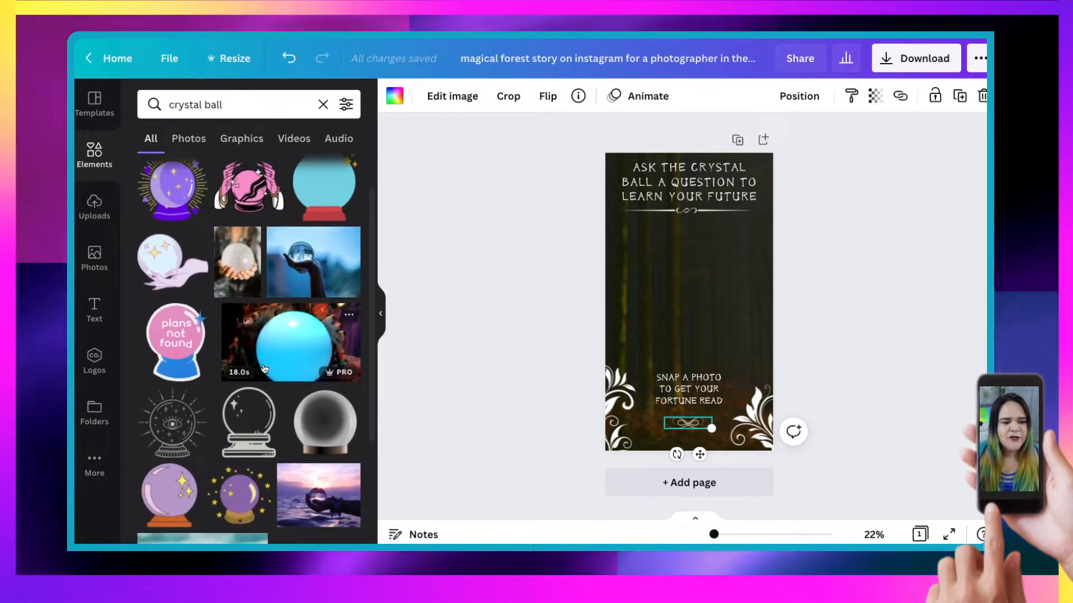
pyautogui.scroll(-3)
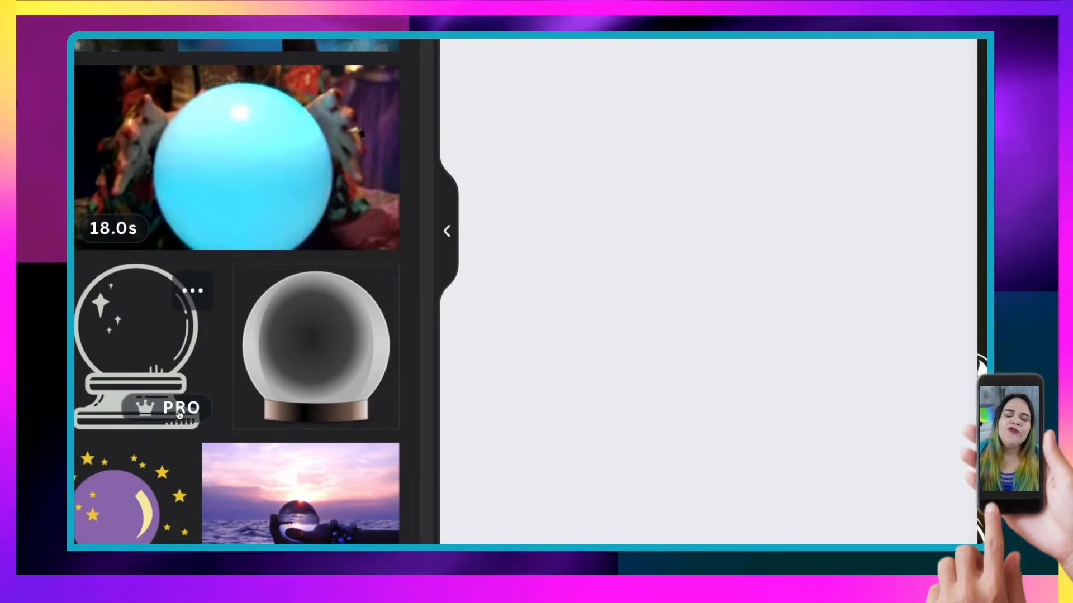
pyautogui.moveTo(165, 367)
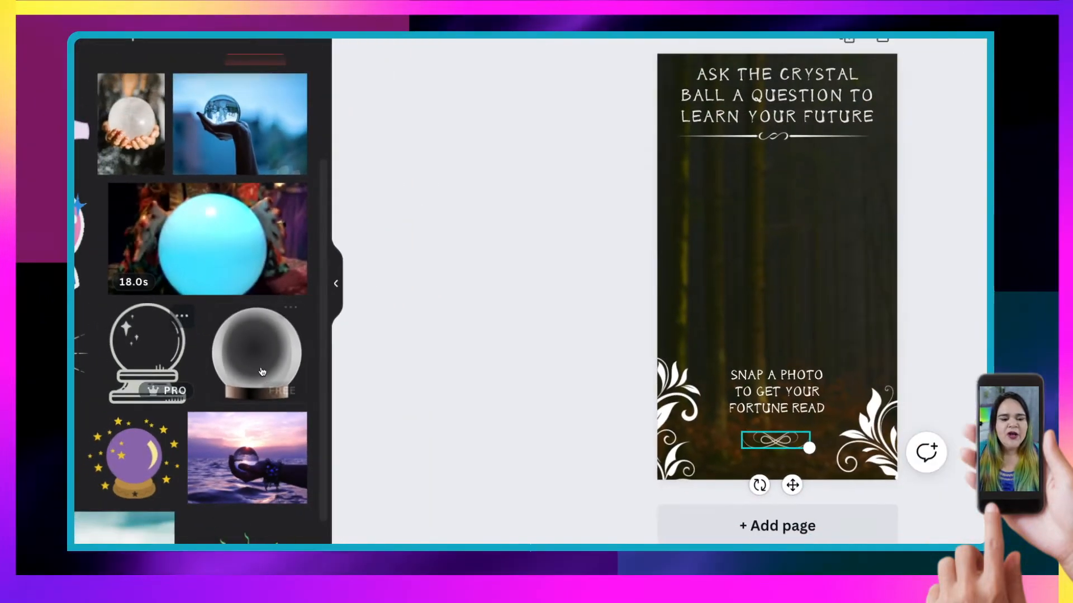
# Step: Add the grey glass crystal ball graphic to the story page
pyautogui.click(256, 352)
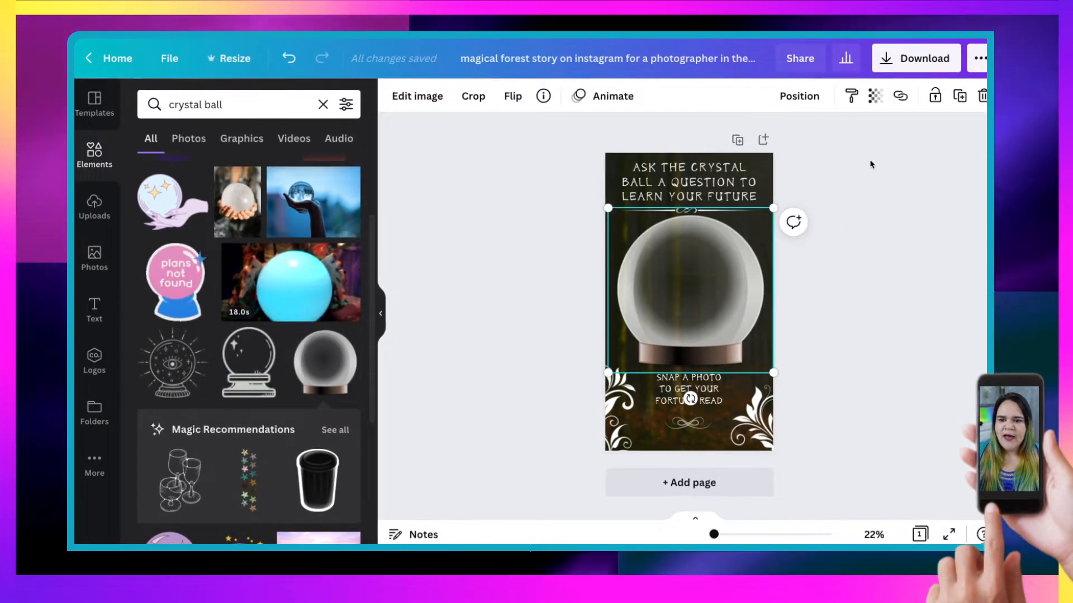
pyautogui.click(798, 97)
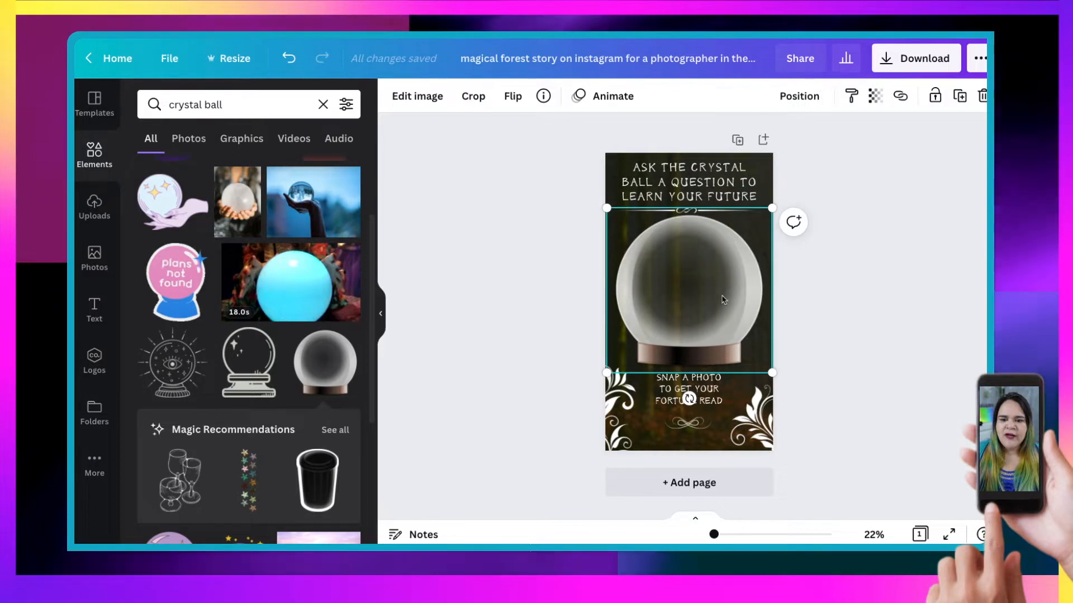
pyautogui.click(688, 395)
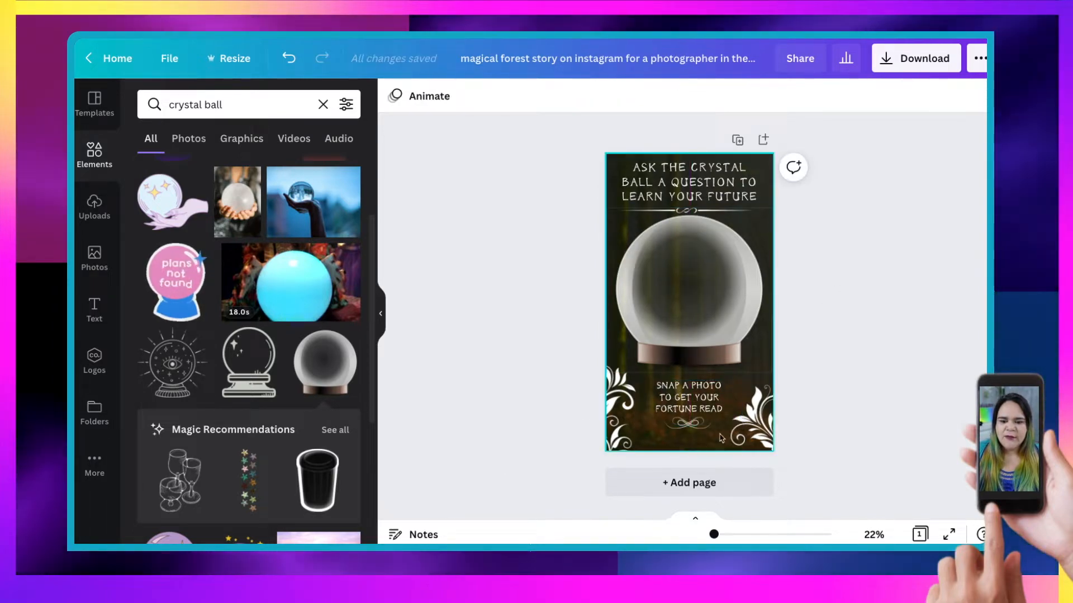
# Step: Centre the crystal ball between the headline and the SNAP A PHOTO caption and check the layout
pyautogui.click(689, 403)
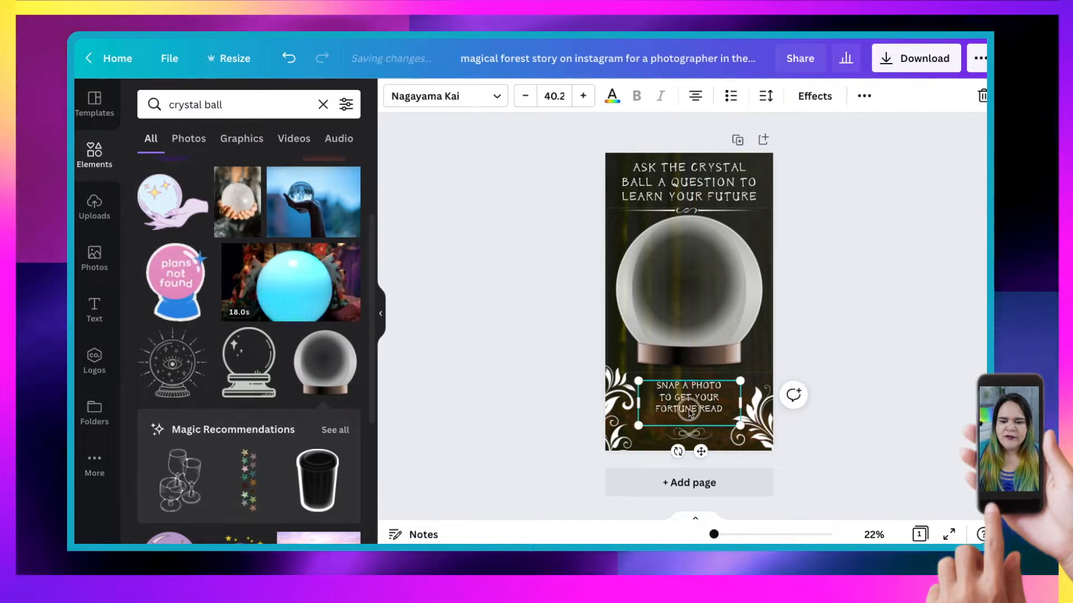
pyautogui.click(690, 291)
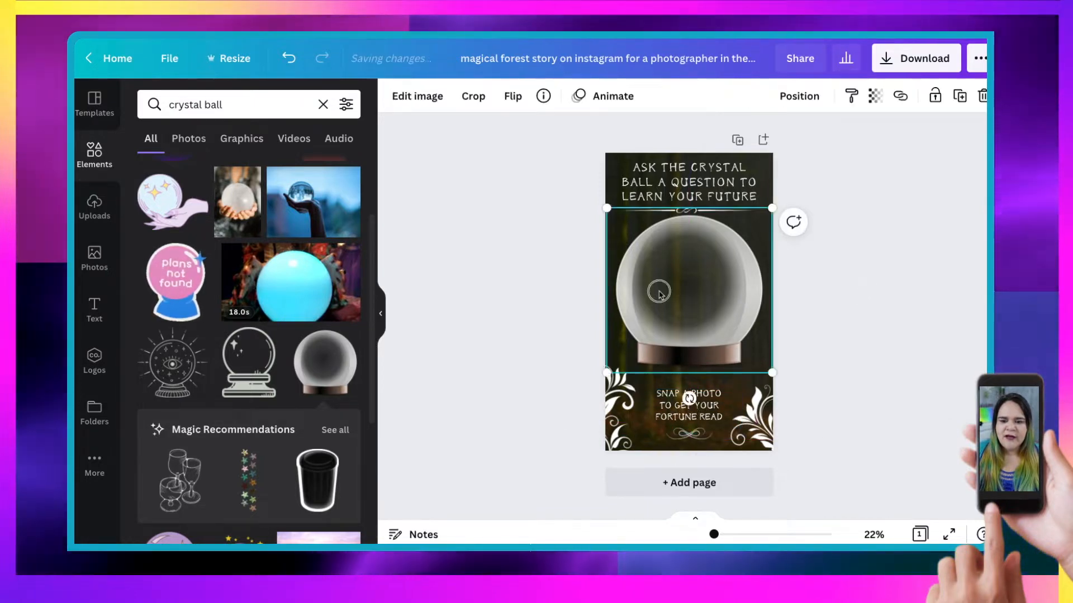
pyautogui.click(857, 276)
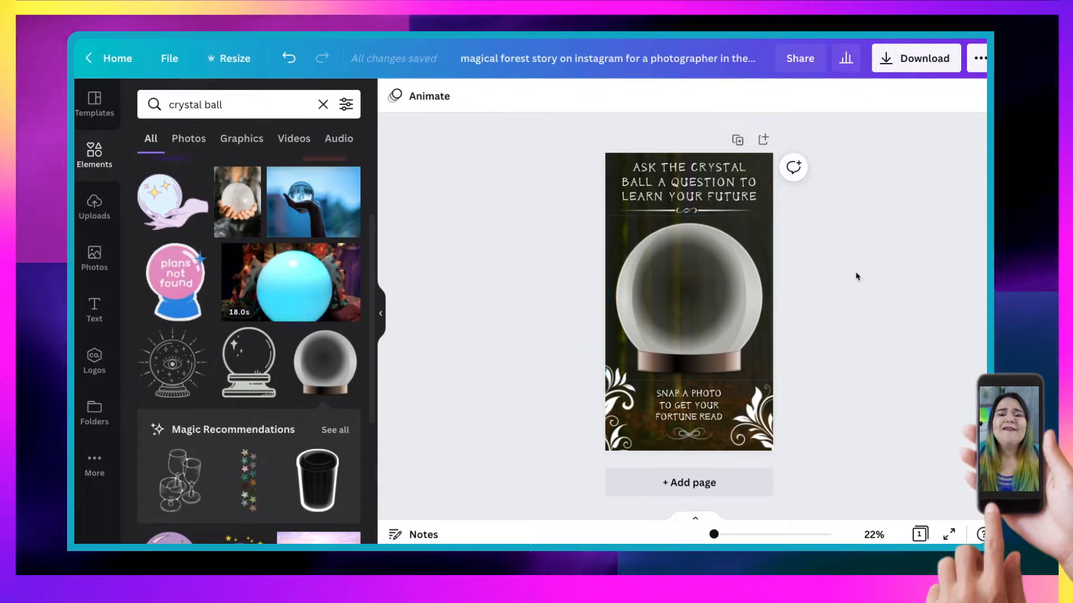
pyautogui.moveTo(290, 280)
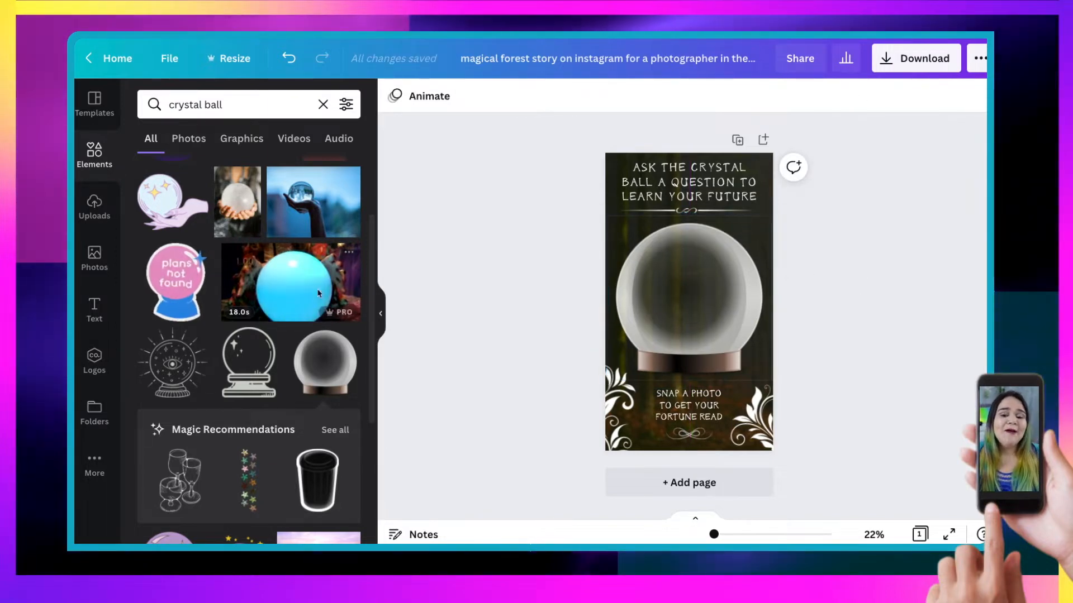
pyautogui.moveTo(514, 332)
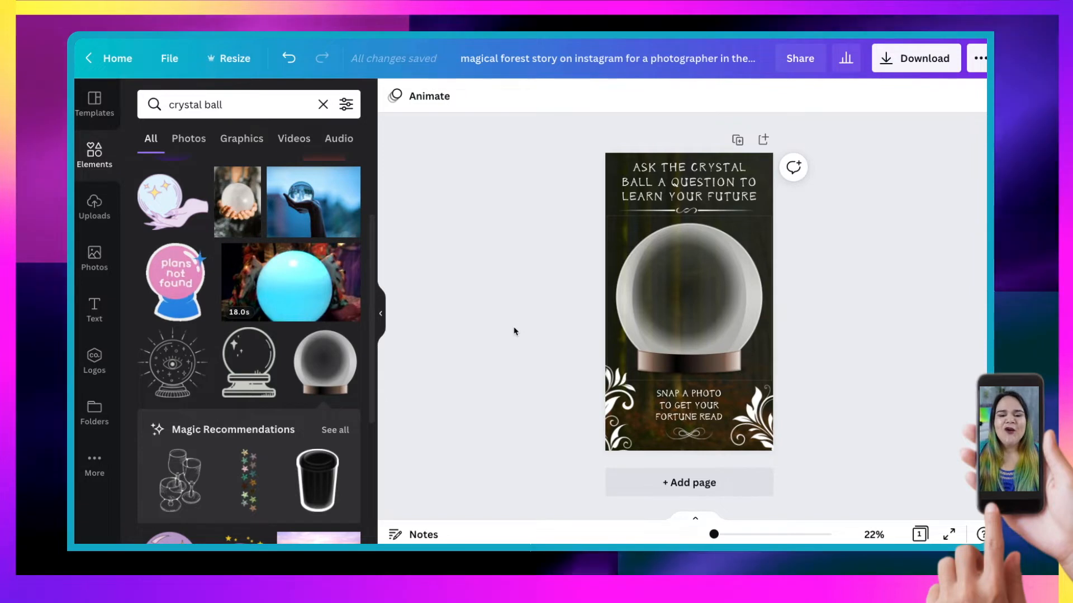
pyautogui.moveTo(815, 285)
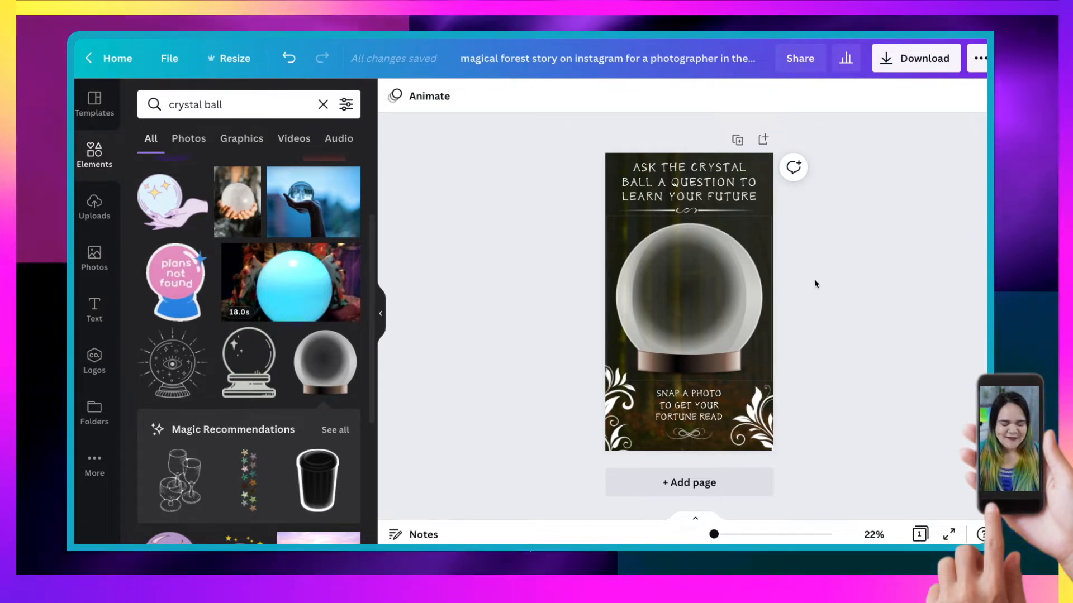
# Step: Add a rectangle over the page coloured with the dark purple brand swatch
pyautogui.click(688, 294)
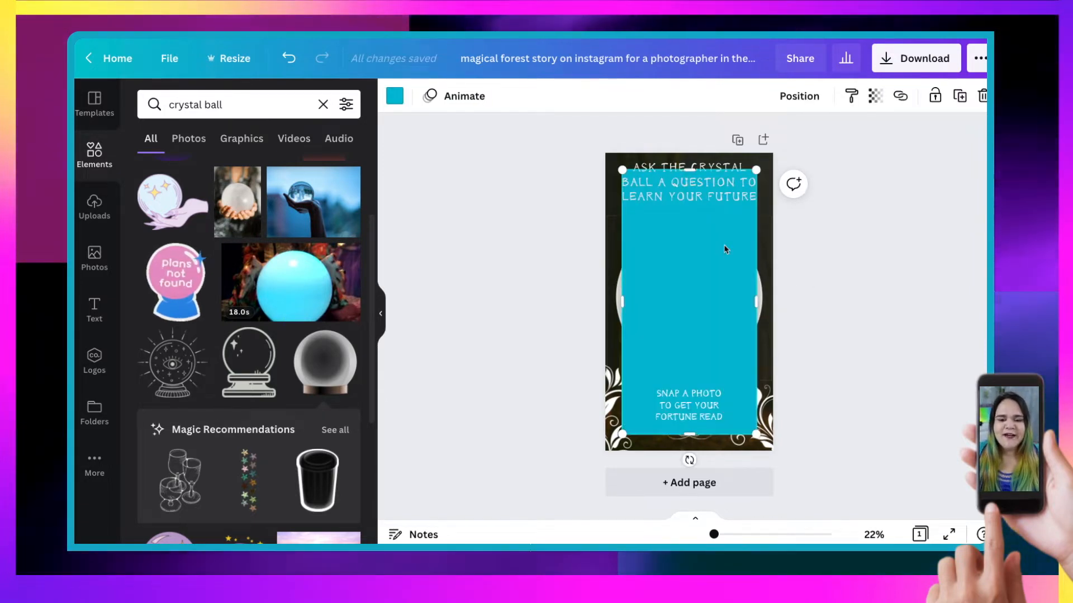
pyautogui.click(395, 95)
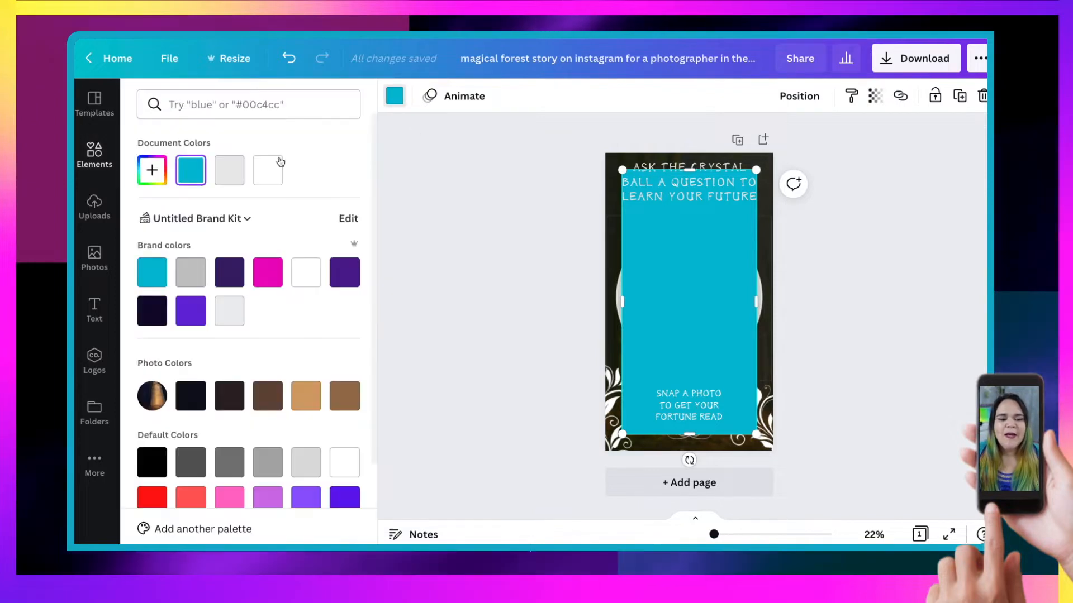
pyautogui.moveTo(344, 272)
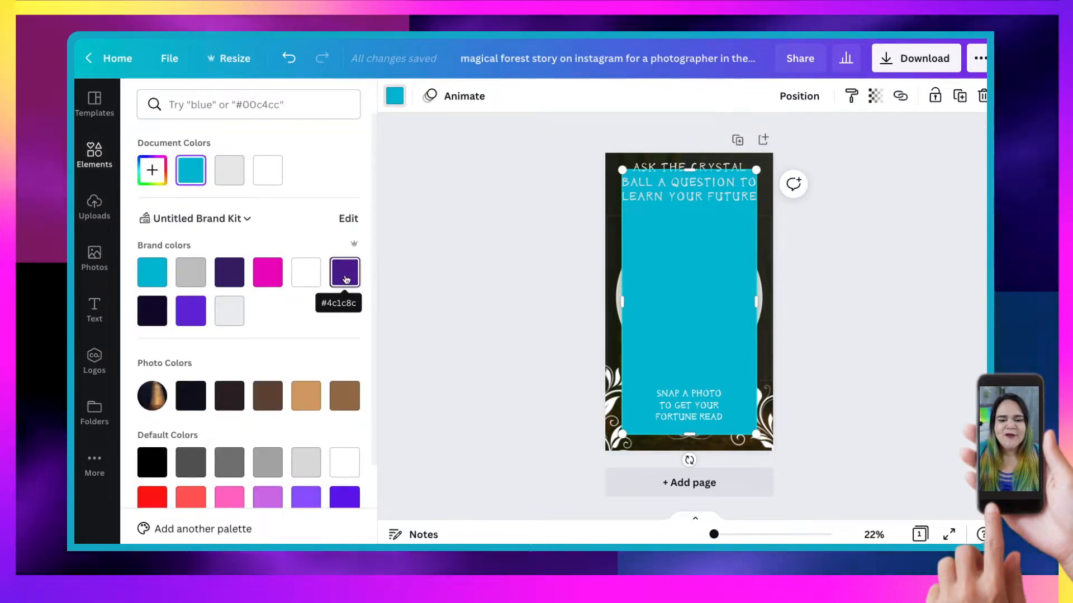
pyautogui.click(345, 272)
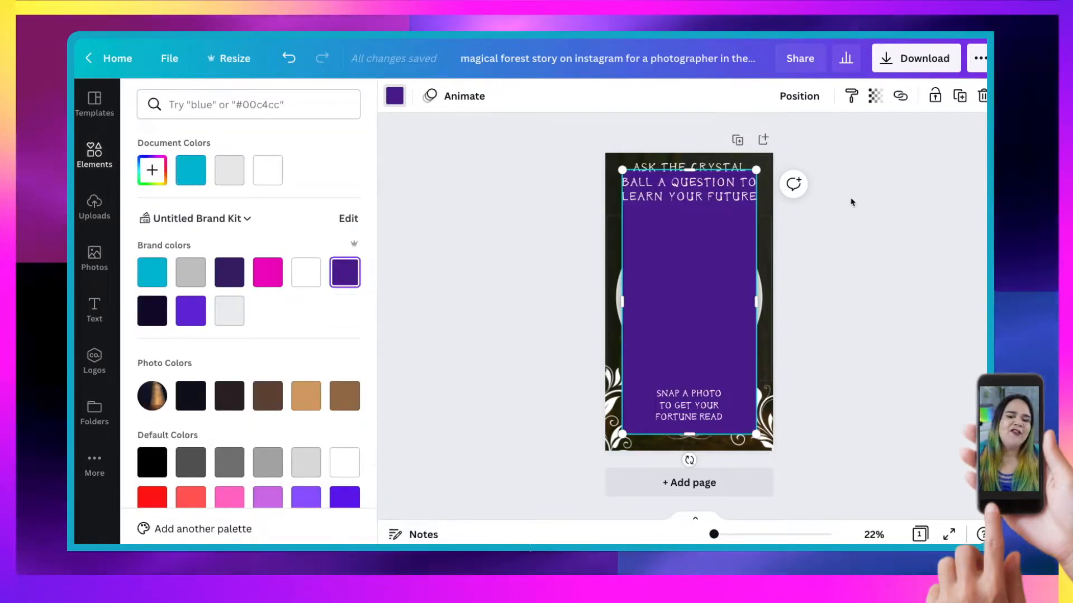
# Step: Make the purple block translucent and stretch it to cover the whole page
pyautogui.click(876, 96)
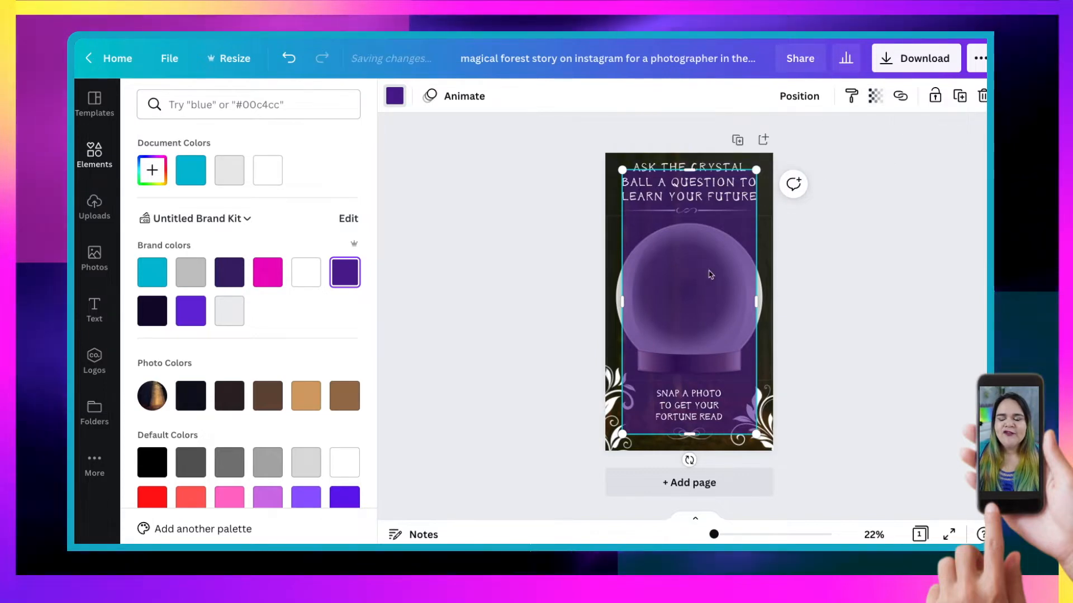
pyautogui.click(799, 97)
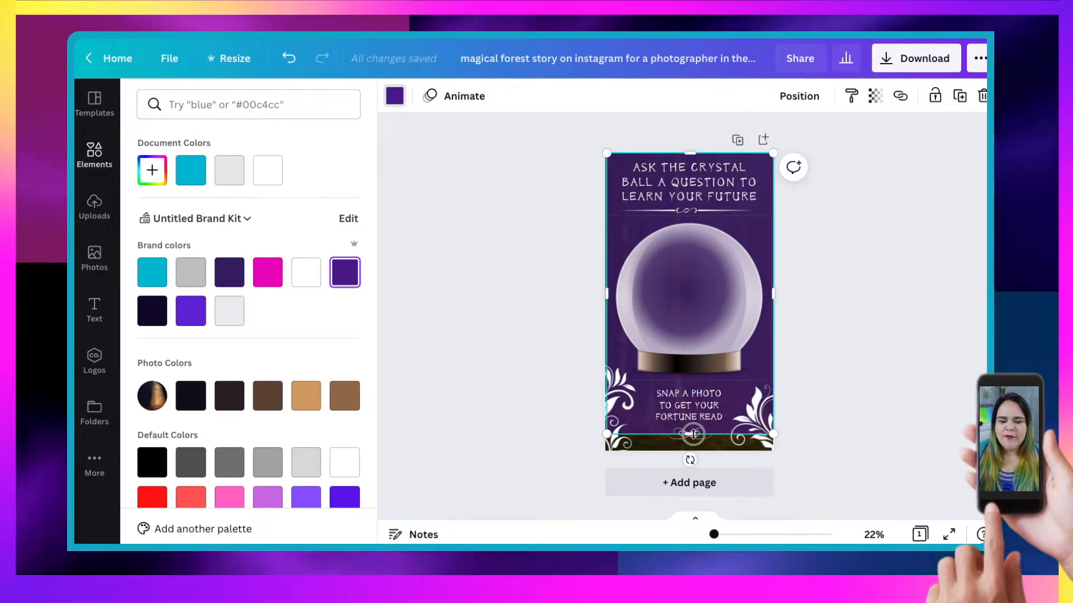
pyautogui.write('crystal ball')
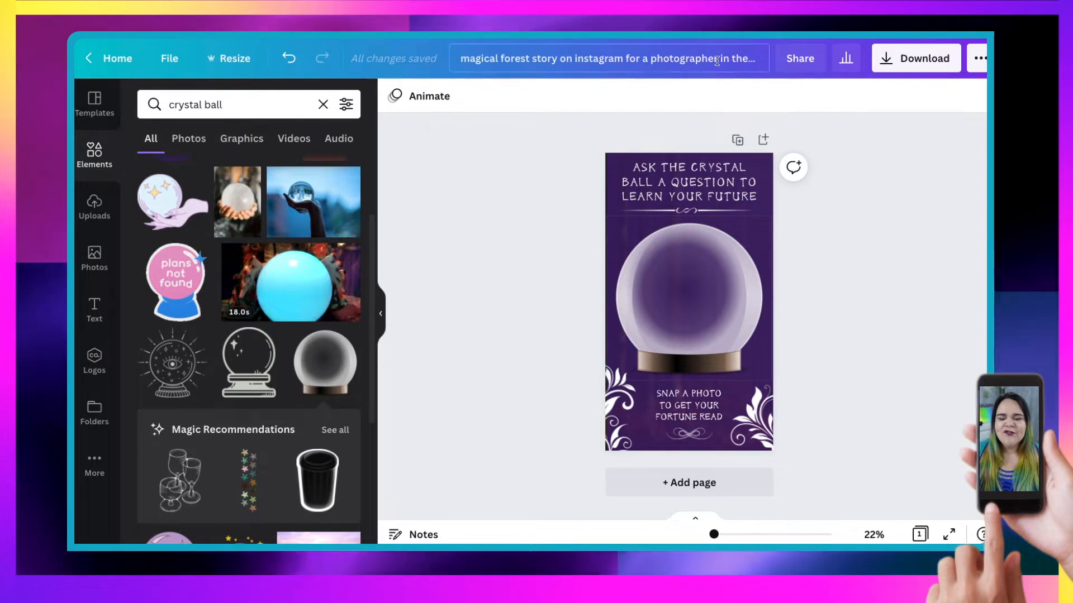
# Step: Give the grey rectangle behind the ball the Pan animation and check the page timing
pyautogui.click(689, 181)
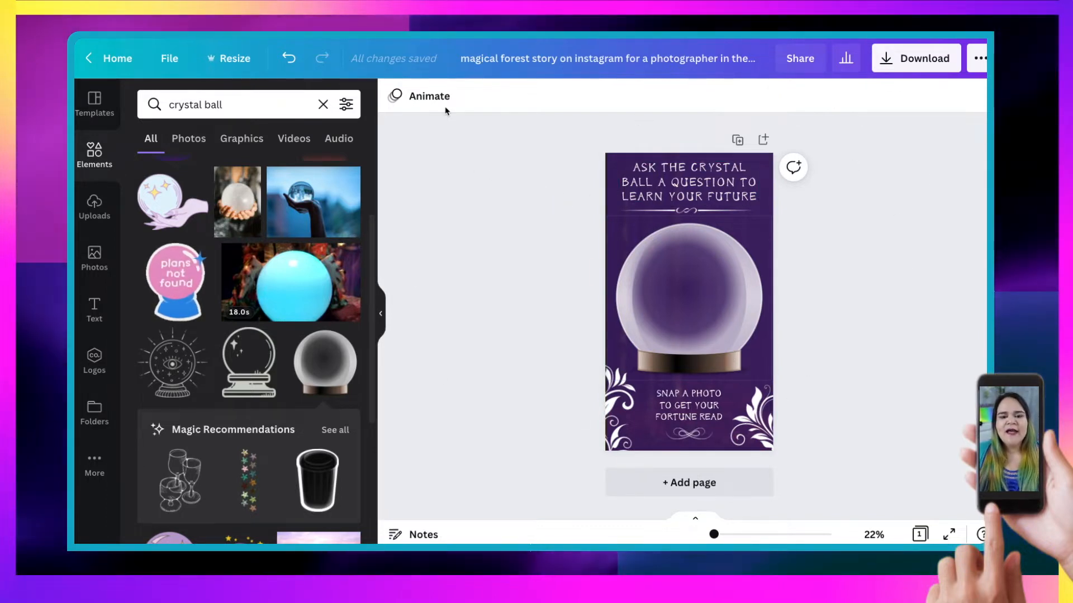
pyautogui.moveTo(836, 256)
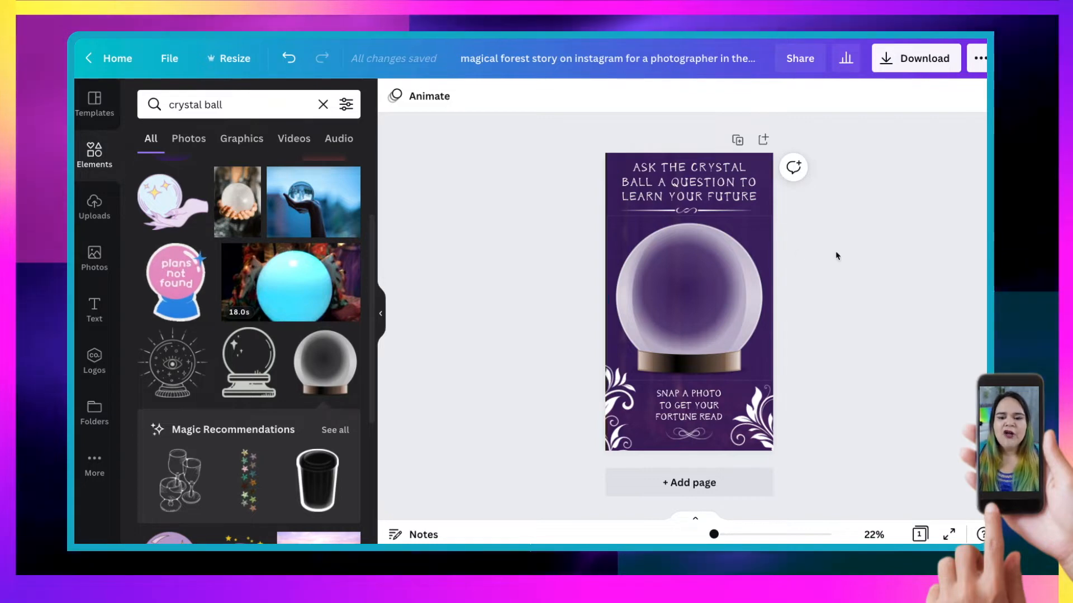
pyautogui.click(689, 301)
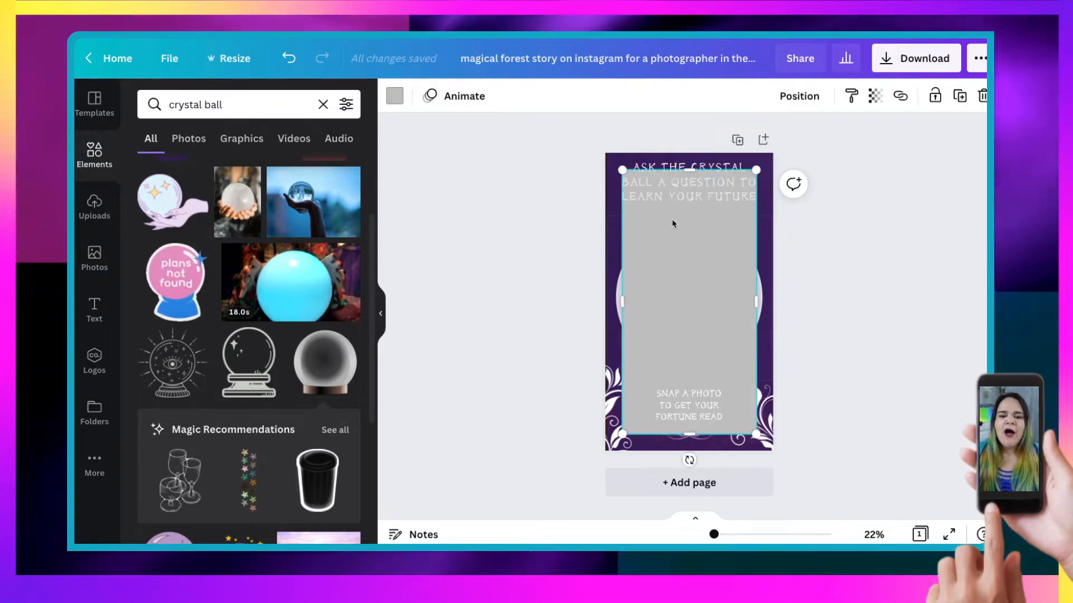
pyautogui.click(463, 96)
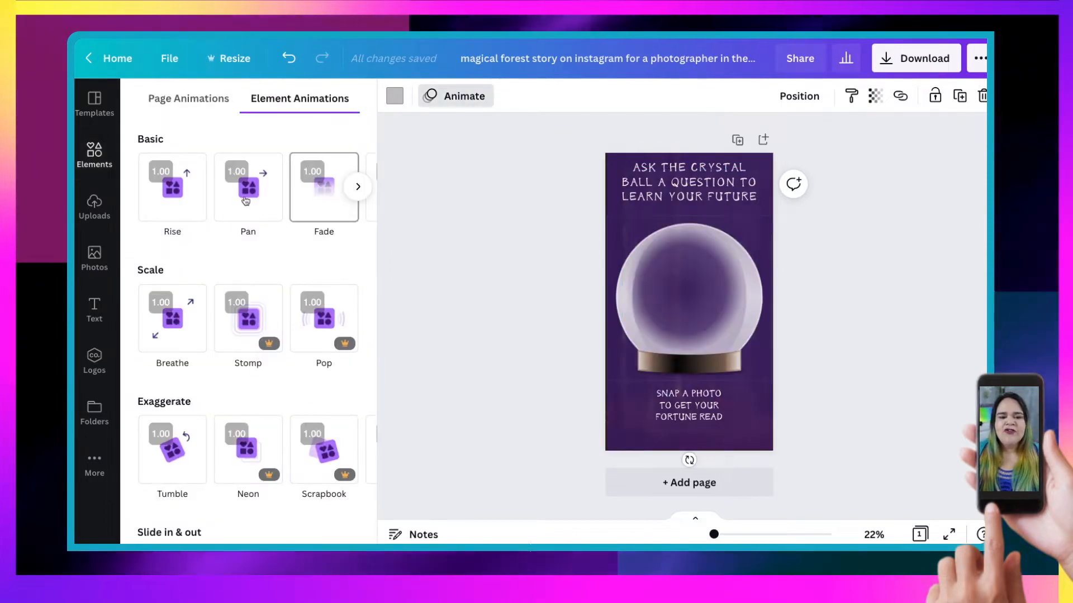
pyautogui.click(248, 186)
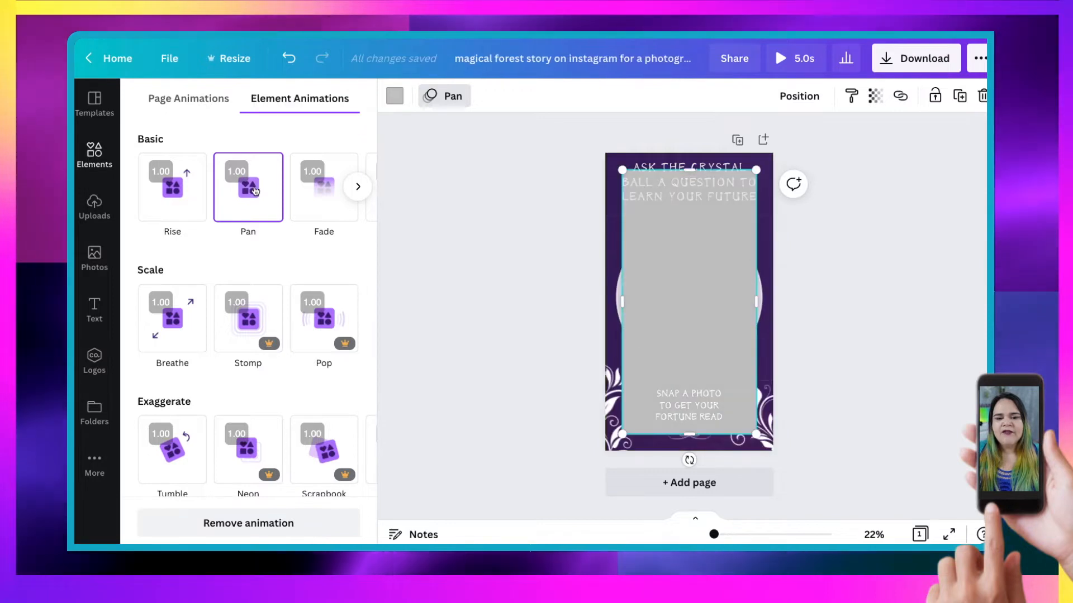
pyautogui.click(94, 154)
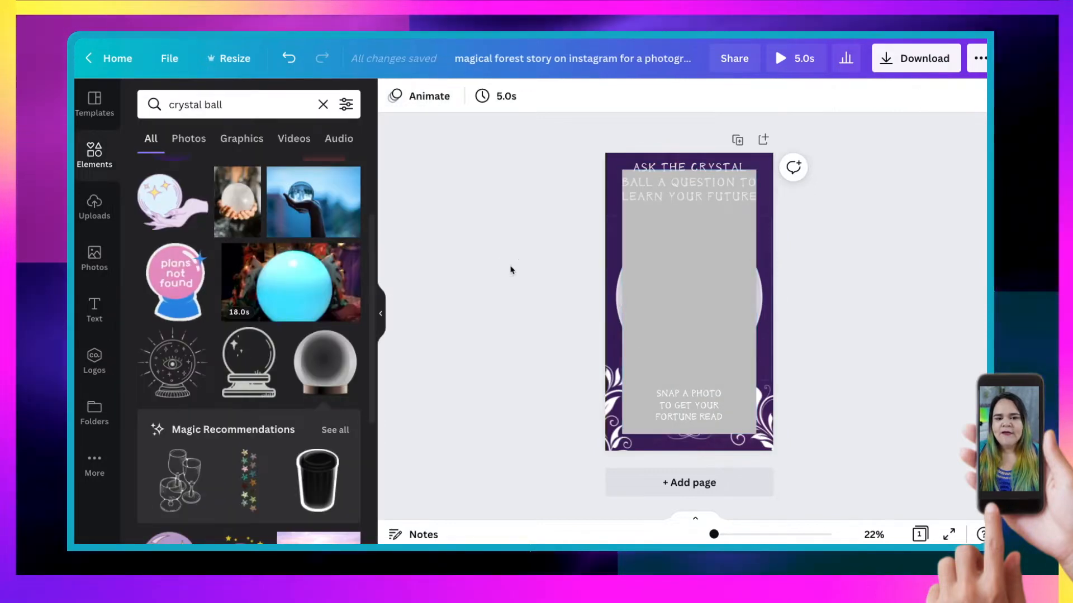
pyautogui.moveTo(495, 96)
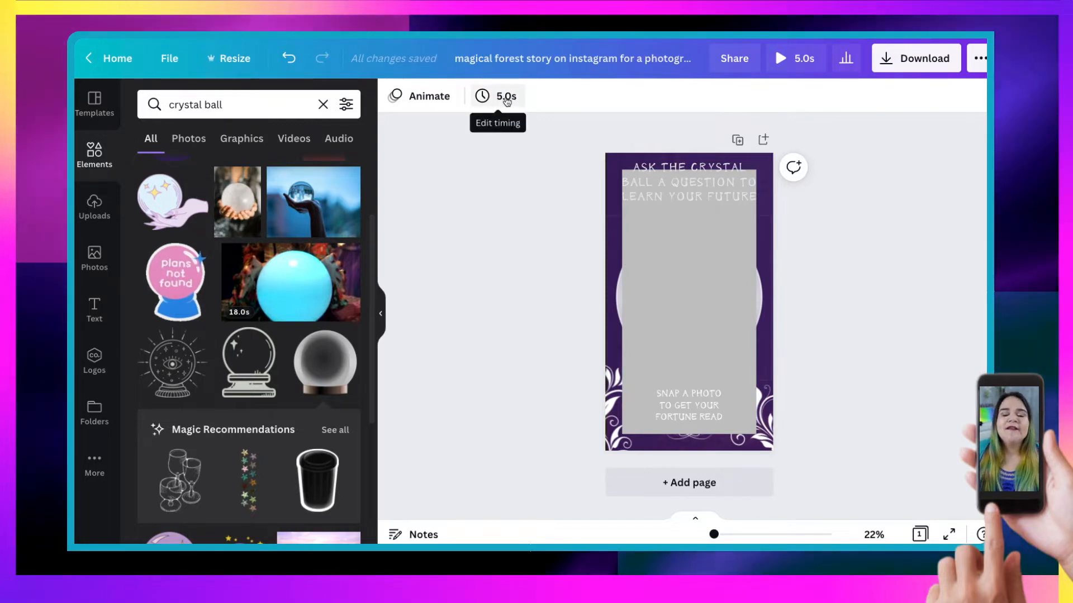
pyautogui.click(497, 96)
pyautogui.write('0.1')
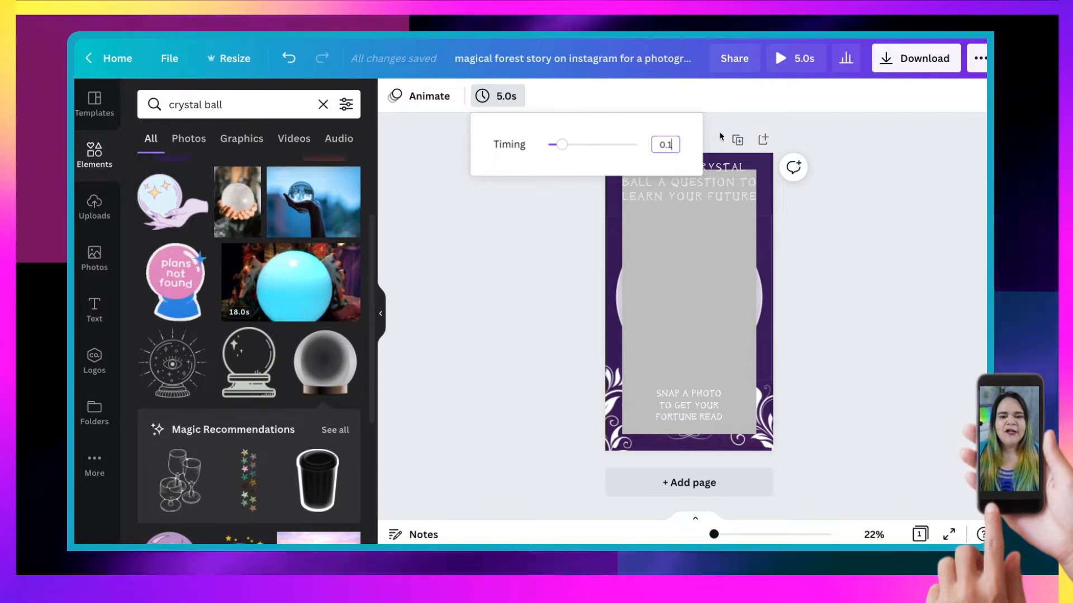
pyautogui.moveTo(558, 258)
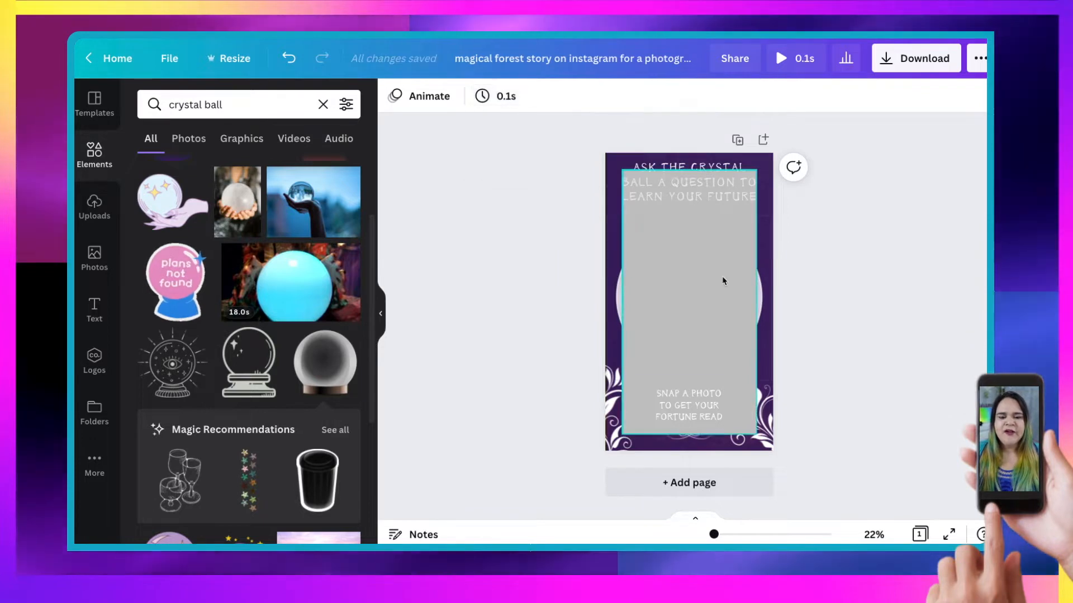
# Step: Check the crystal ball frame's transparency so its cloudy purple interior shows through the glass
pyautogui.click(690, 300)
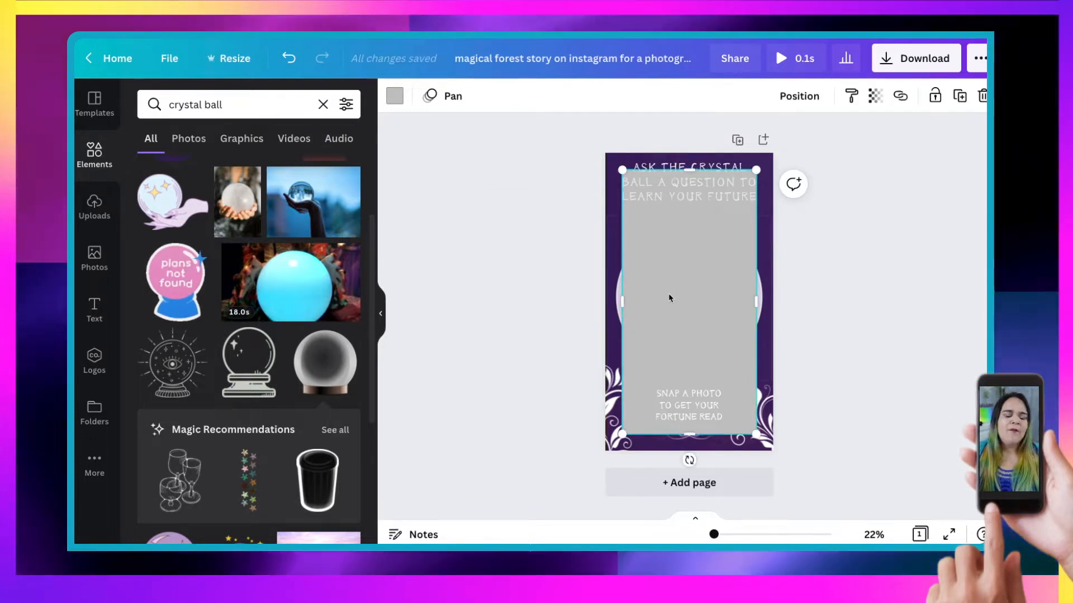
pyautogui.moveTo(725, 233)
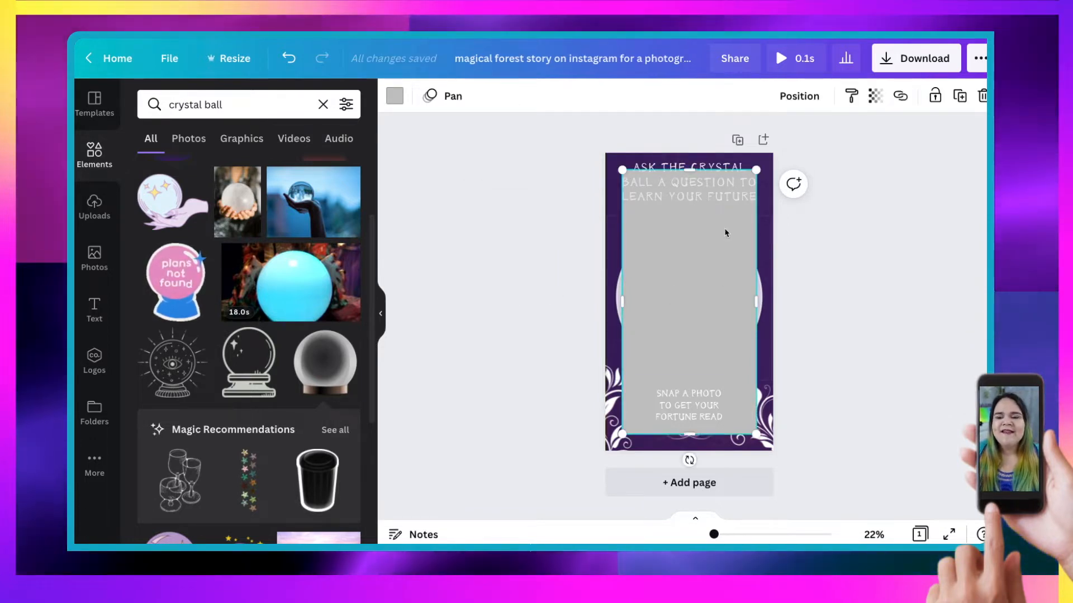
pyautogui.moveTo(876, 95)
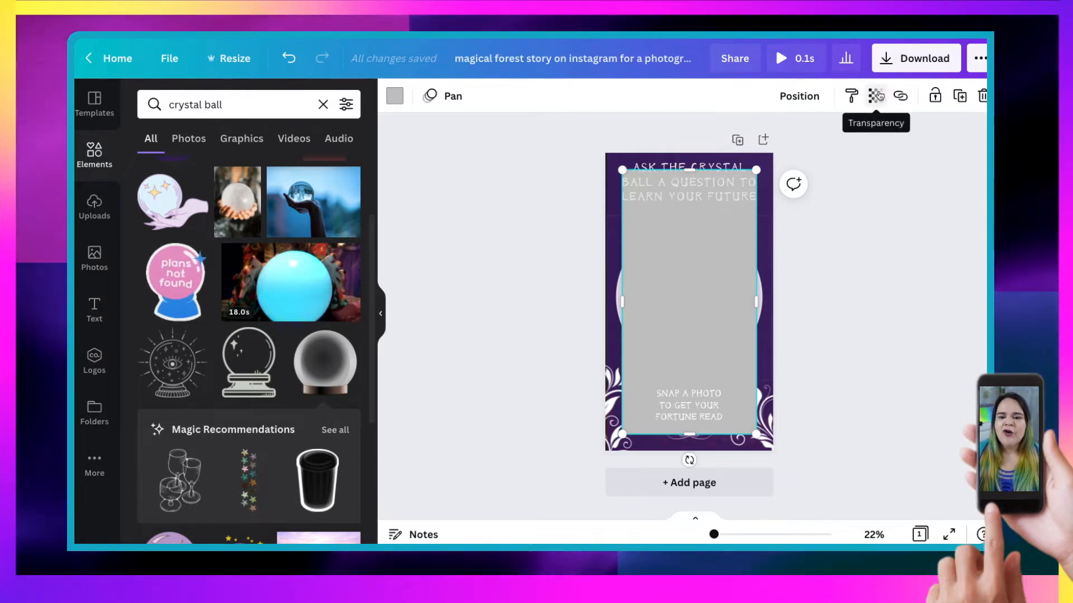
pyautogui.click(876, 96)
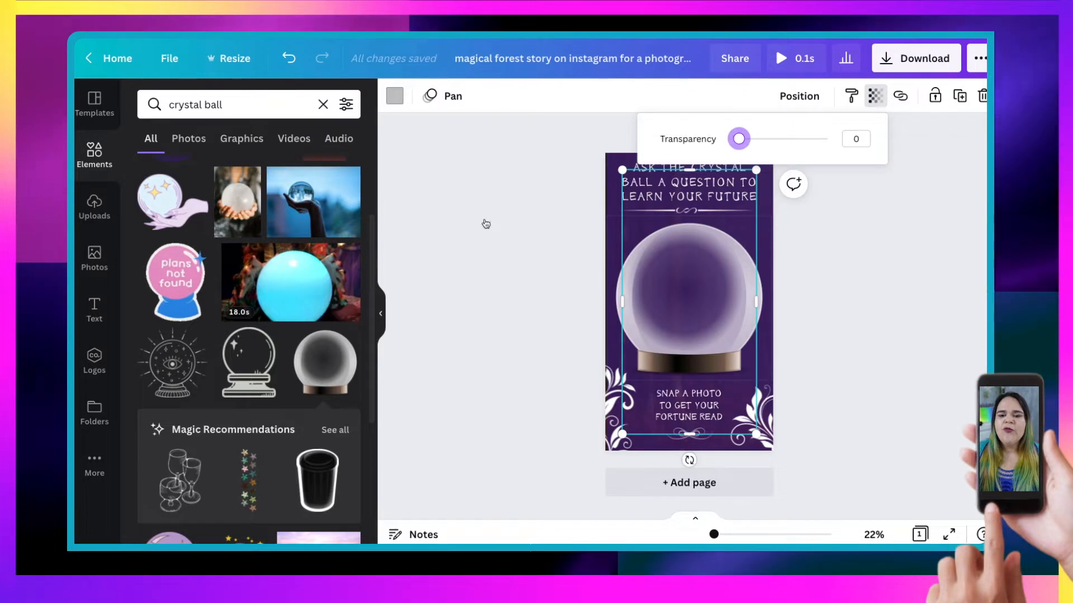
pyautogui.moveTo(471, 257)
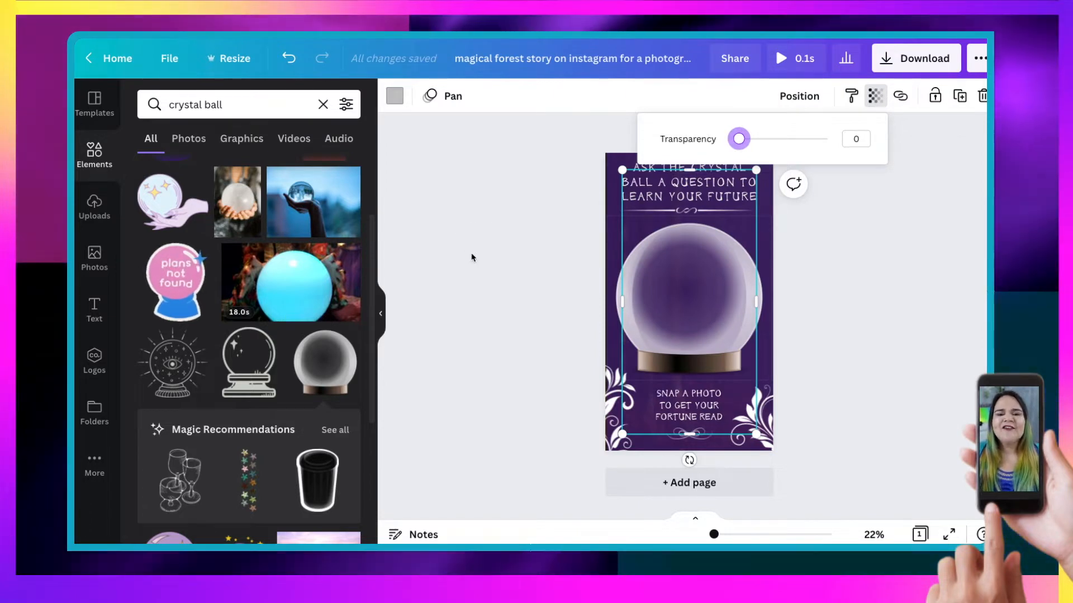
pyautogui.click(471, 257)
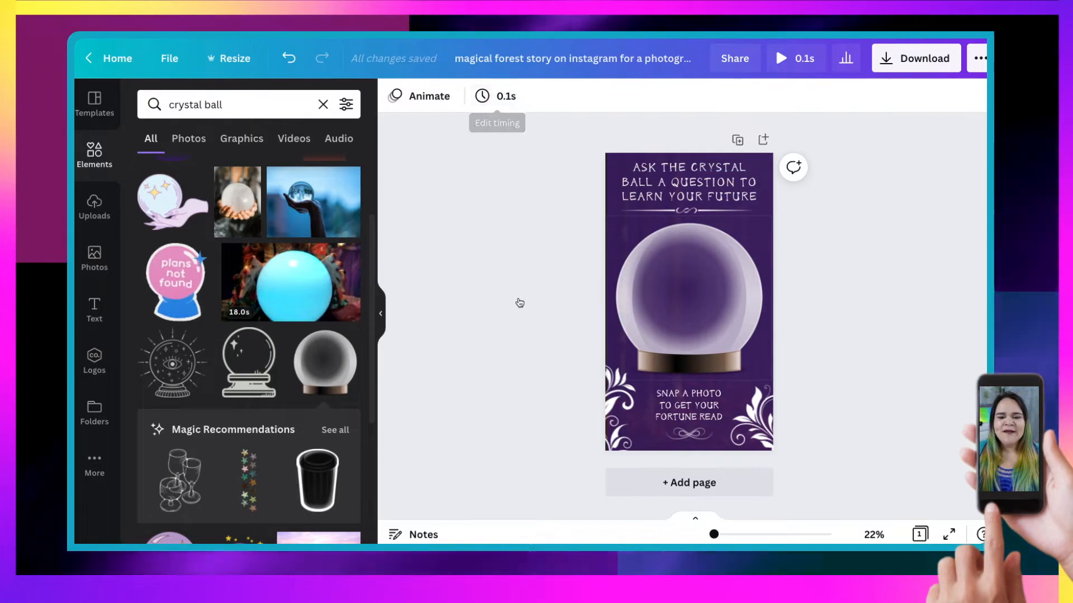
pyautogui.click(798, 96)
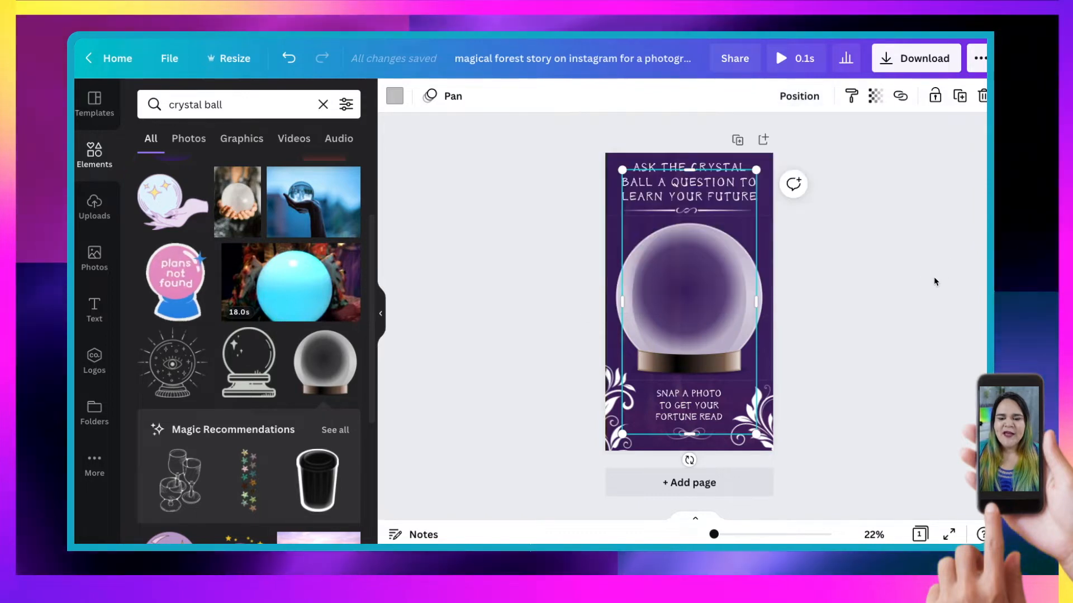
# Step: Select the bottom 'Snap a photo to get your fortune read' caption
pyautogui.click(560, 260)
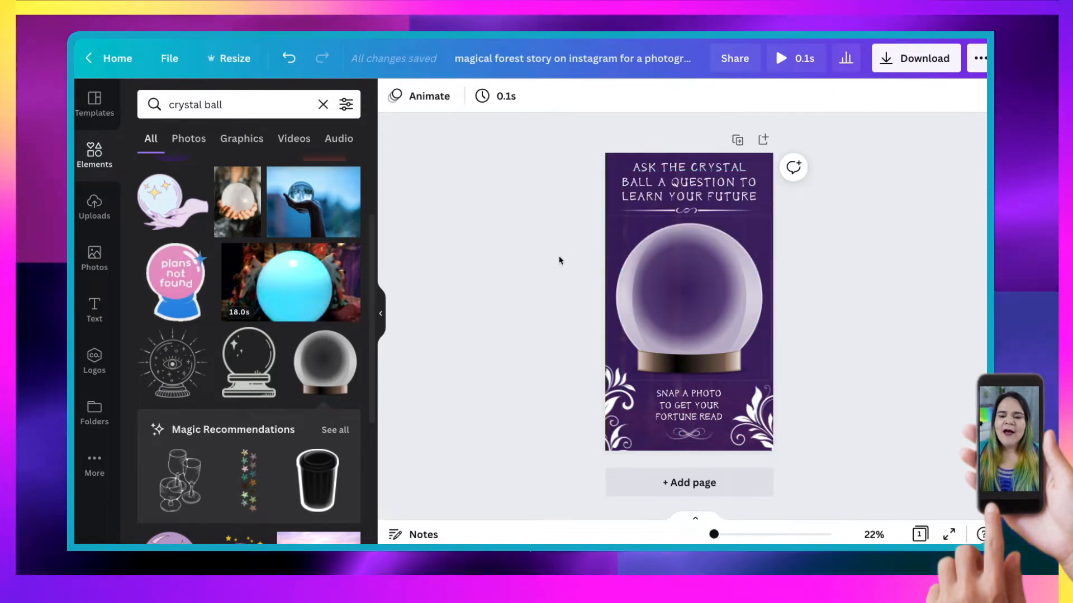
pyautogui.click(688, 405)
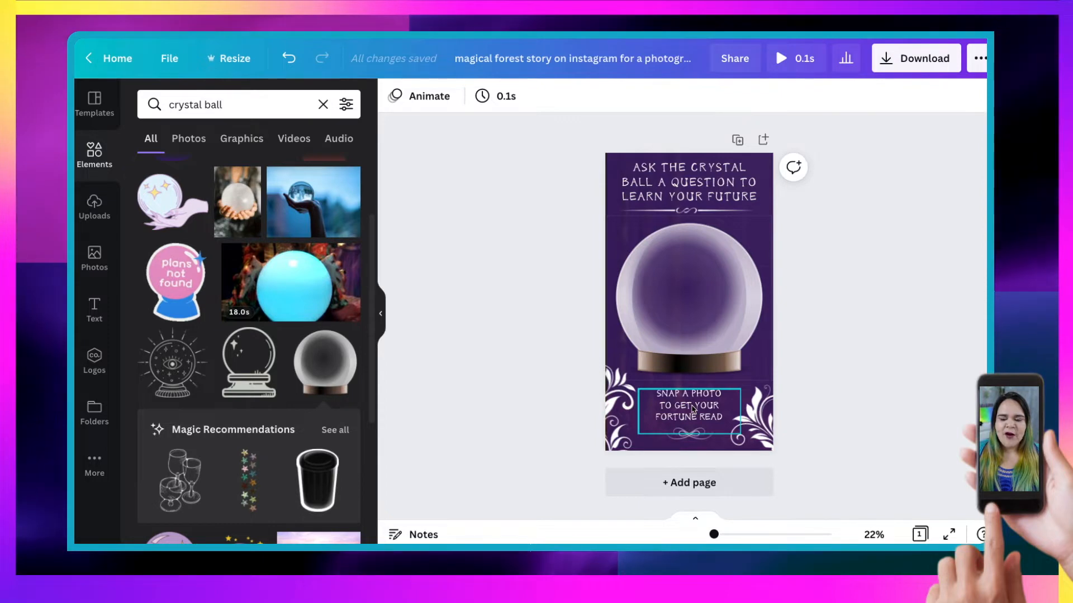
pyautogui.click(687, 413)
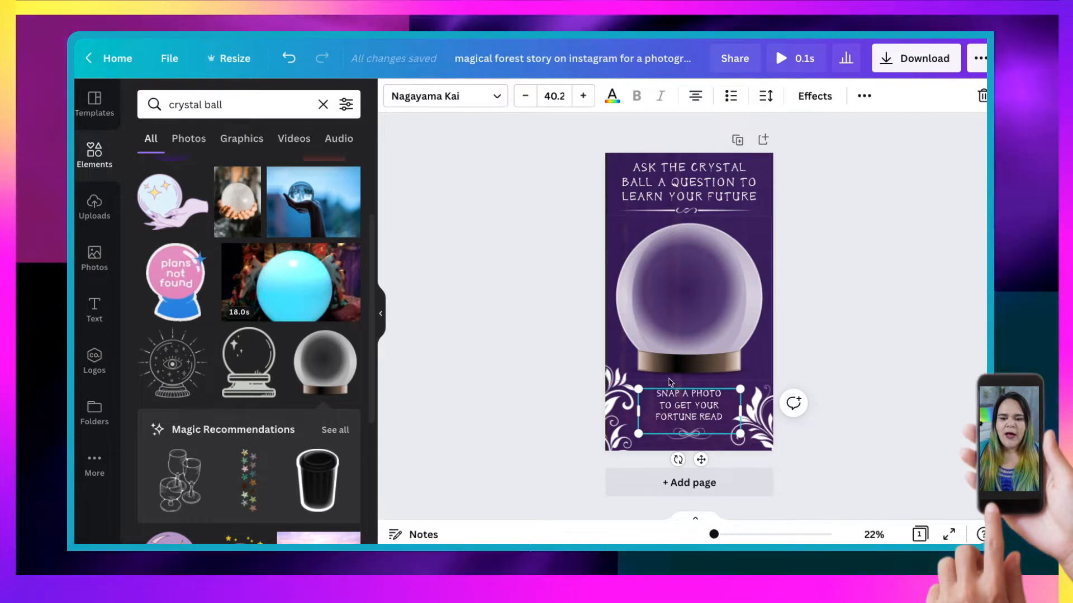
# Step: Place a duplicate of the caption inside the centre of the crystal ball
pyautogui.click(689, 293)
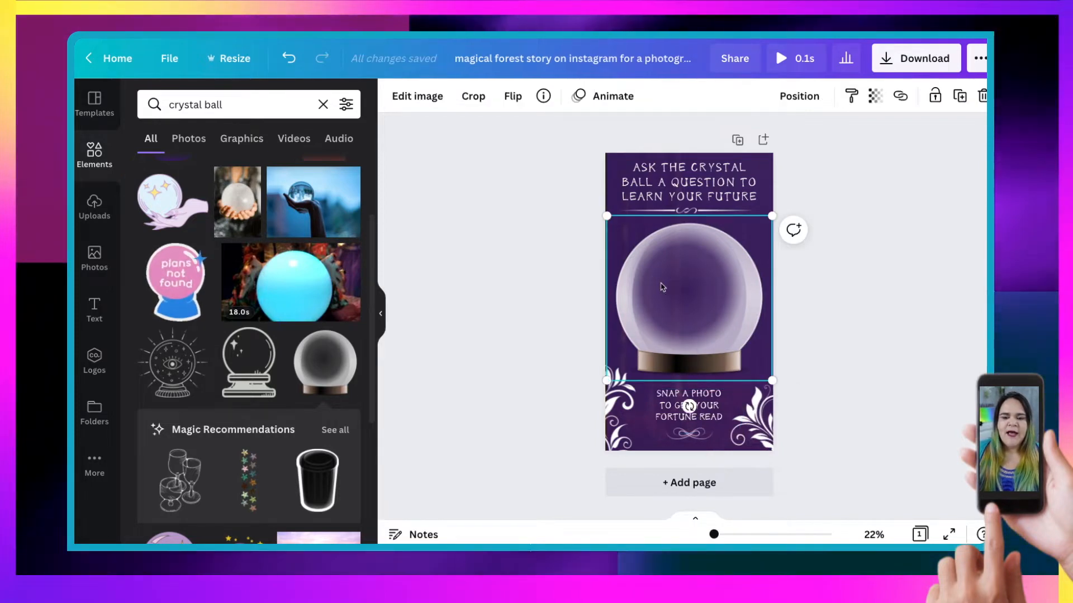
pyautogui.click(689, 414)
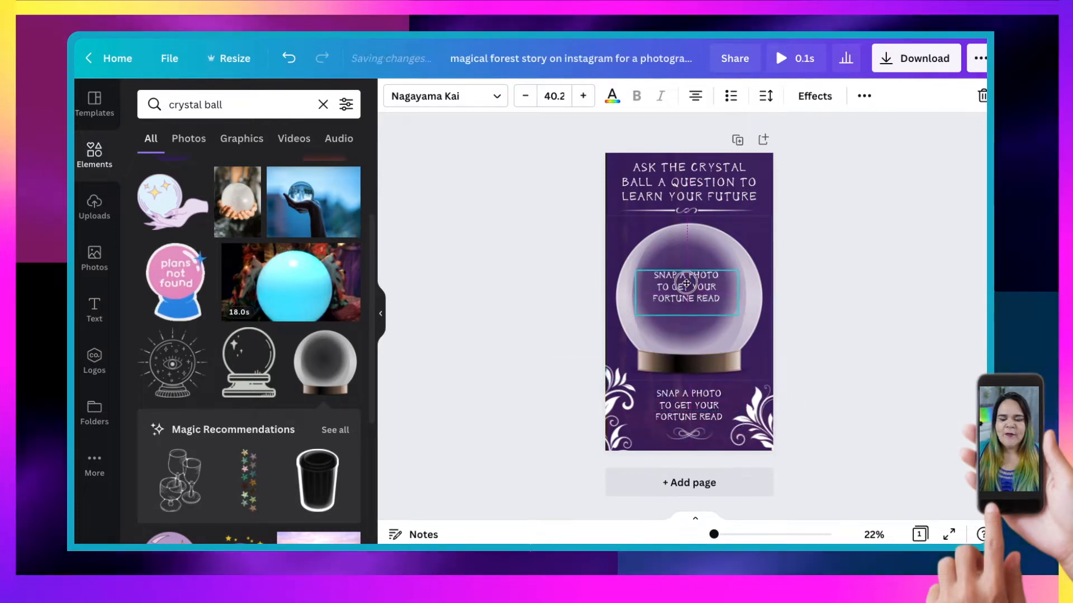
pyautogui.click(686, 292)
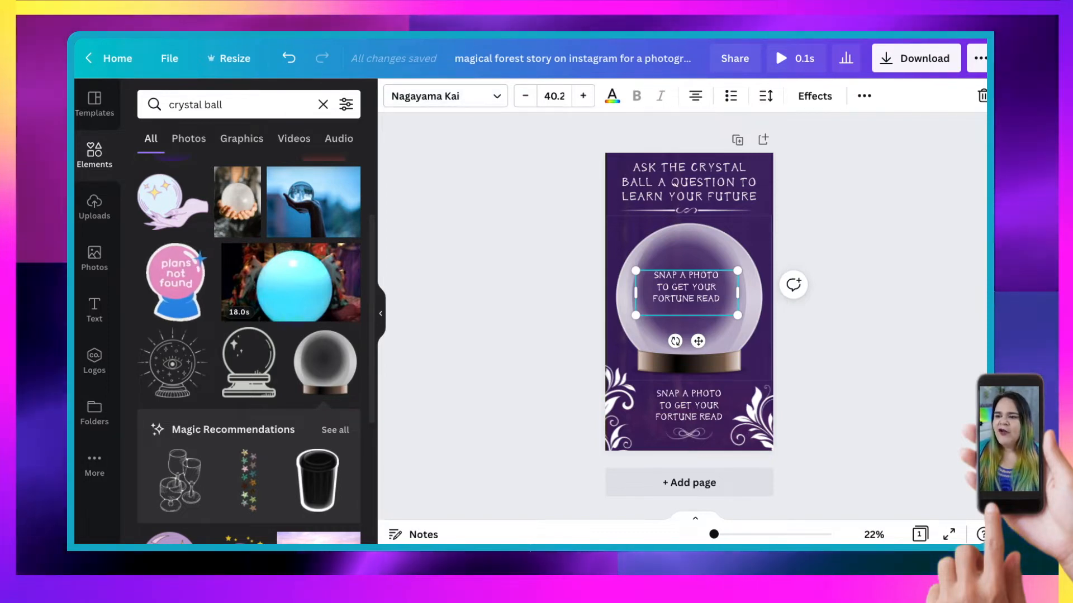
pyautogui.moveTo(903, 257)
pyautogui.write('It is certain')
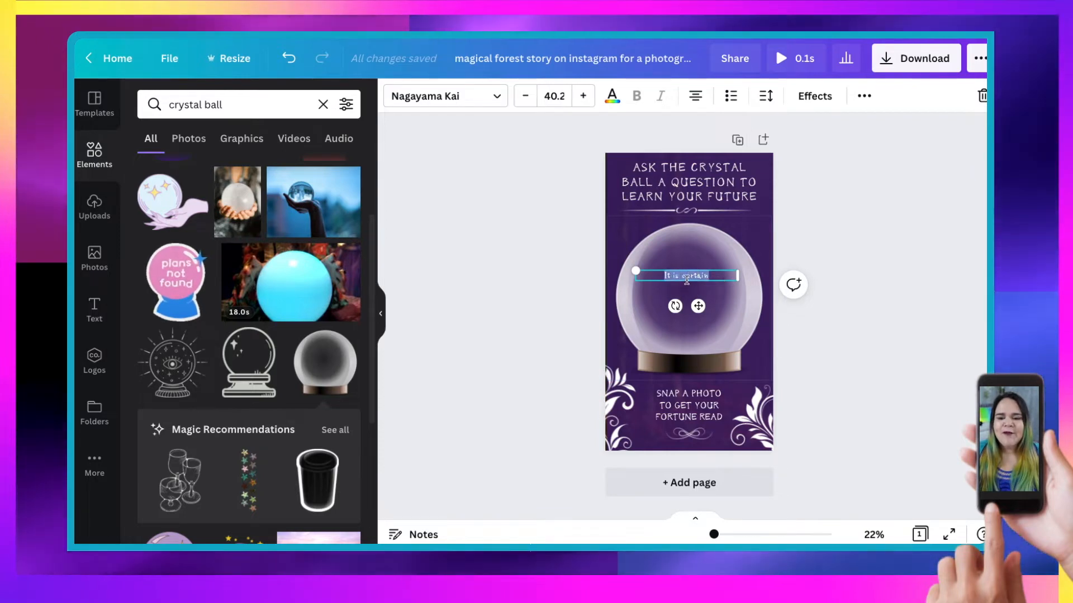
pyautogui.moveTo(864, 96)
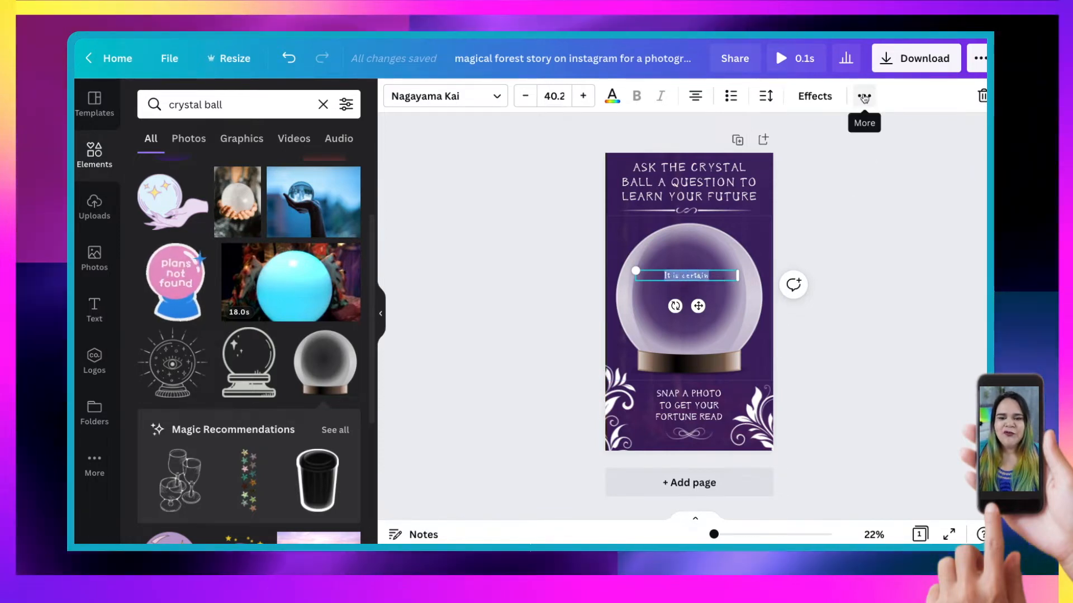
# Step: Make the crystal ball caption uppercase IT IS CERTAIN and increase its font size
pyautogui.click(863, 96)
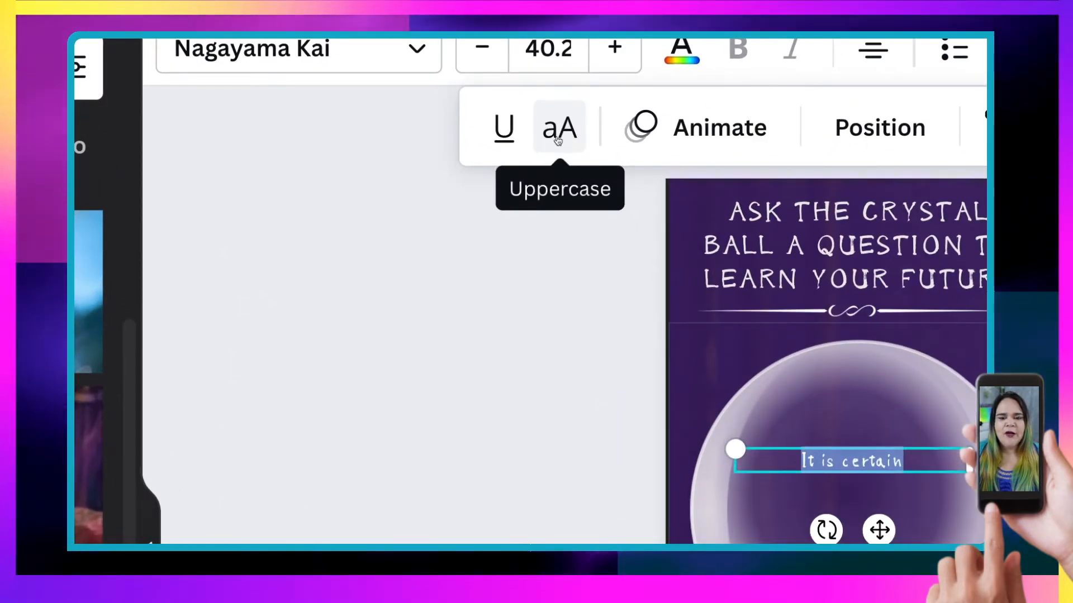
pyautogui.click(559, 127)
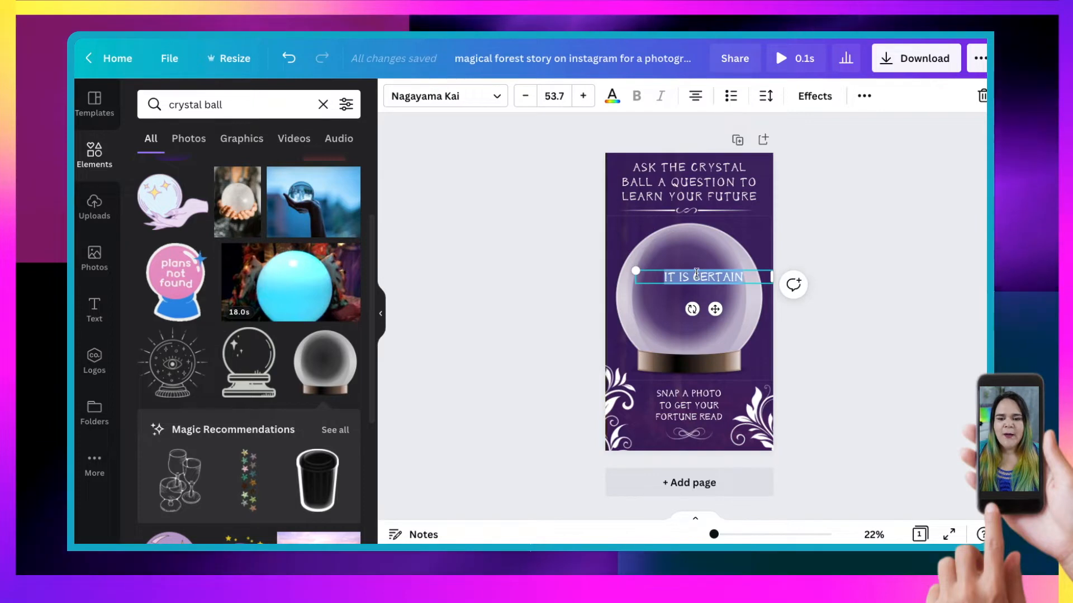
pyautogui.moveTo(770, 280)
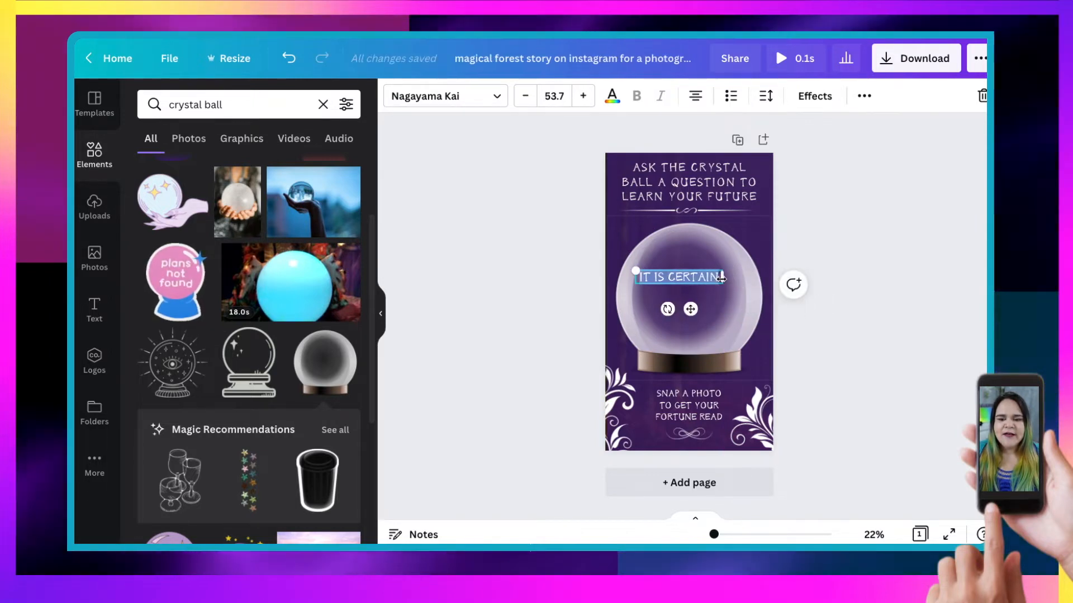
pyautogui.click(582, 96)
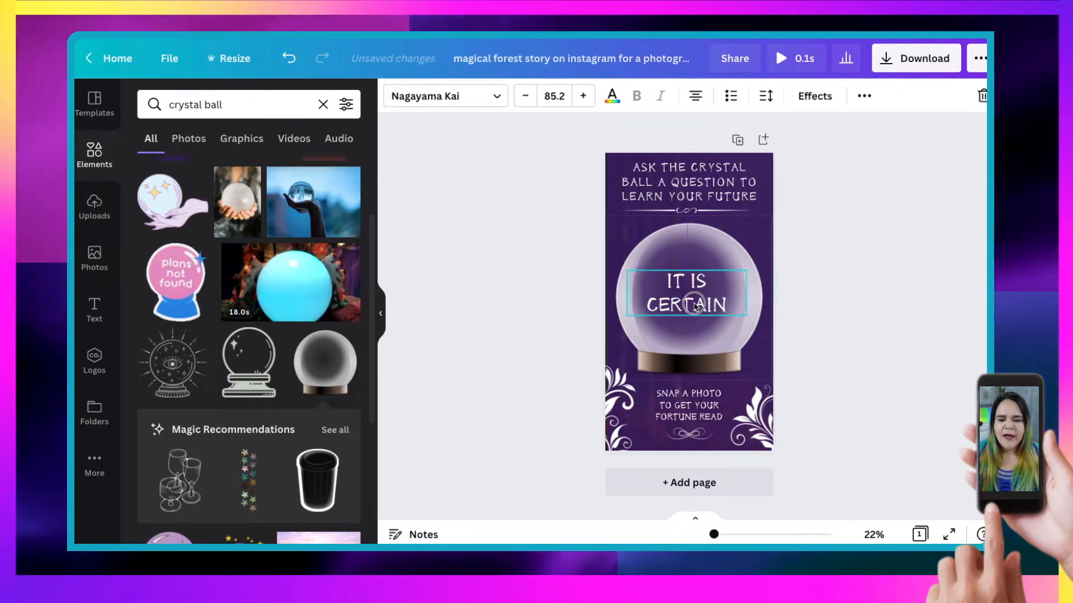
# Step: Give IT IS CERTAIN a very dark purple drop shadow with adjusted offset and angle
pyautogui.click(687, 294)
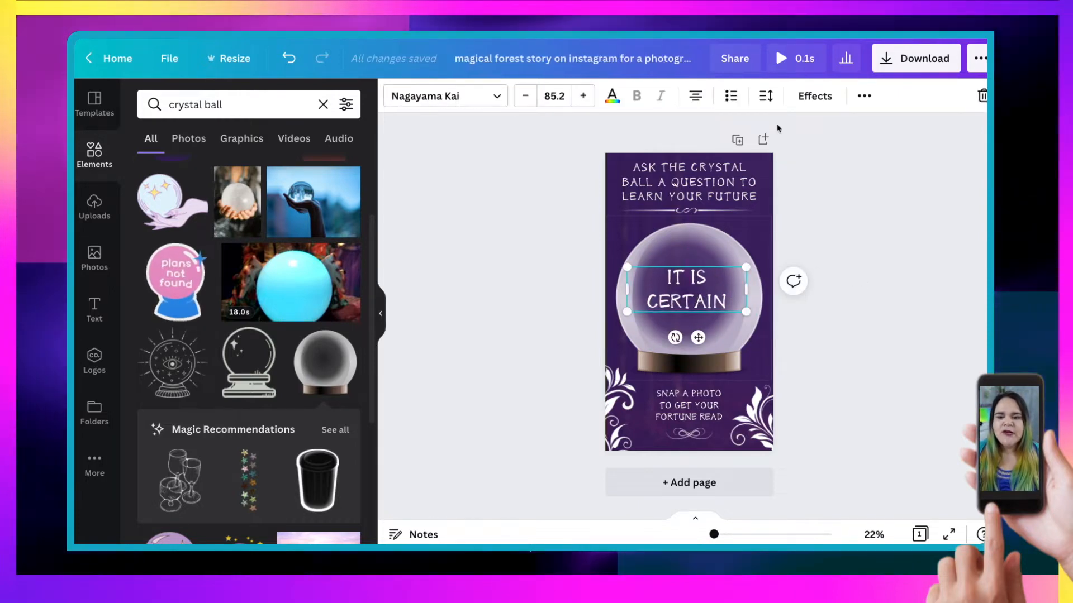
pyautogui.click(813, 96)
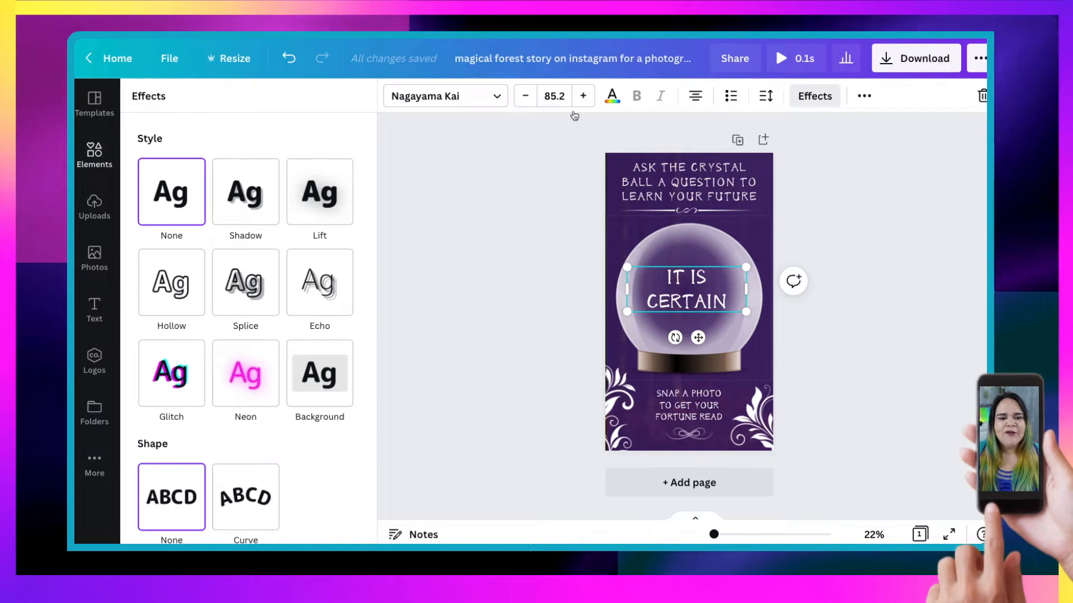
pyautogui.click(245, 191)
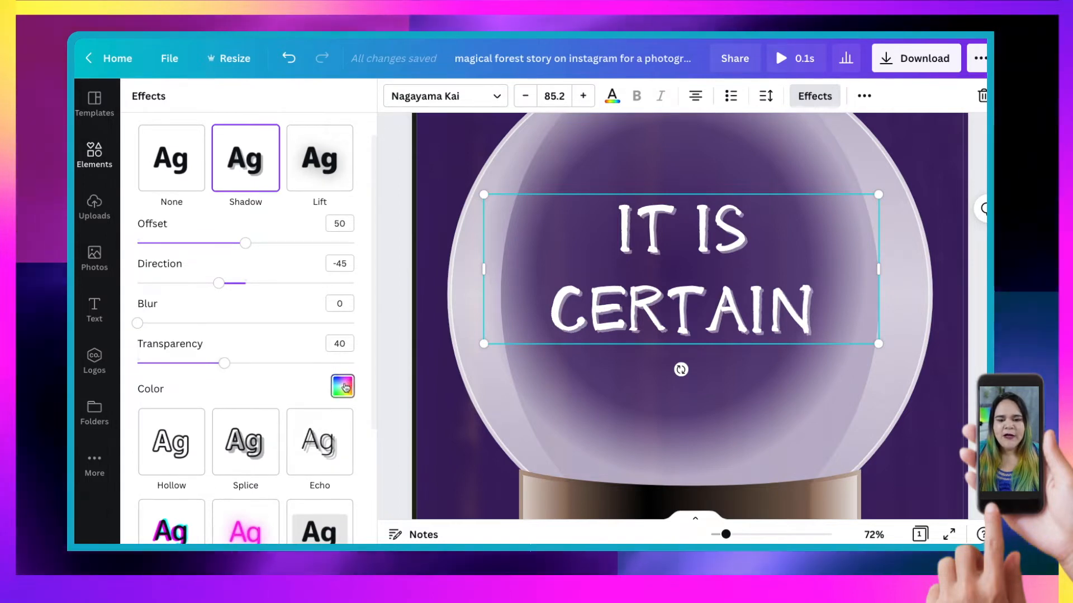
pyautogui.click(341, 387)
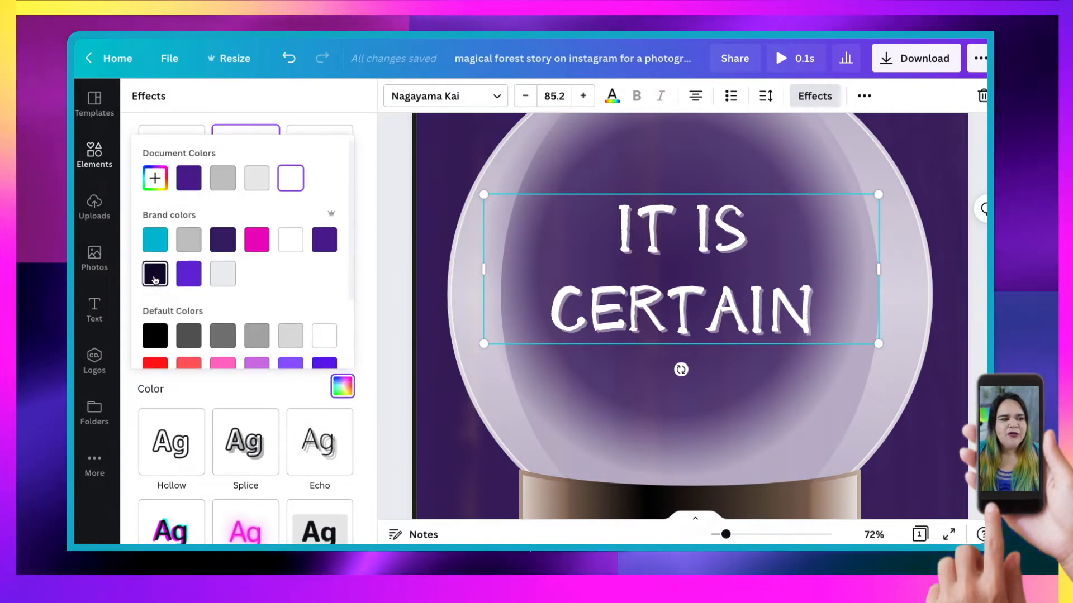
pyautogui.click(154, 273)
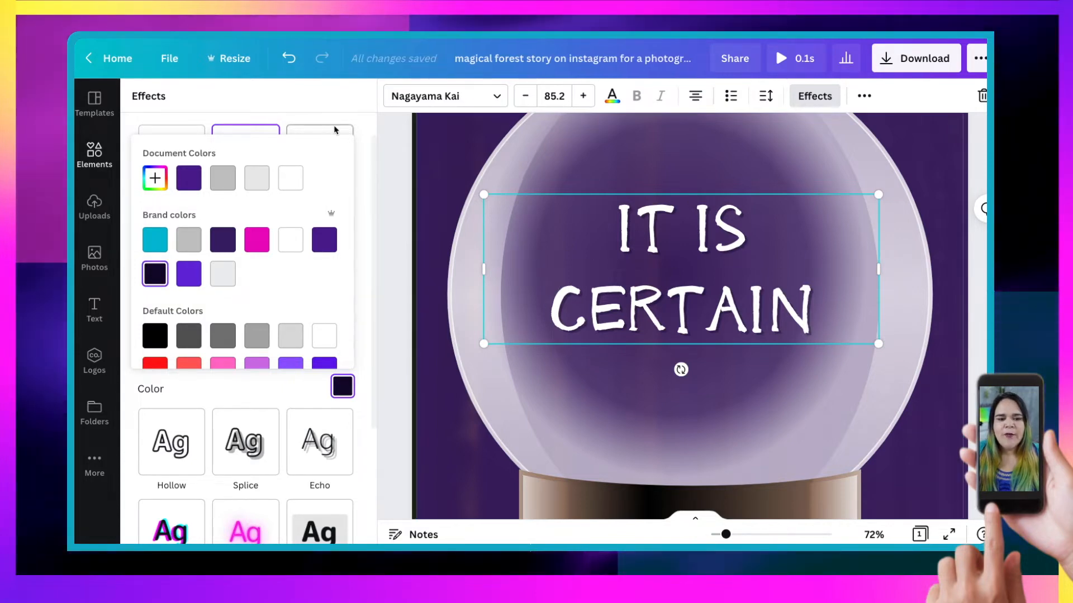
pyautogui.click(244, 158)
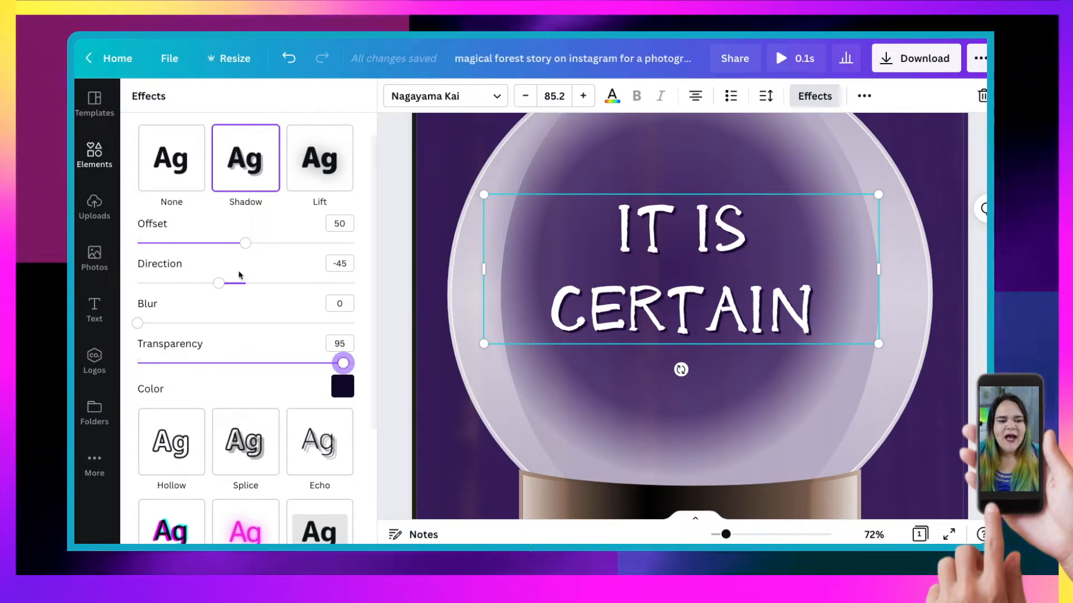
pyautogui.moveTo(246, 243); pyautogui.dragTo(261, 243)
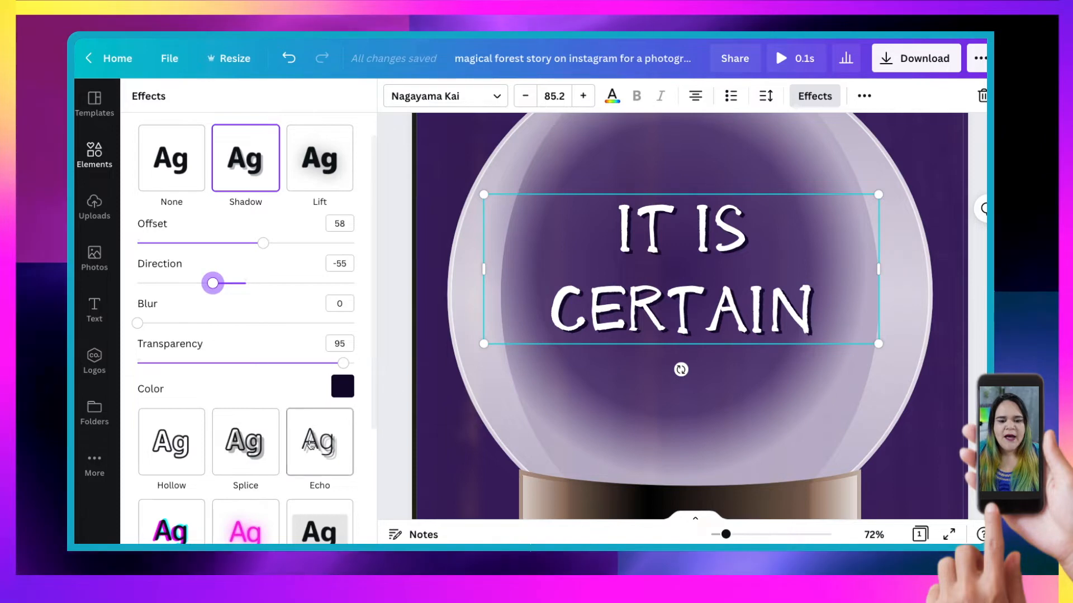
pyautogui.click(94, 154)
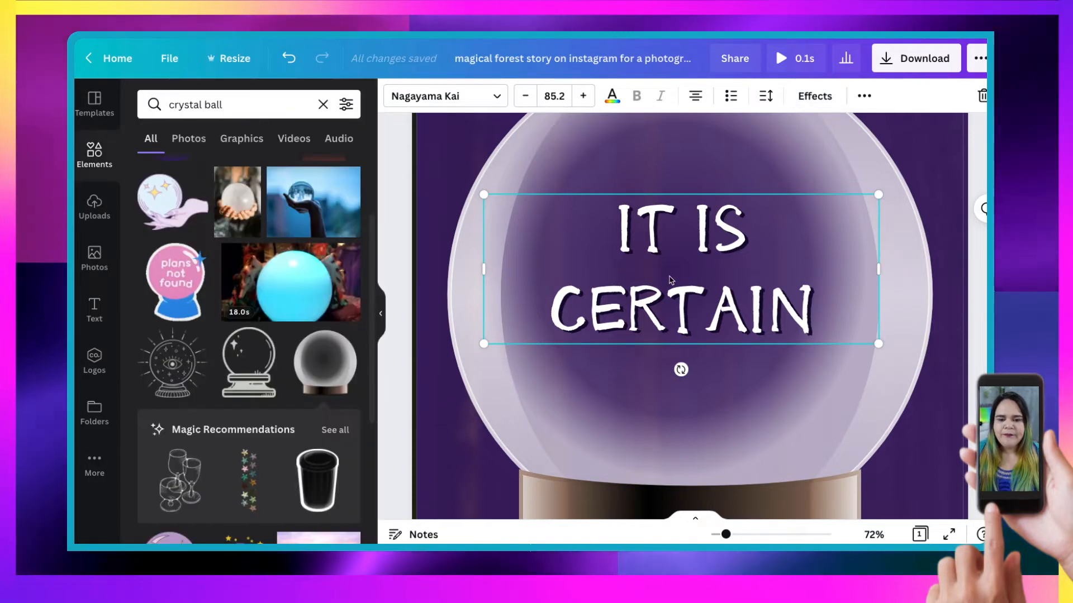
pyautogui.click(380, 312)
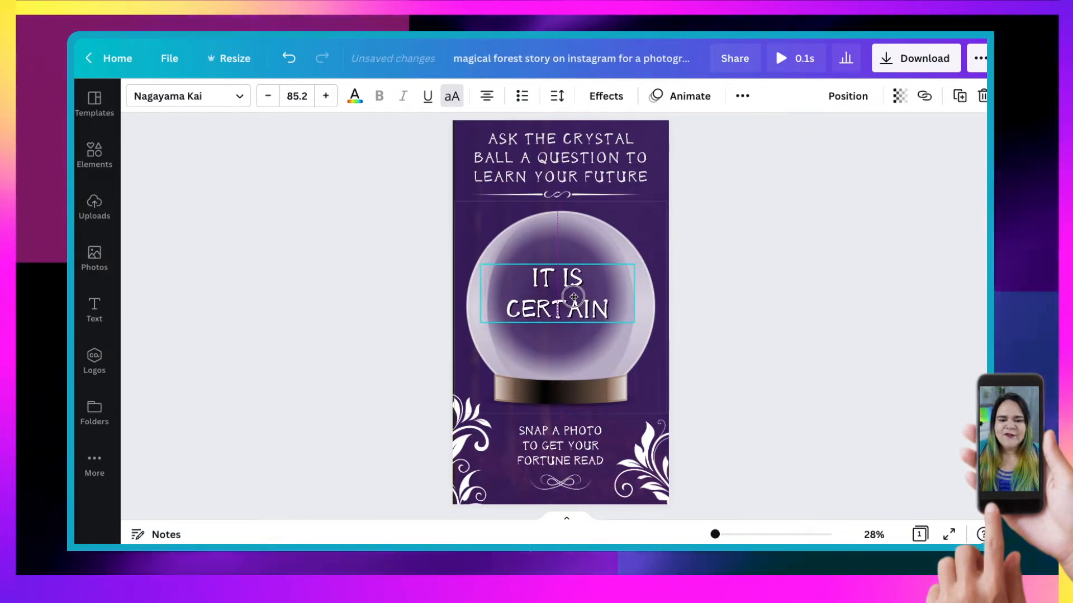
pyautogui.click(556, 294)
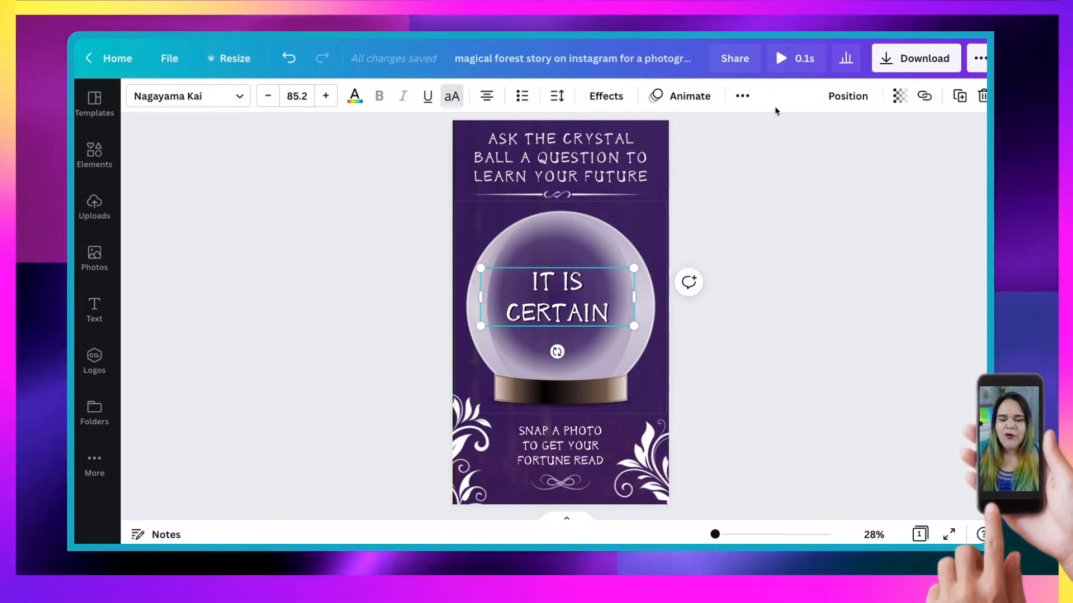
pyautogui.click(350, 287)
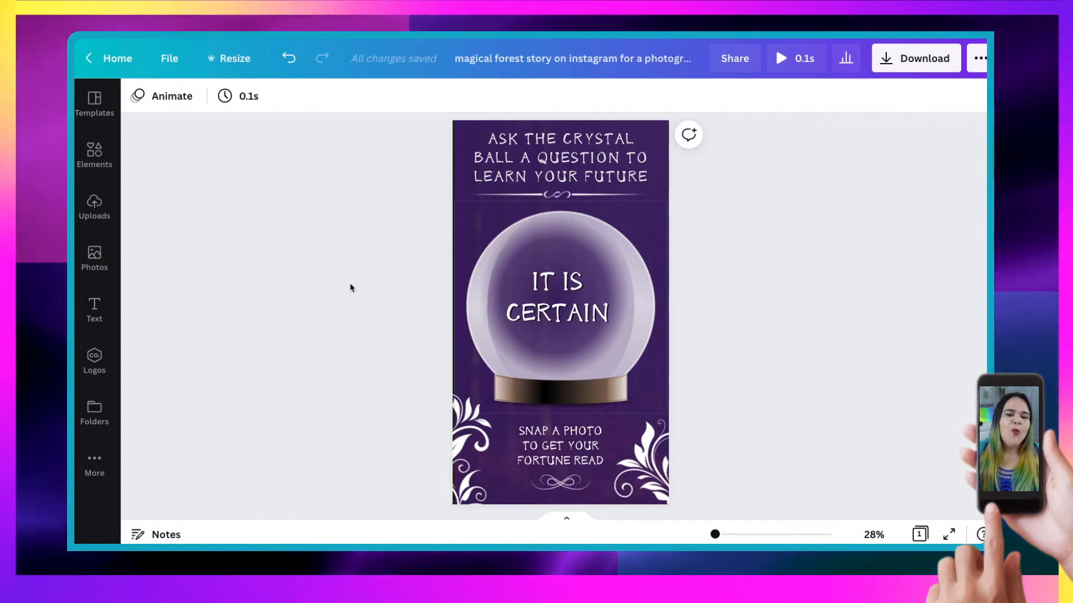
pyautogui.moveTo(263, 116)
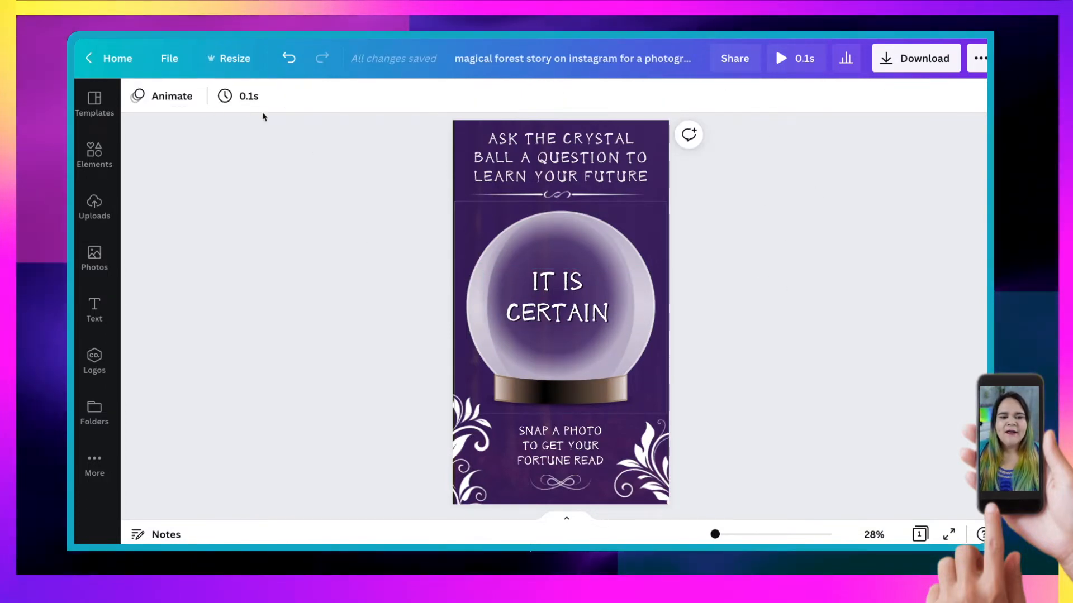
pyautogui.moveTo(429, 414)
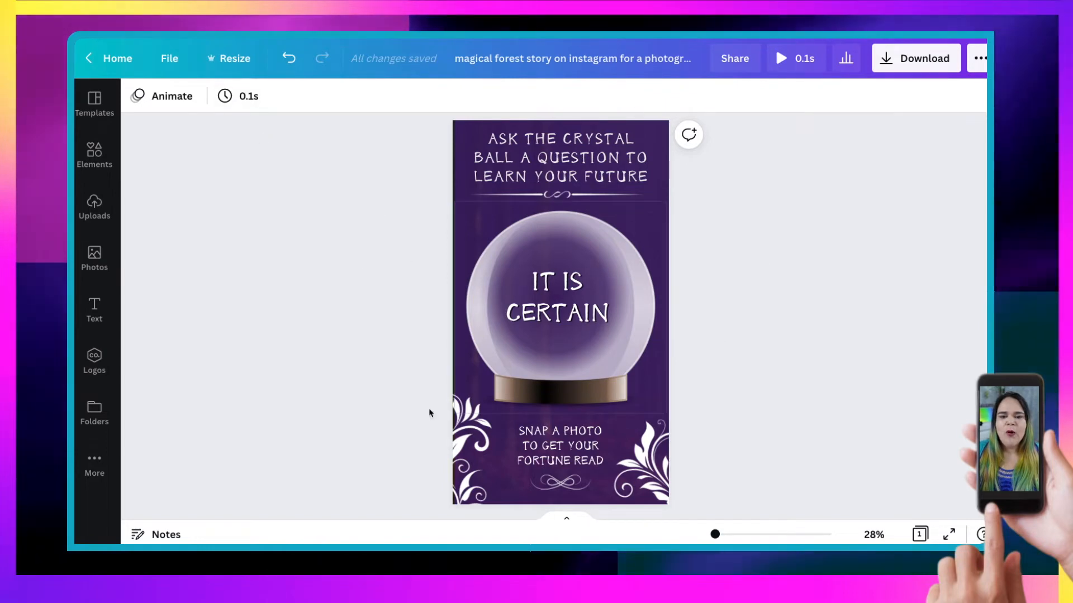
pyautogui.moveTo(730, 279)
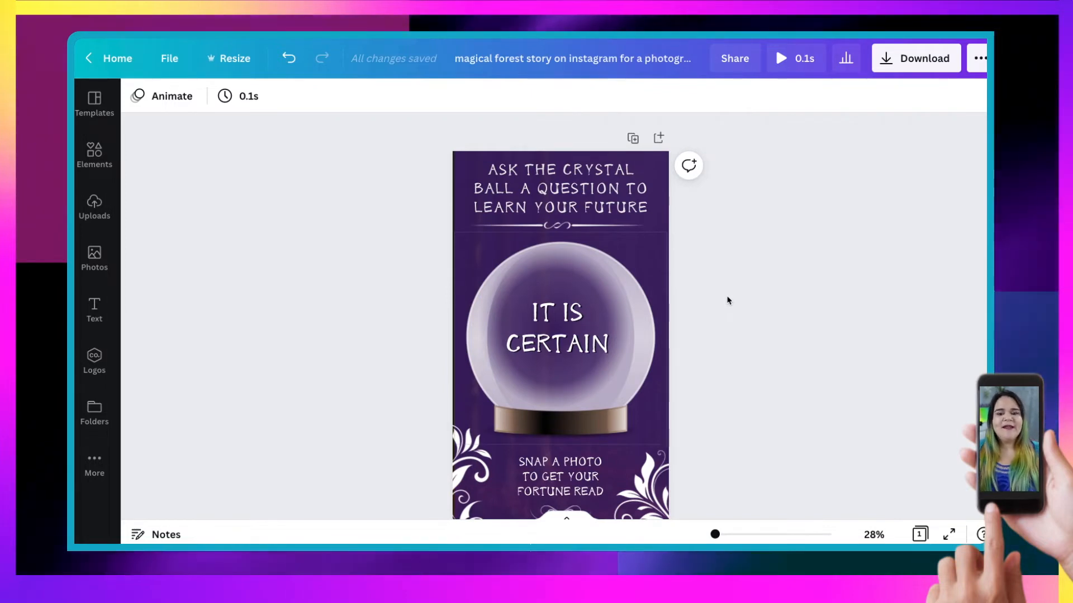
pyautogui.moveTo(631, 138)
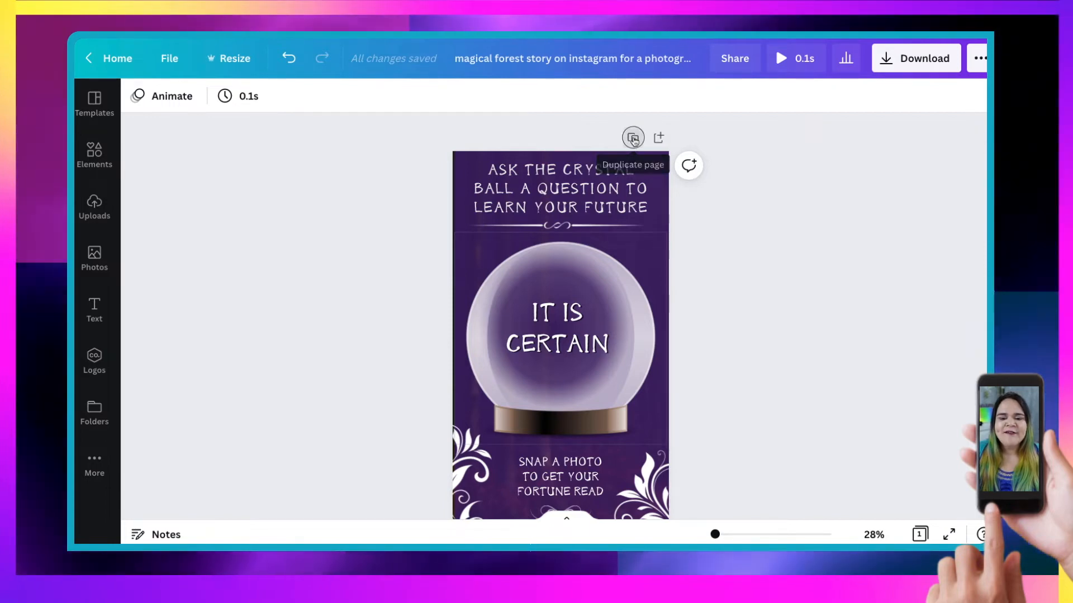
# Step: Duplicate the crystal ball page repeatedly and review the growing set of answer pages
pyautogui.click(633, 137)
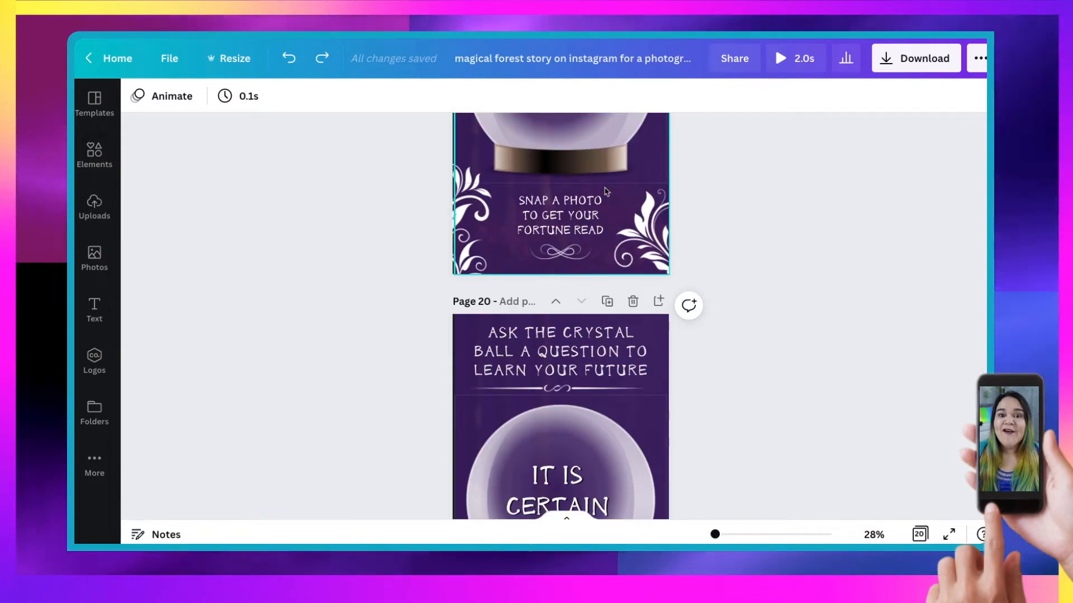
pyautogui.scroll(-3)
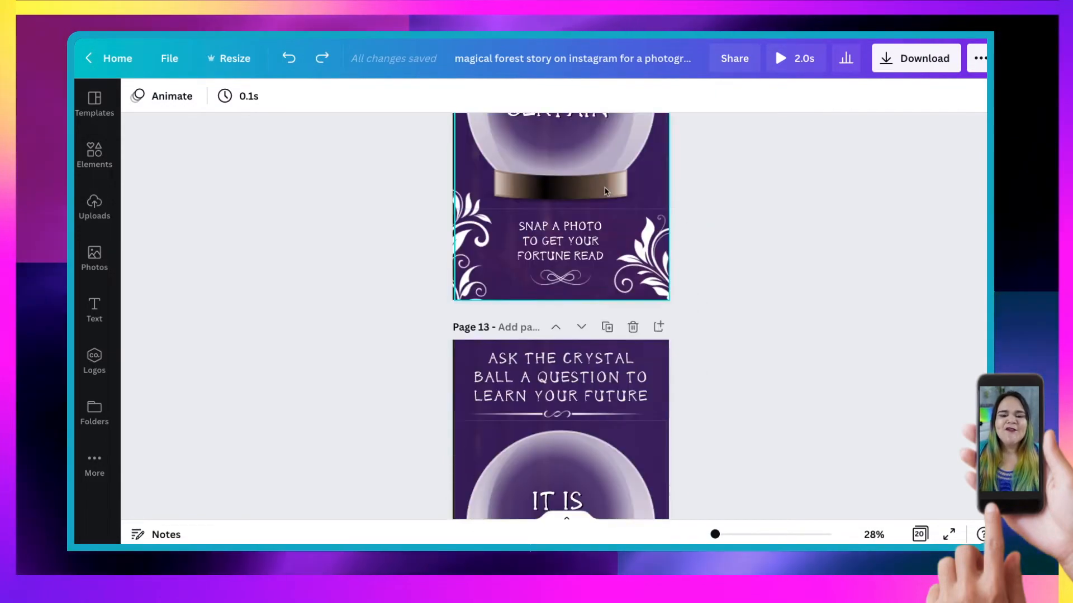
pyautogui.scroll(3)
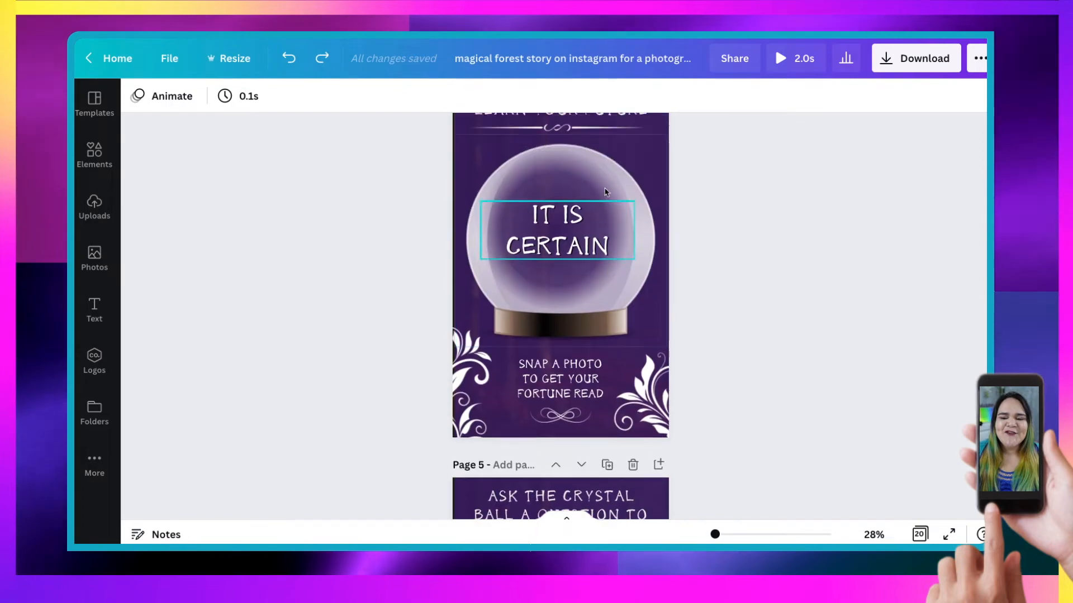
pyautogui.scroll(3)
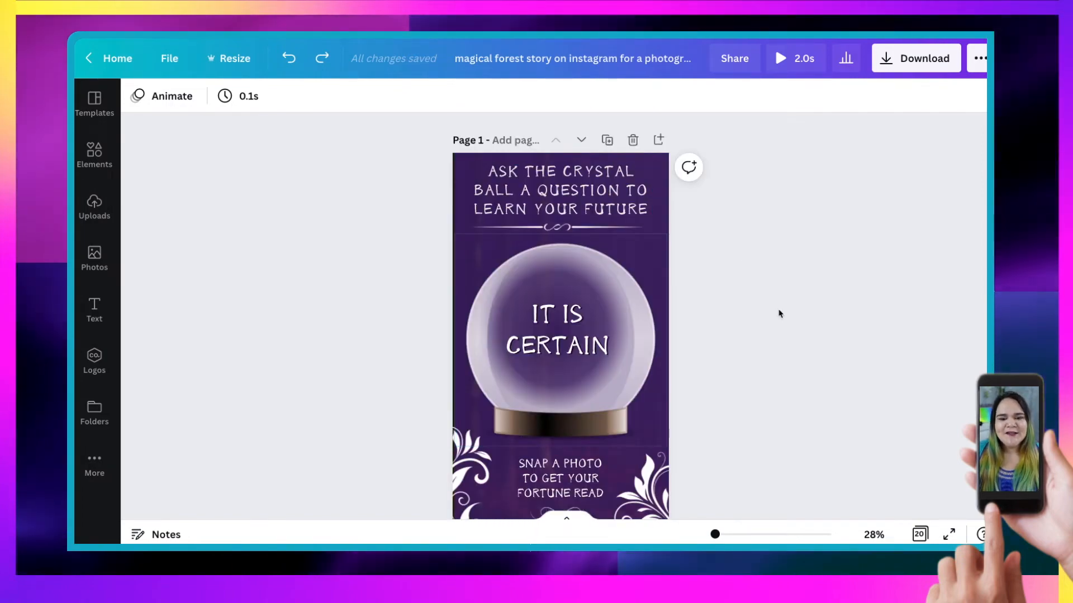
pyautogui.scroll(-3)
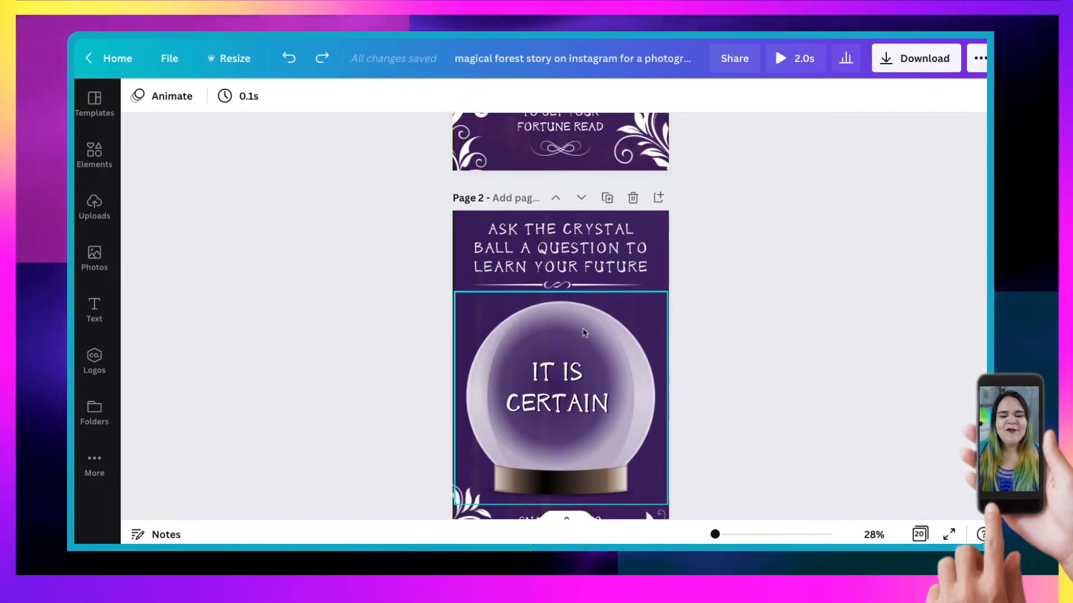
pyautogui.scroll(-3)
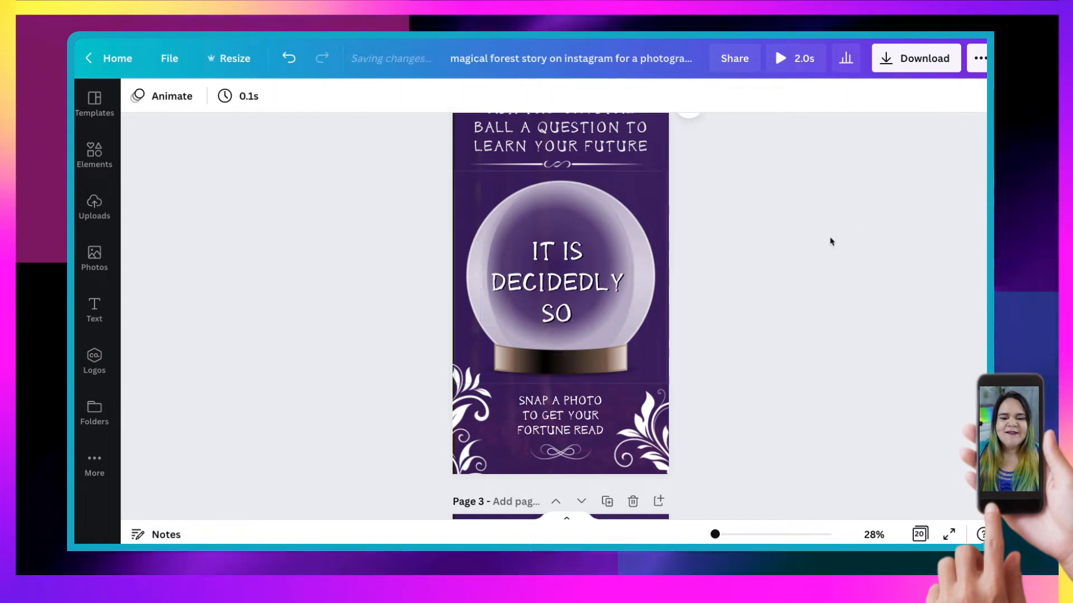
pyautogui.click(557, 279)
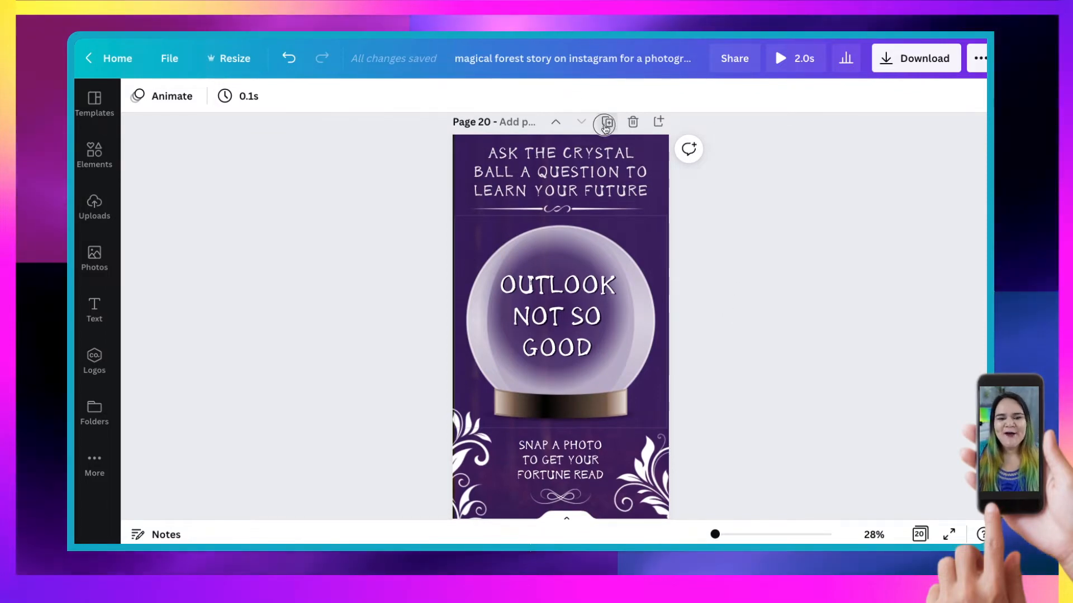
# Step: Duplicate page 20 and change the new page's answer to OUTLOOK IS SPARKLY!
pyautogui.click(558, 315)
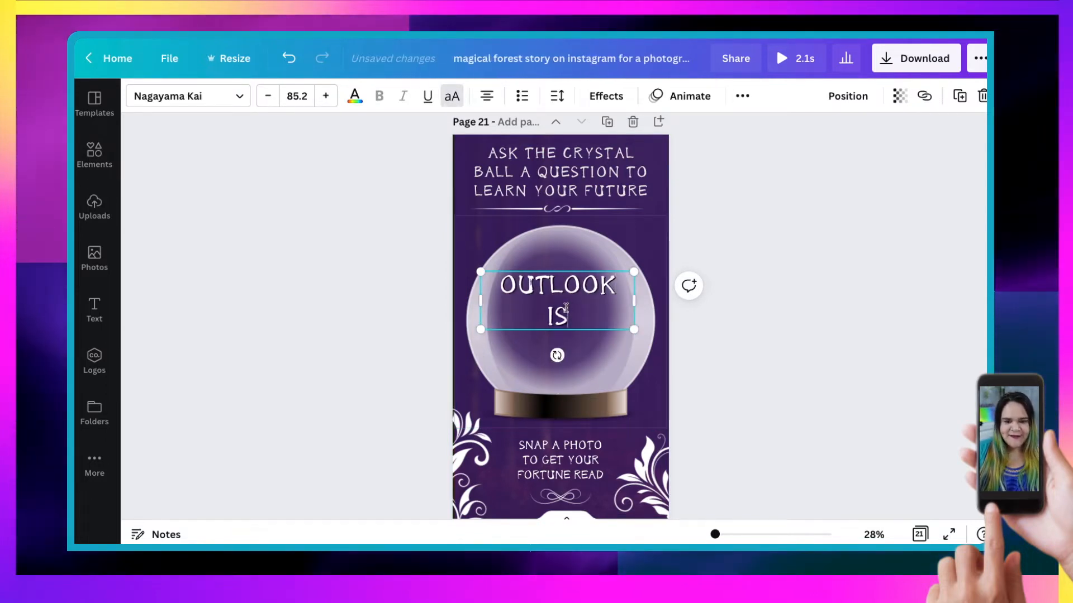
pyautogui.write('SPARKL')
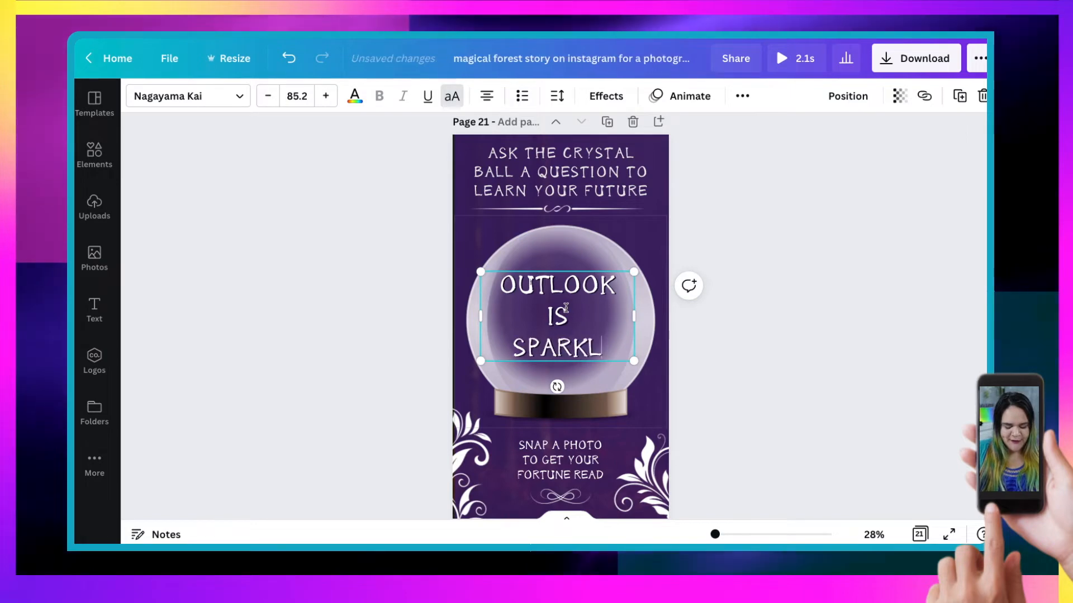
pyautogui.write('Y!')
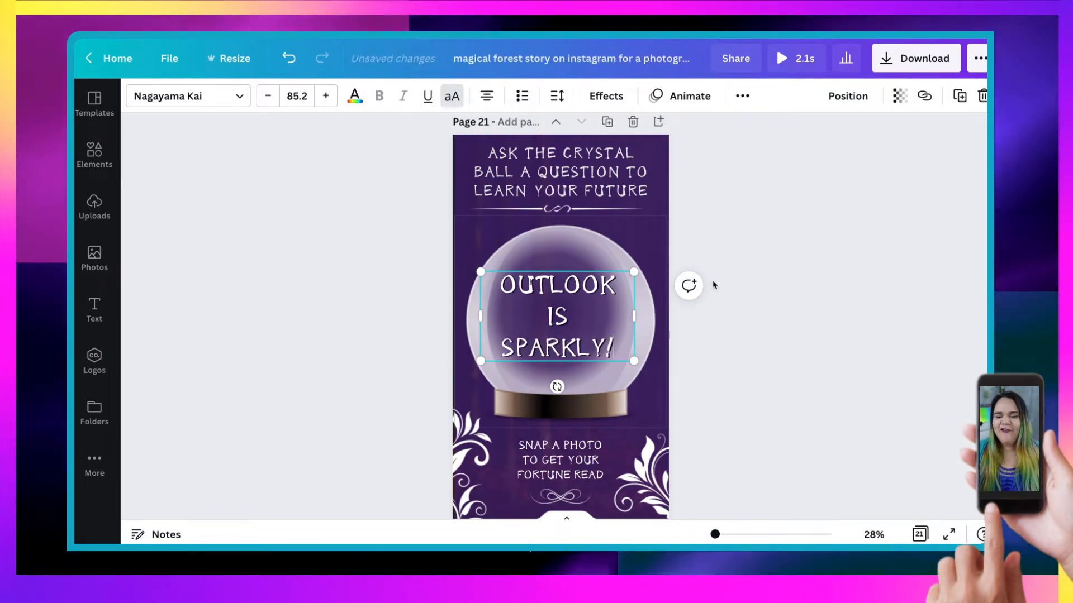
pyautogui.click(674, 339)
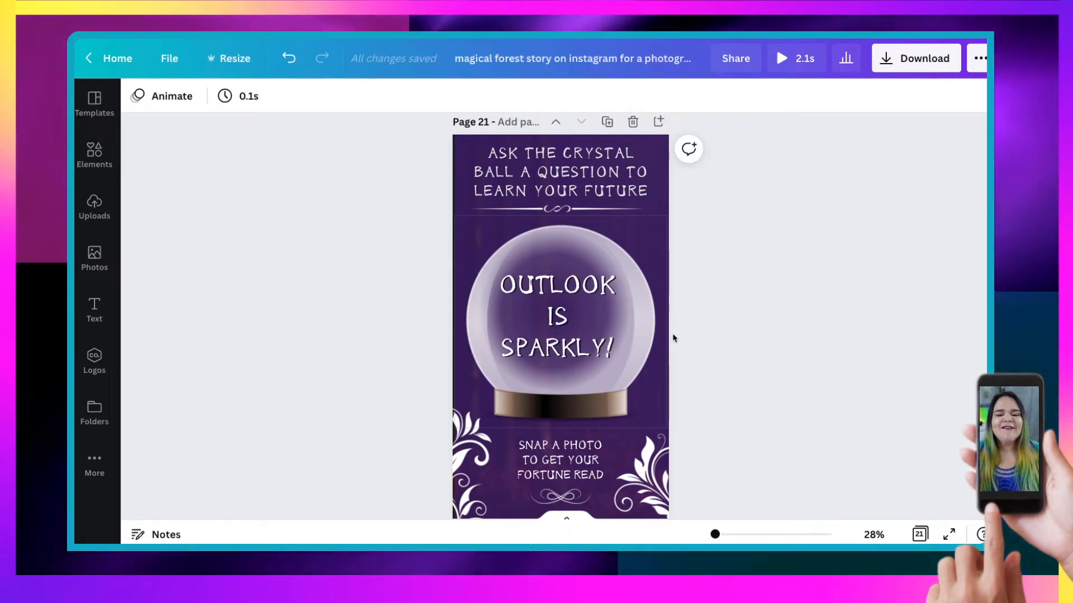
pyautogui.click(559, 322)
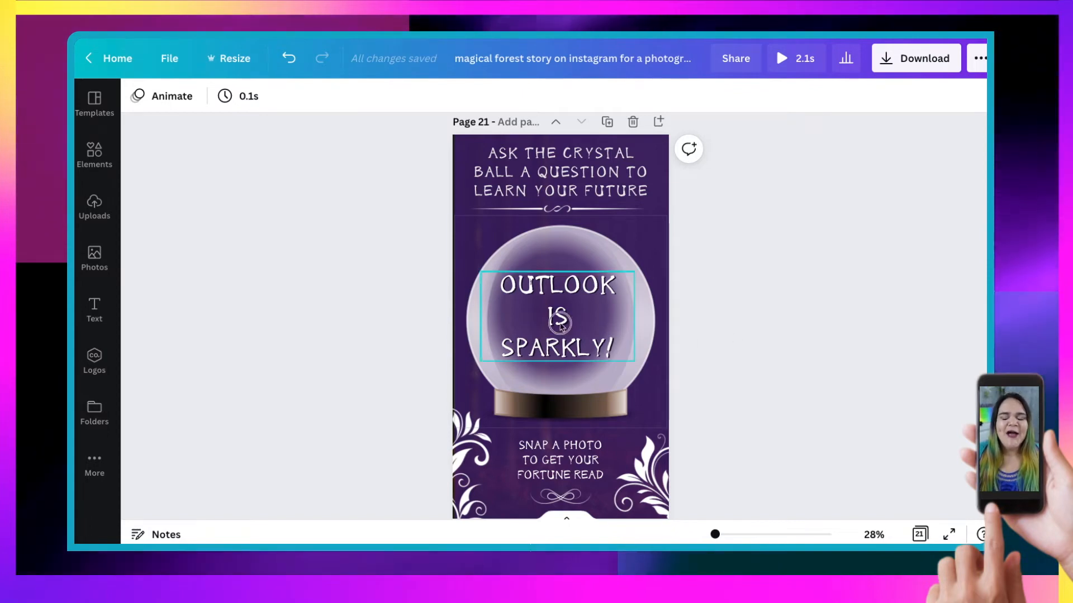
pyautogui.click(756, 330)
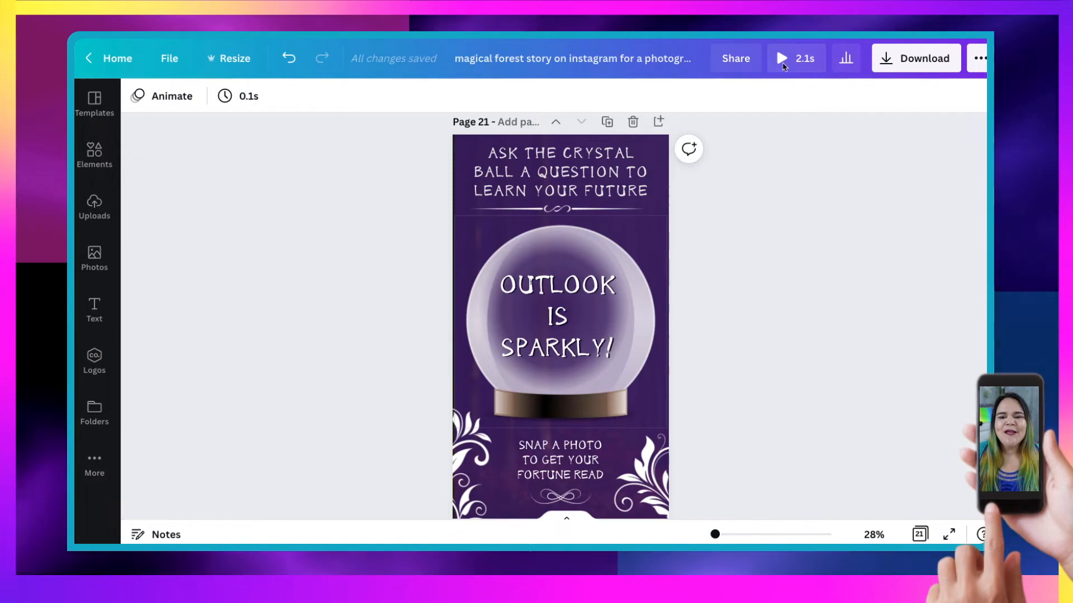
pyautogui.moveTo(786, 209)
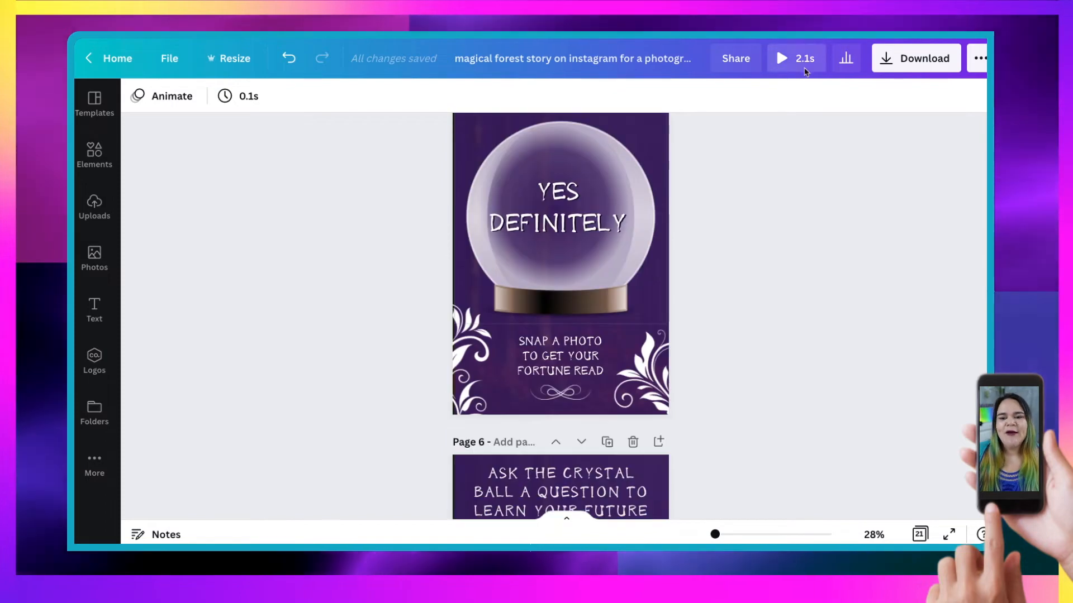
# Step: Preview the story playback, then bring up the download options for all 21 pages
pyautogui.click(781, 57)
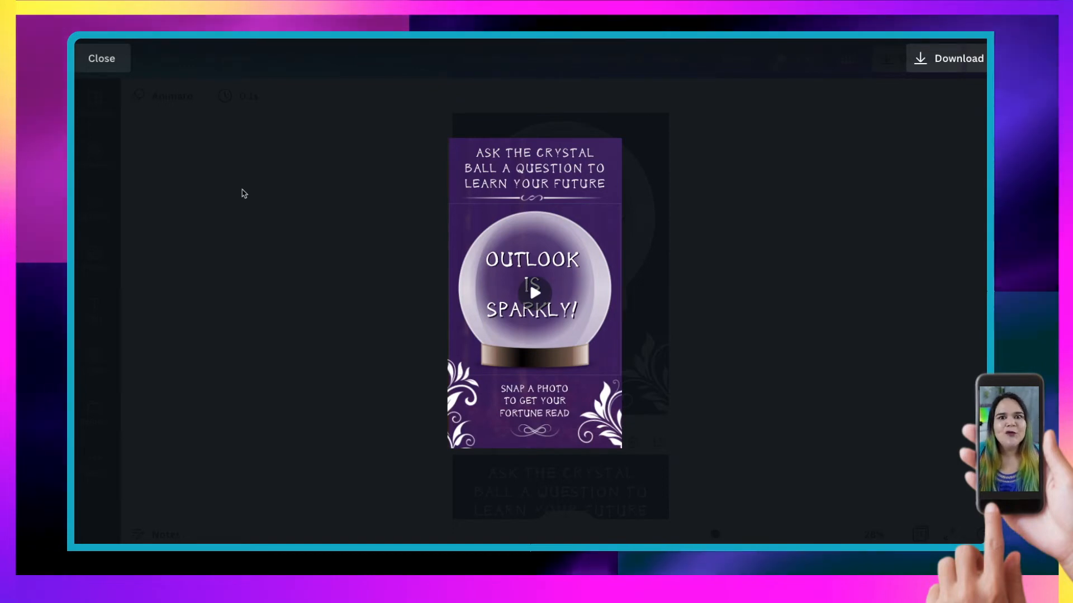
pyautogui.click(102, 58)
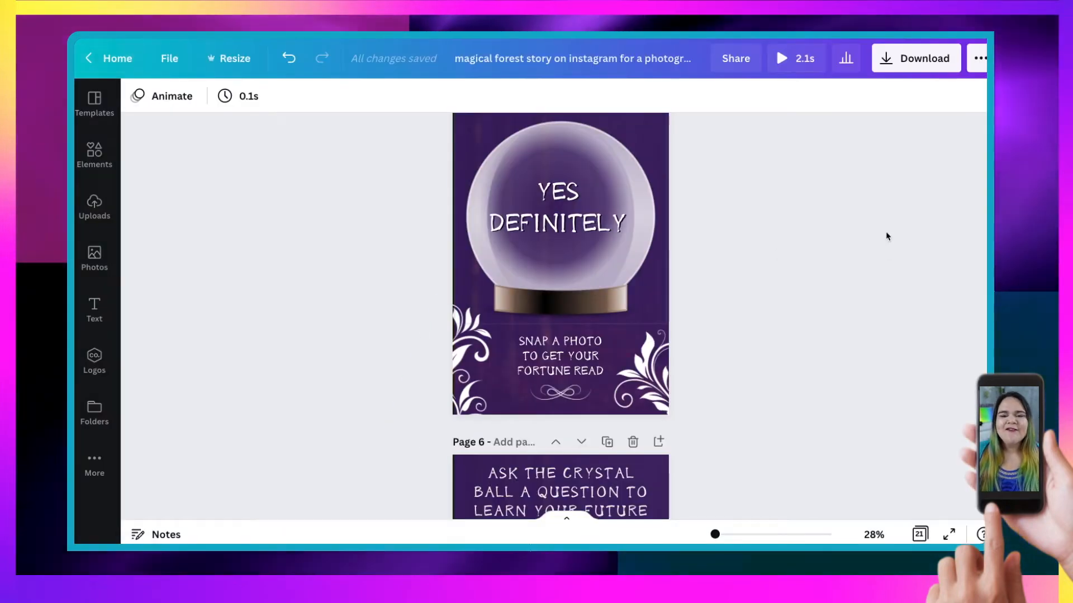
pyautogui.click(916, 57)
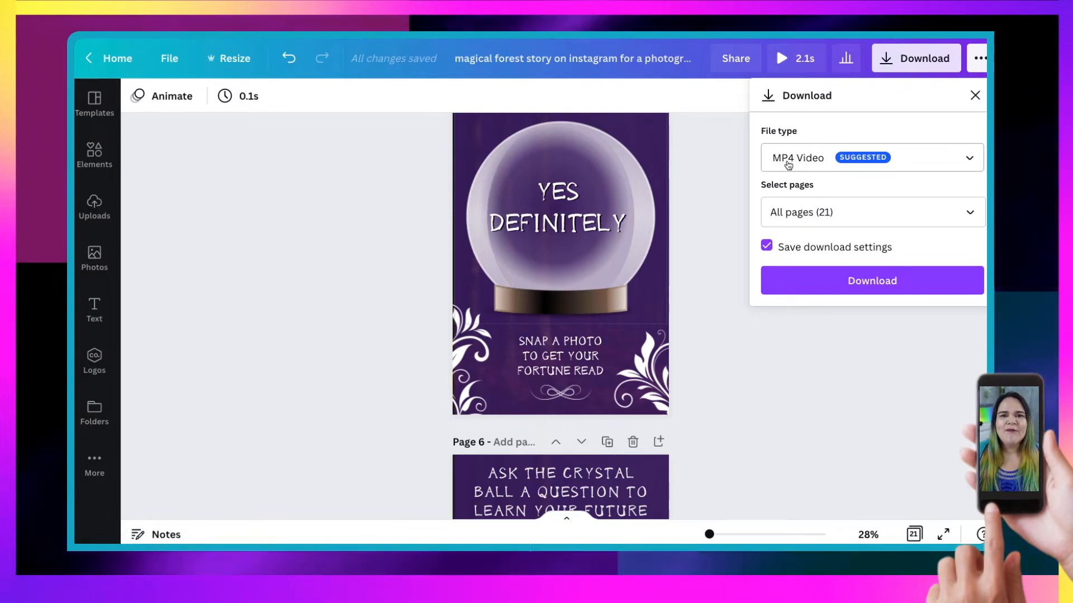
# Step: Select all 21 pages and download the crystal ball story as an MP4 video
pyautogui.click(872, 212)
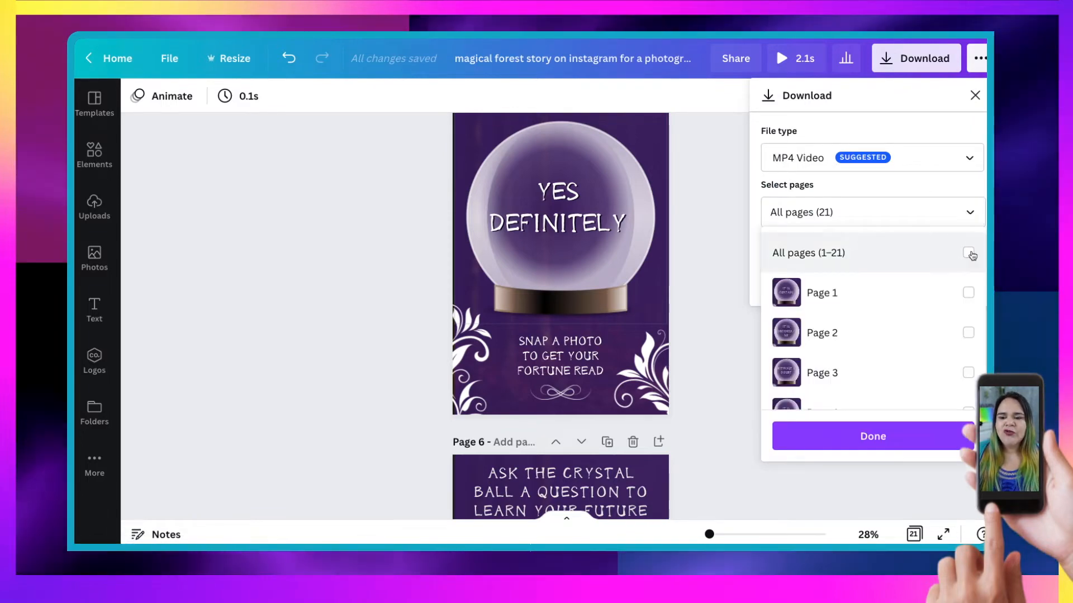
pyautogui.click(968, 253)
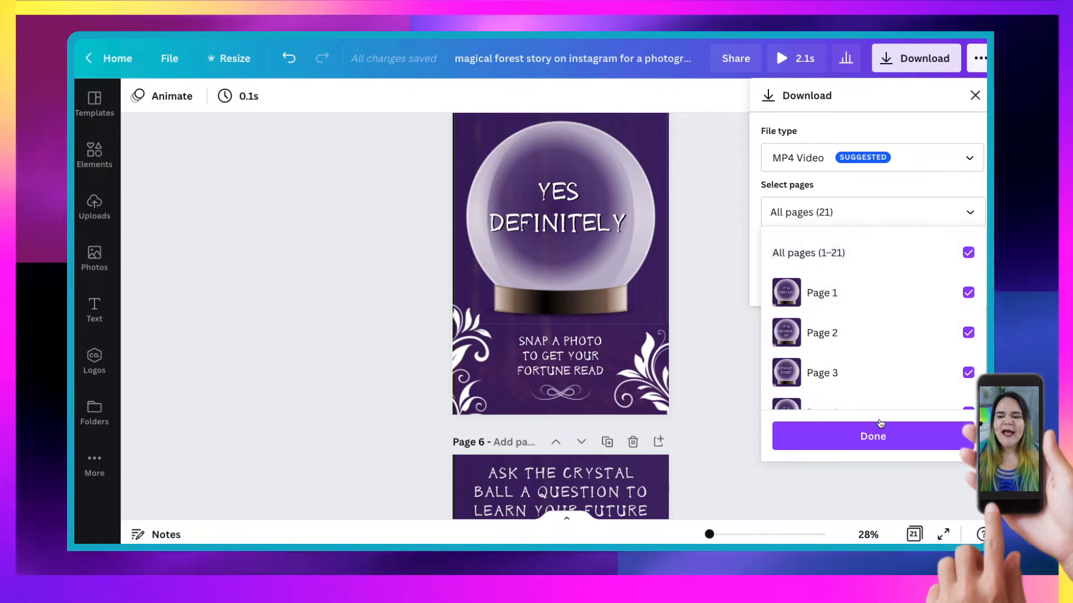
pyautogui.click(872, 436)
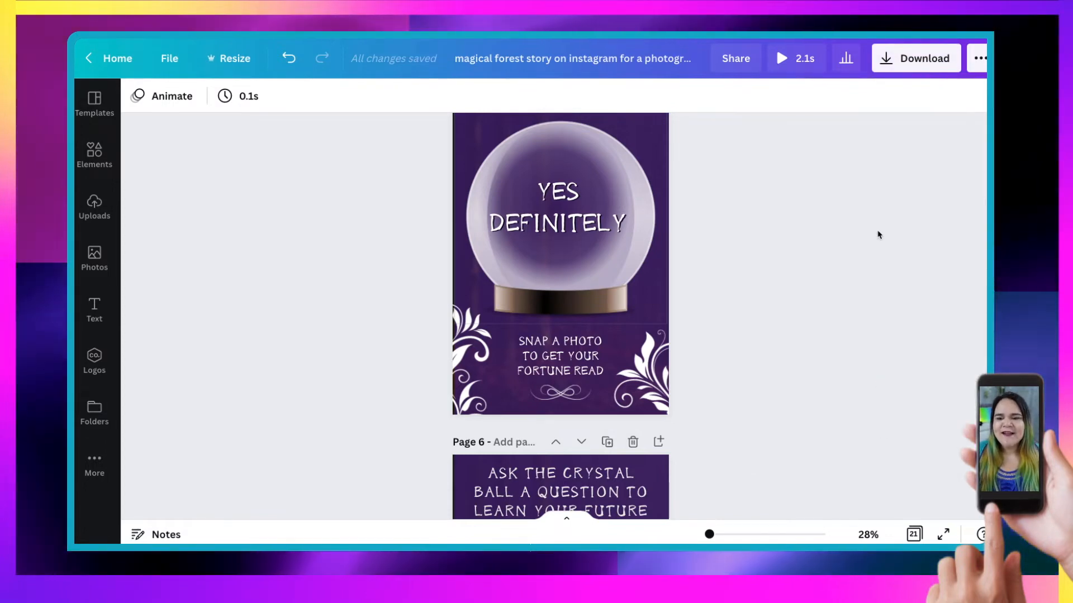
pyautogui.click(915, 57)
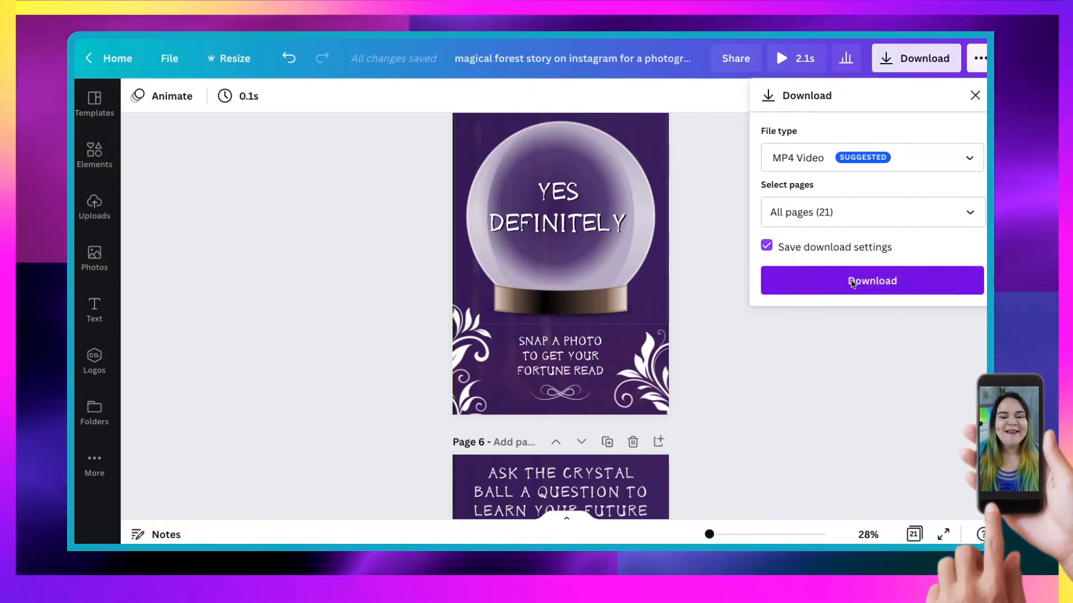
pyautogui.click(870, 281)
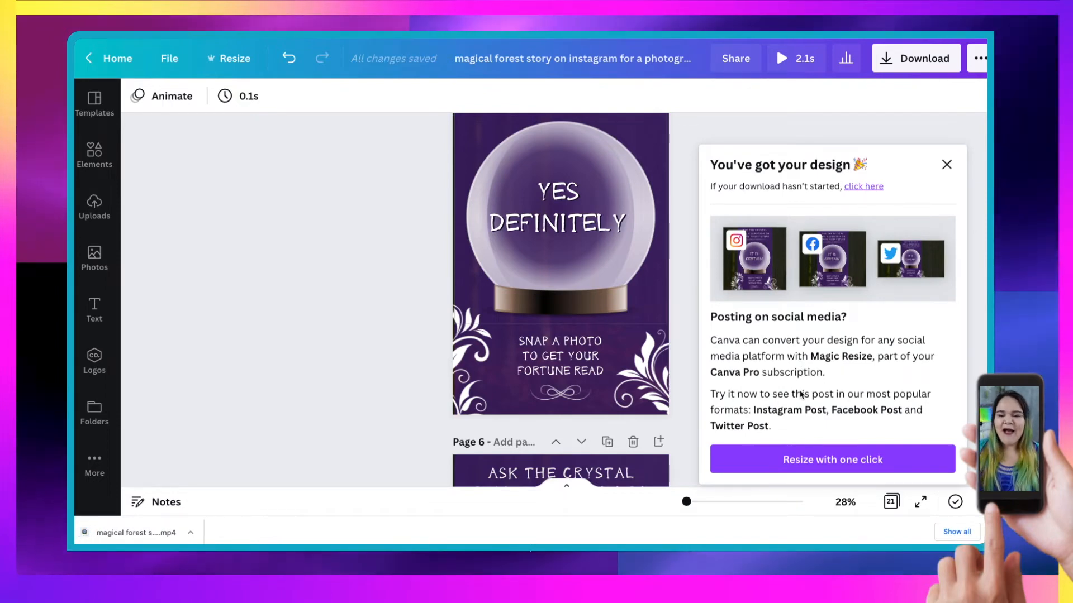
pyautogui.click(946, 164)
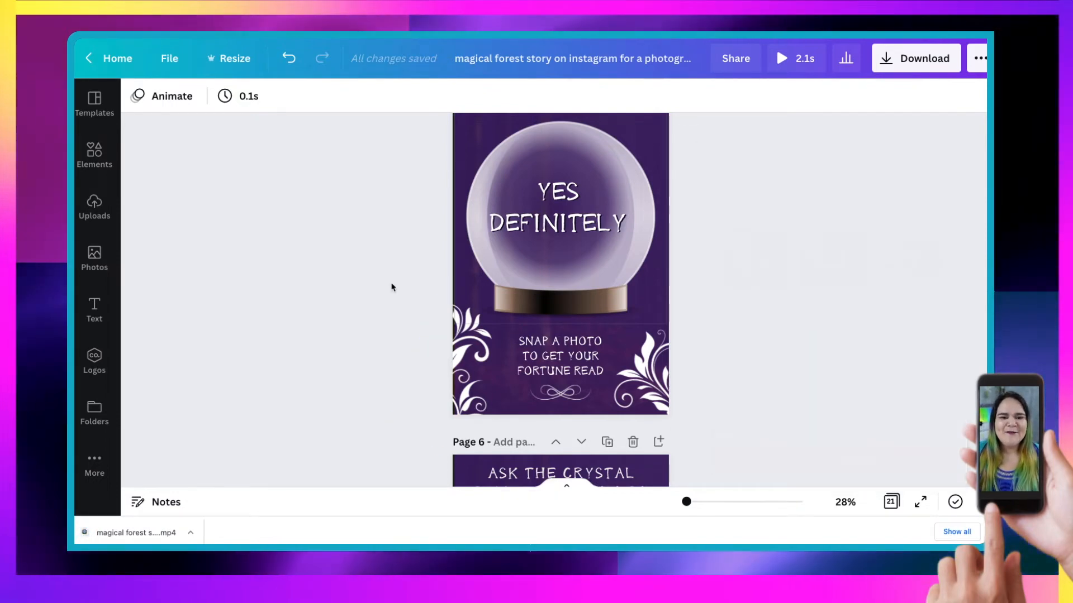
pyautogui.moveTo(260, 249)
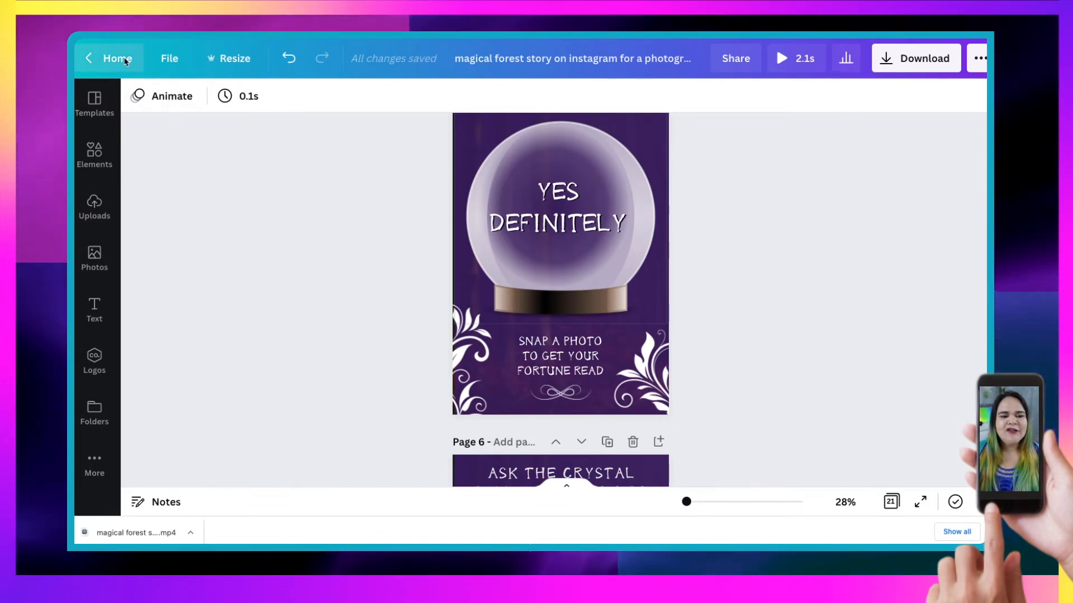
# Step: From the Canva home page, create a new blank story-sized (1080 × 1920) design
pyautogui.click(115, 57)
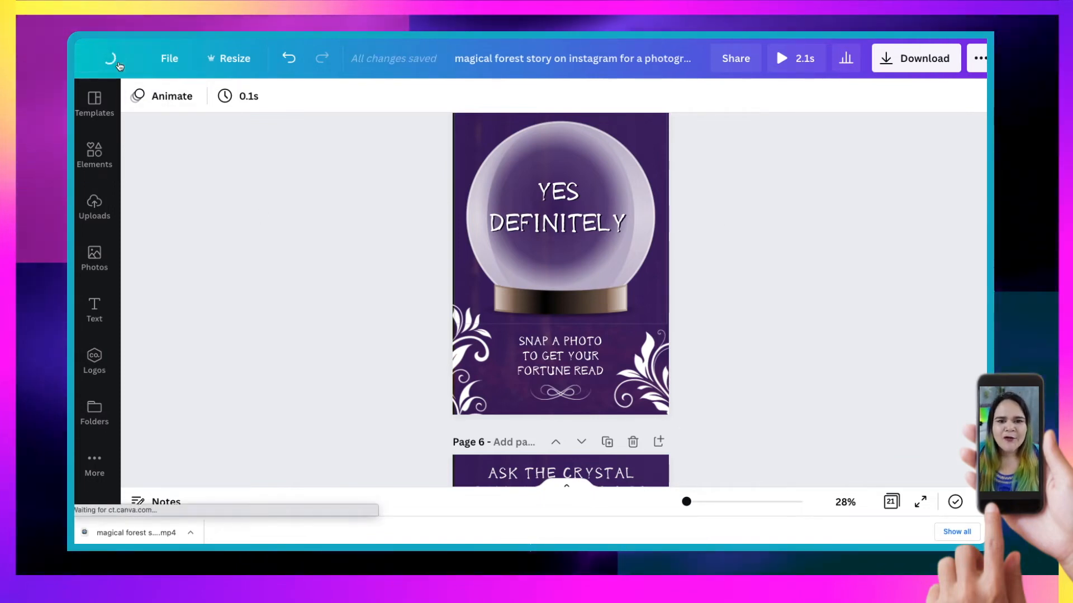
pyautogui.click(113, 58)
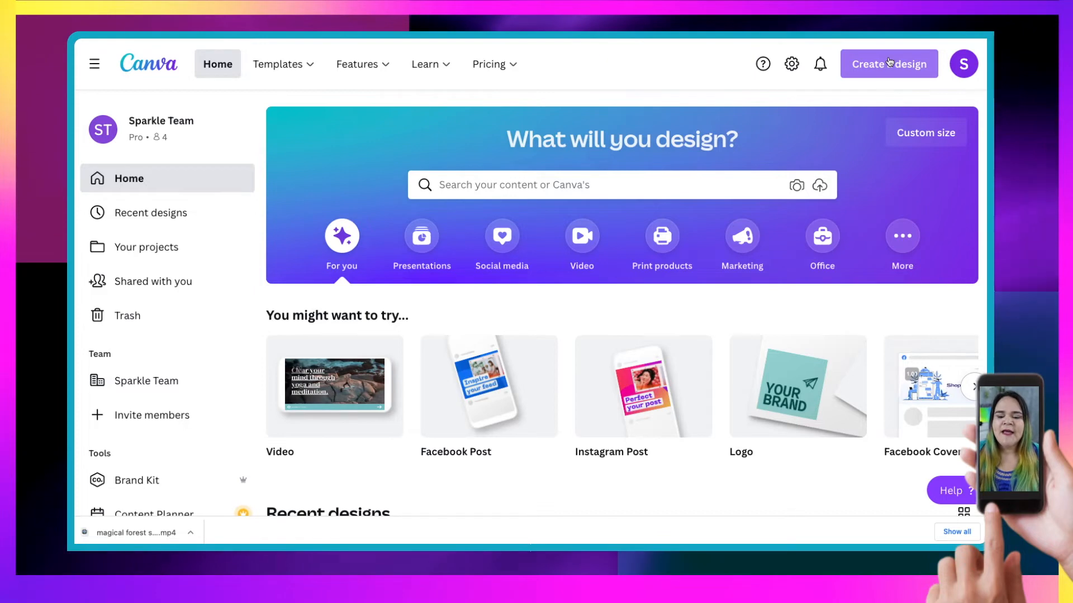
pyautogui.click(888, 64)
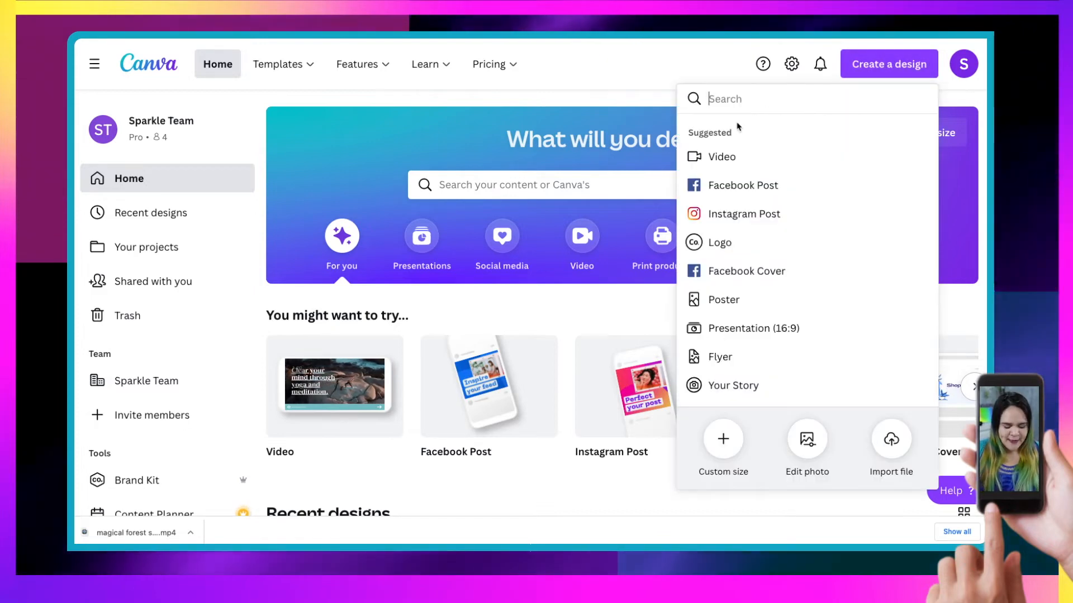
pyautogui.write('story')
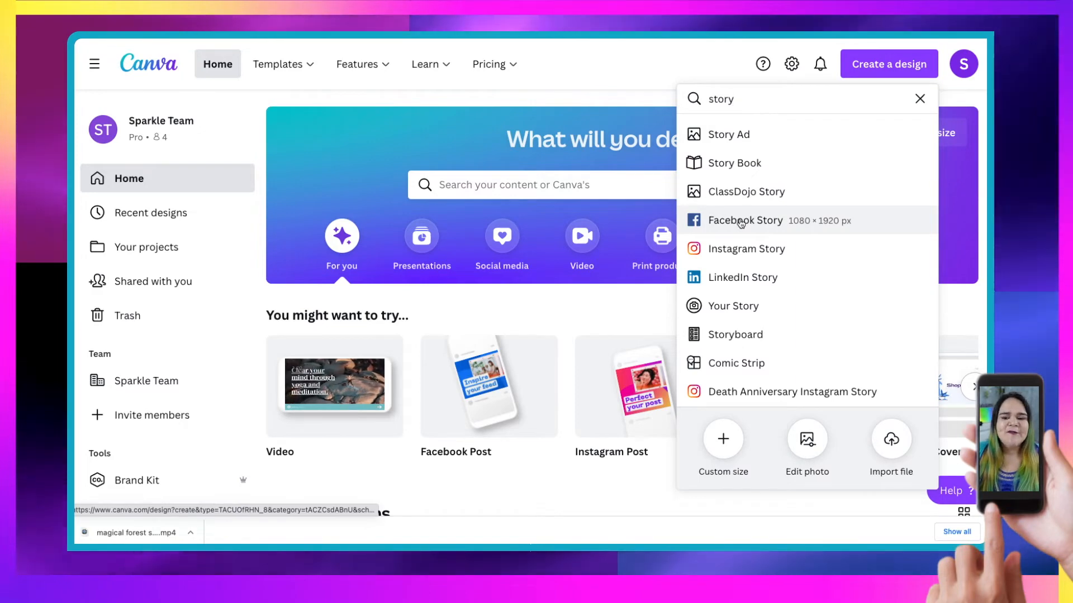
pyautogui.moveTo(742, 277)
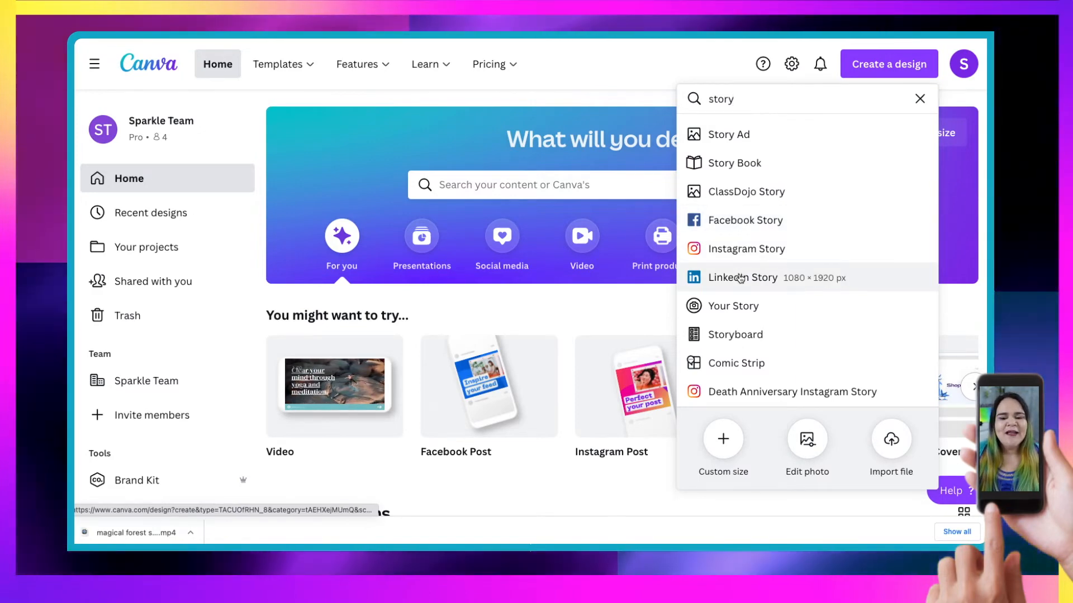
pyautogui.moveTo(745, 220)
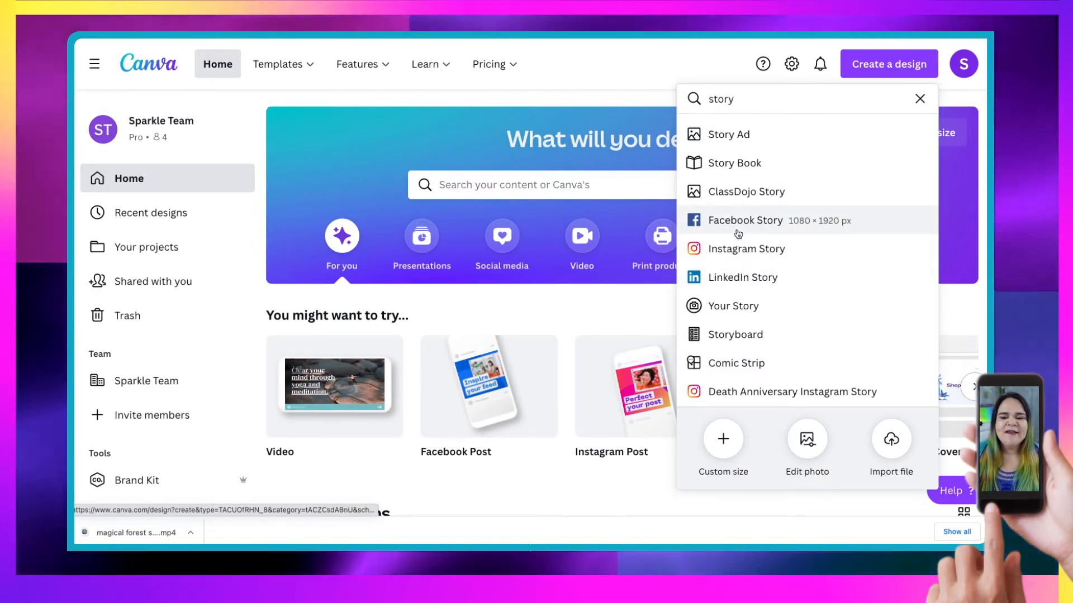
pyautogui.moveTo(746, 248)
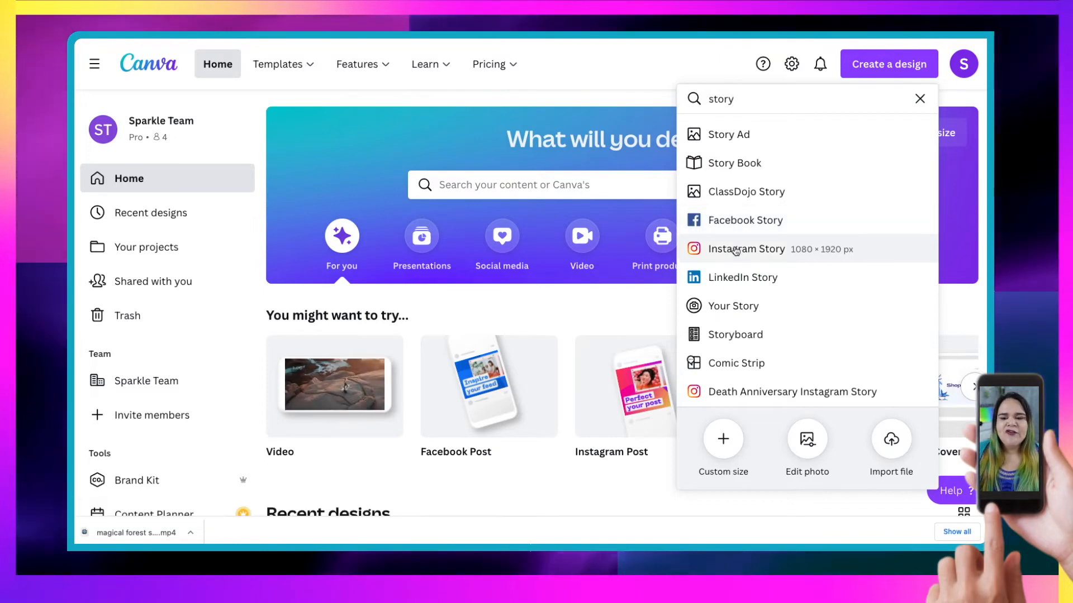
pyautogui.click(733, 306)
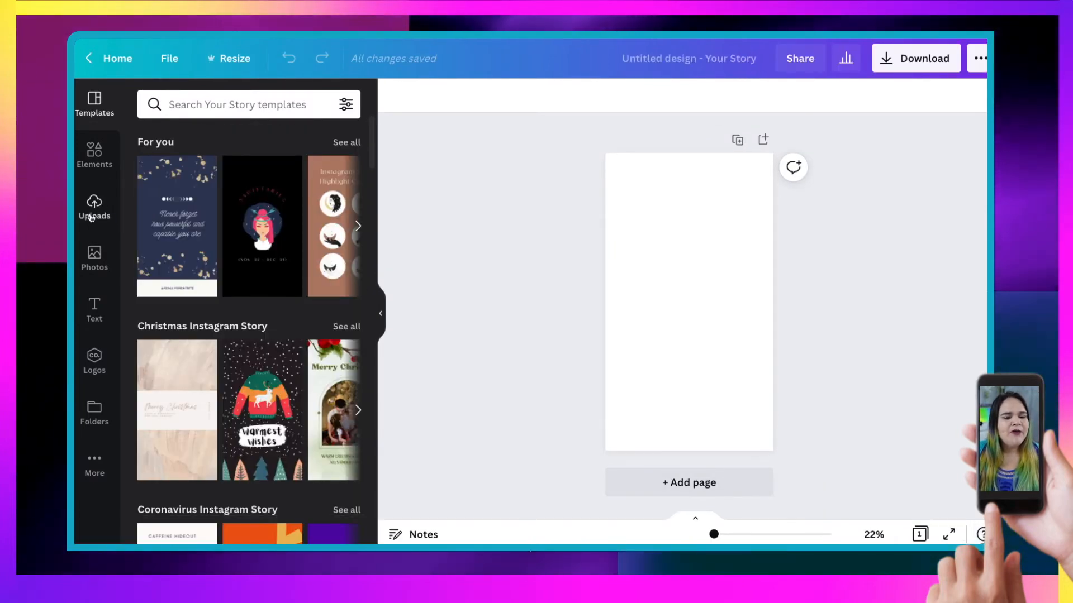
# Step: Upload the downloaded crystal ball story MP4 and place it on the blank story page
pyautogui.click(94, 208)
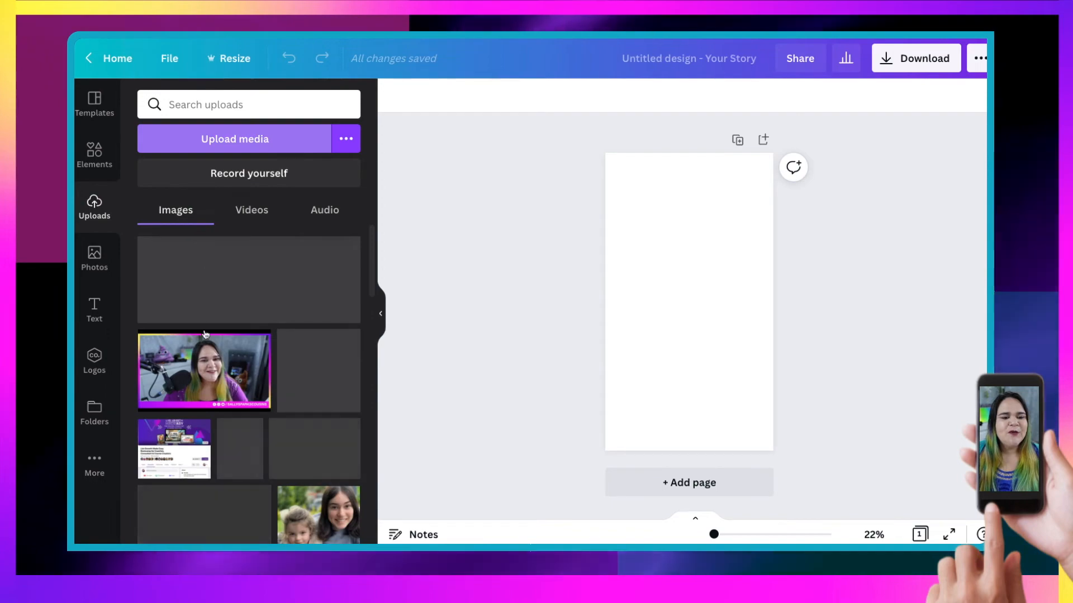
pyautogui.click(234, 138)
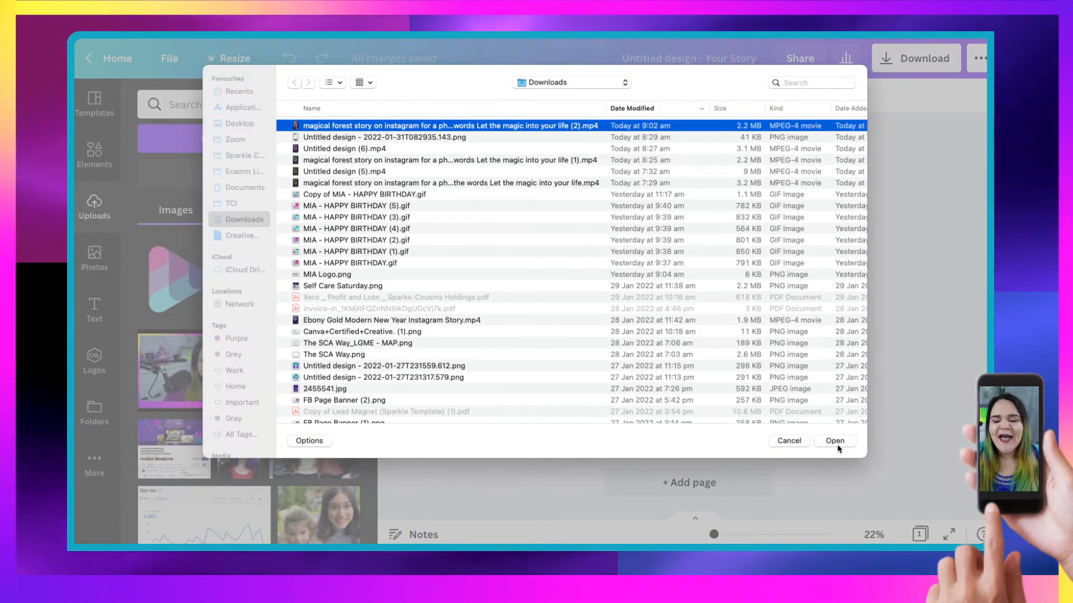
pyautogui.click(834, 440)
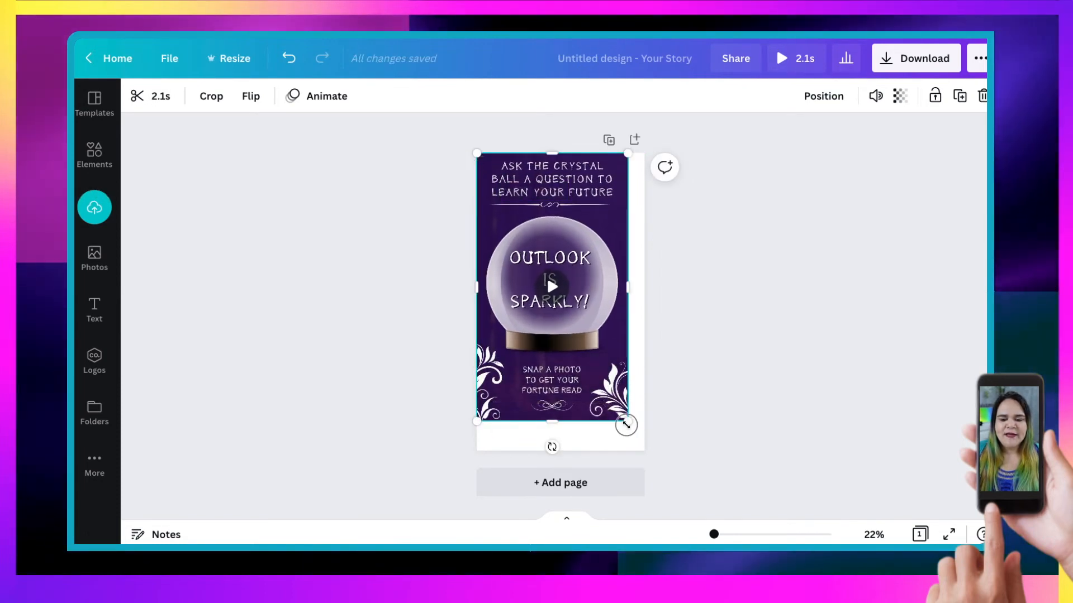
pyautogui.click(682, 398)
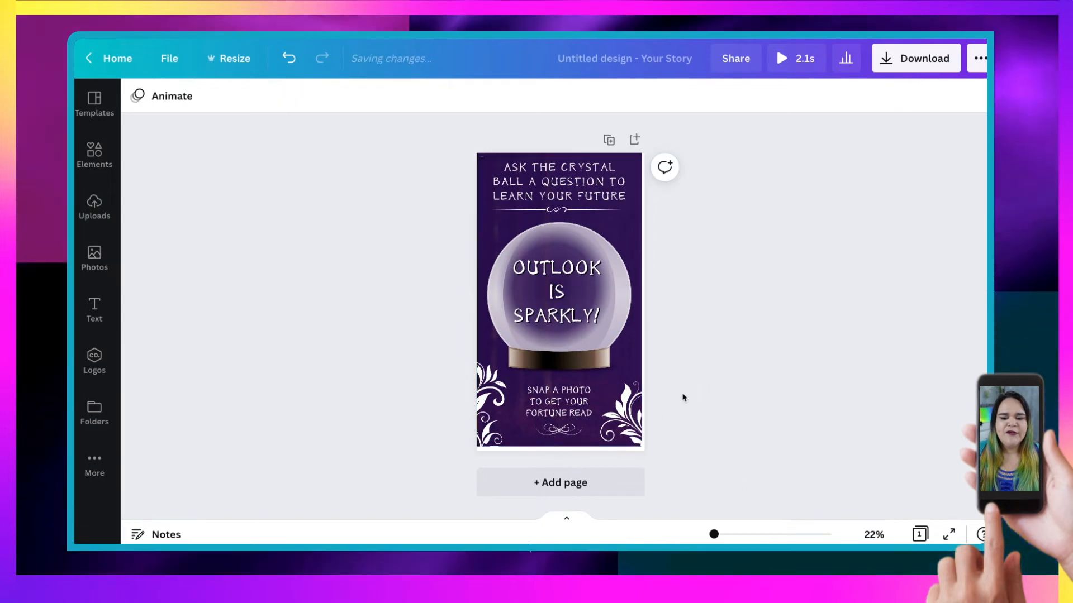
pyautogui.click(559, 300)
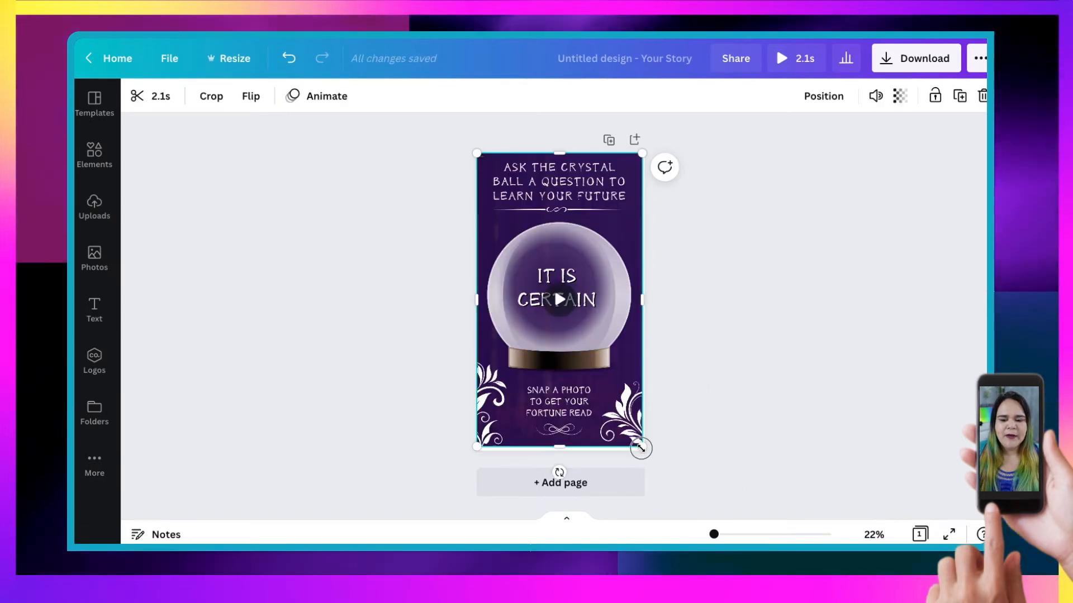
pyautogui.click(309, 300)
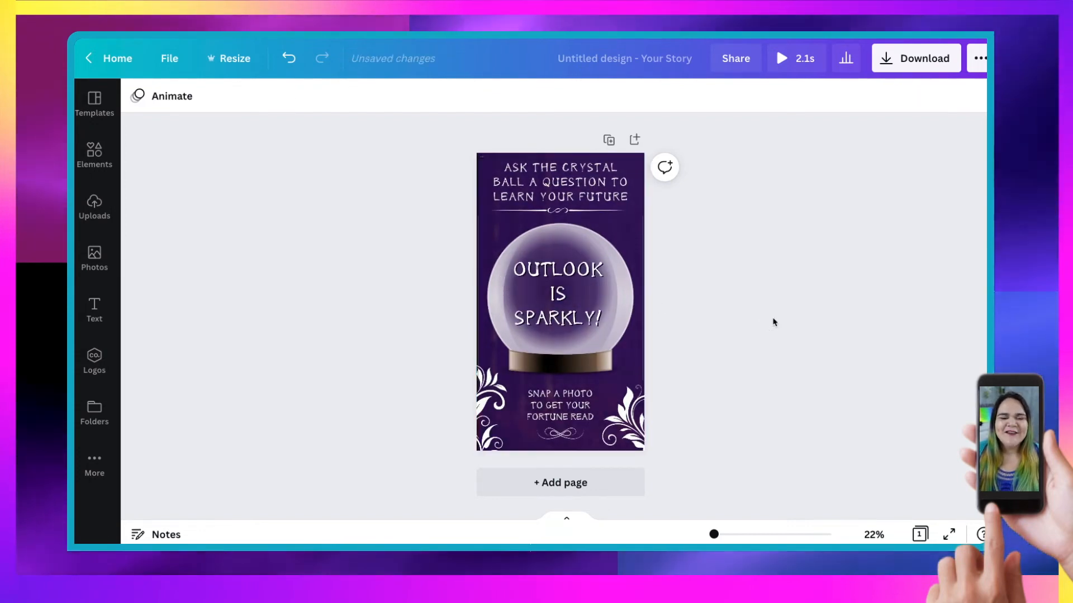
pyautogui.moveTo(794, 213)
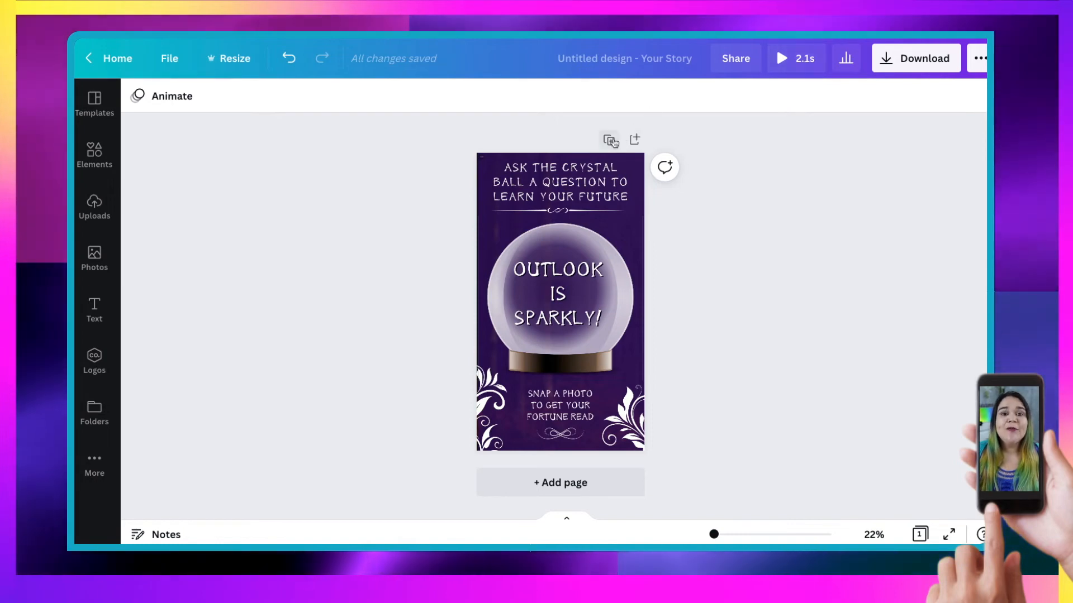
pyautogui.moveTo(609, 140)
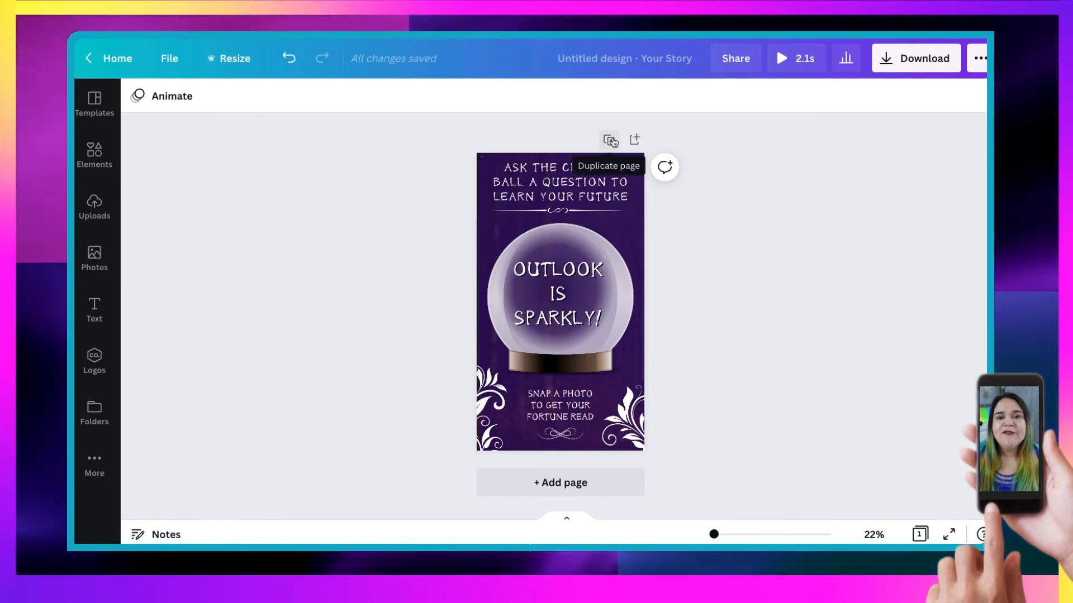
# Step: Duplicate the video page until the story has seven pages totalling 14.7 seconds
pyautogui.click(608, 139)
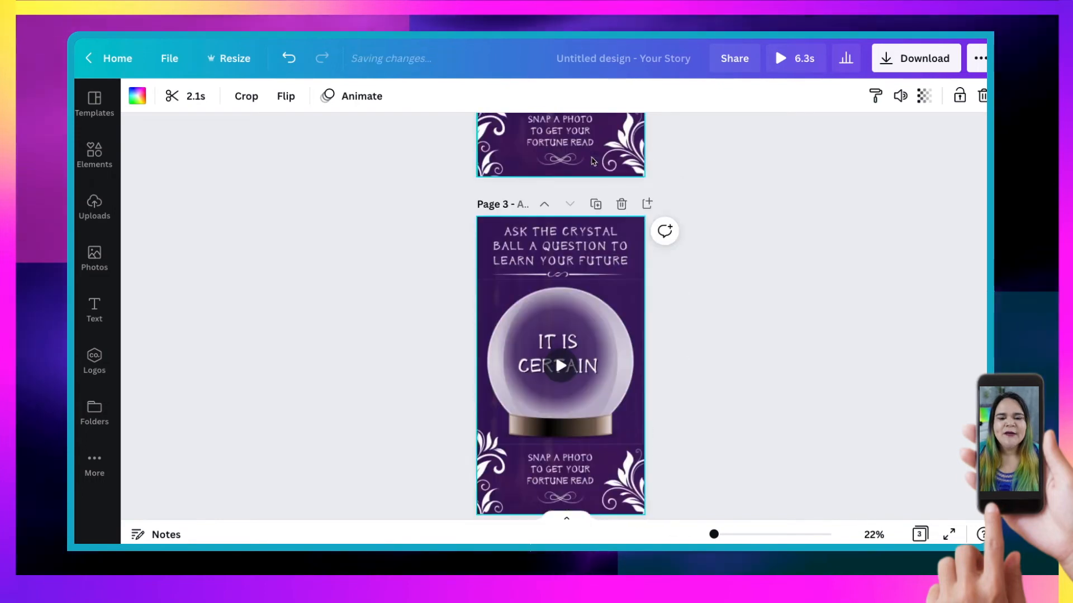
pyautogui.click(596, 209)
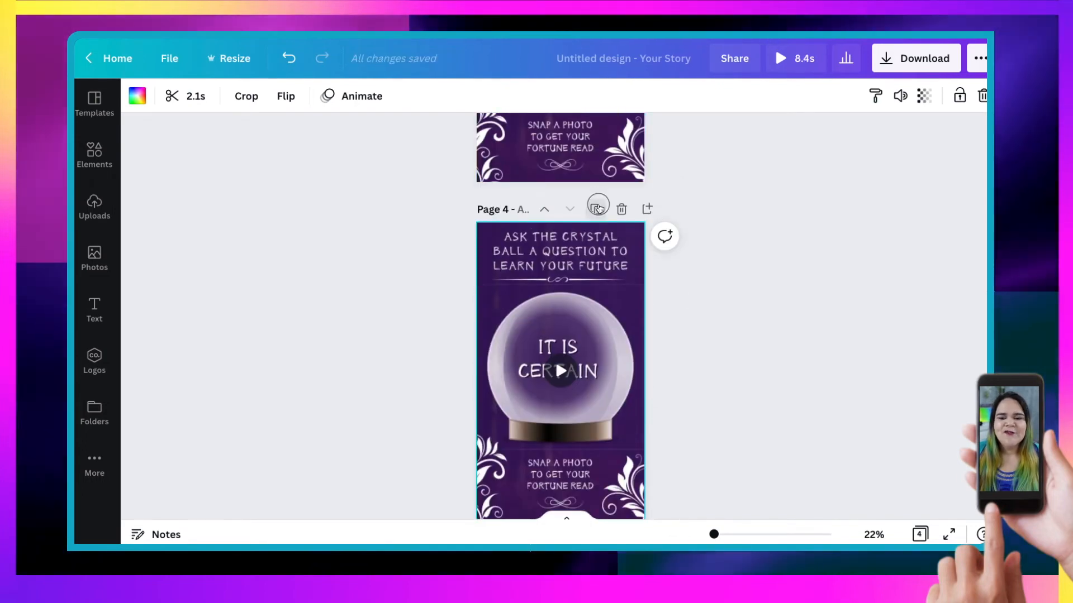
pyautogui.click(596, 209)
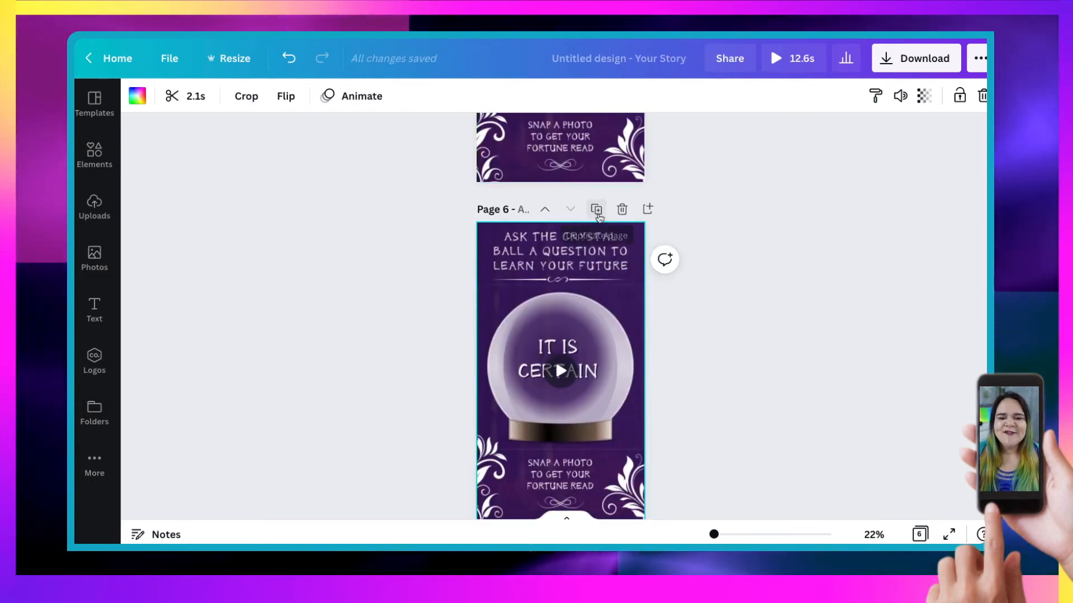
pyautogui.click(596, 209)
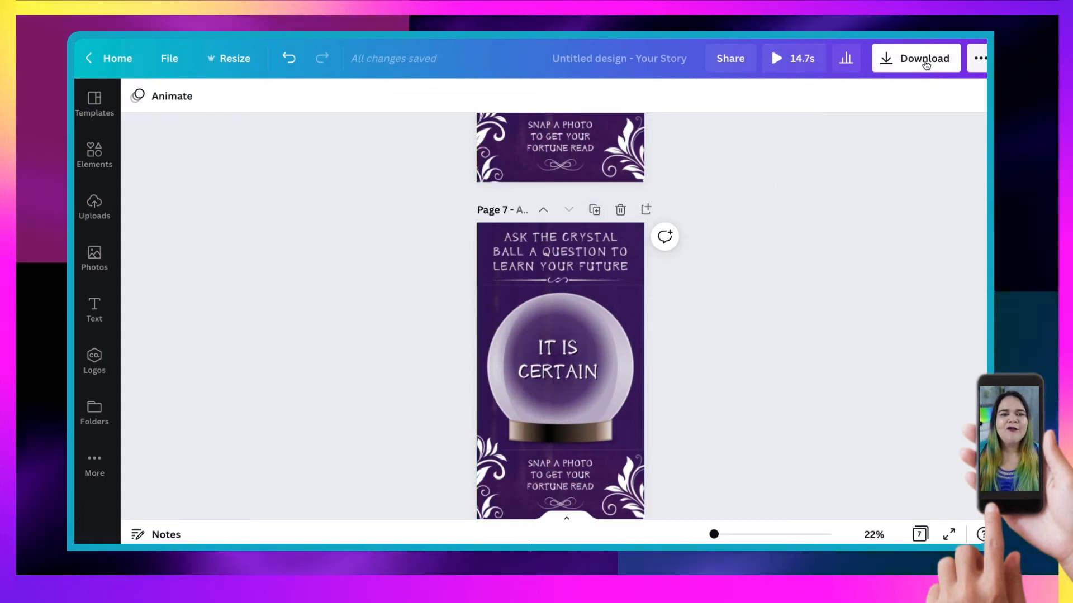
pyautogui.click(922, 57)
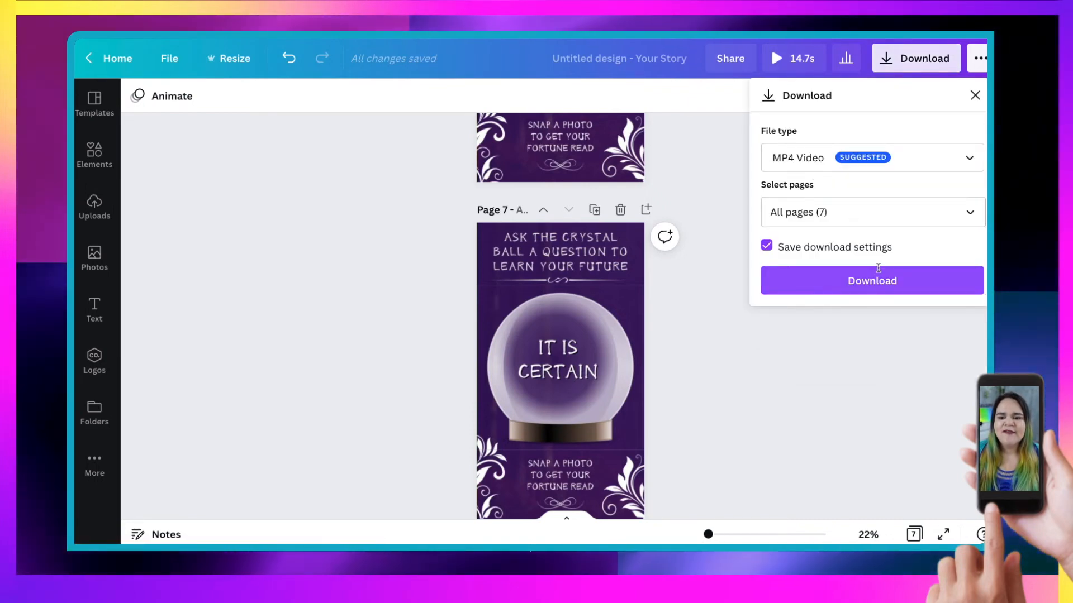
# Step: Download all seven story pages as an MP4 video
pyautogui.click(871, 280)
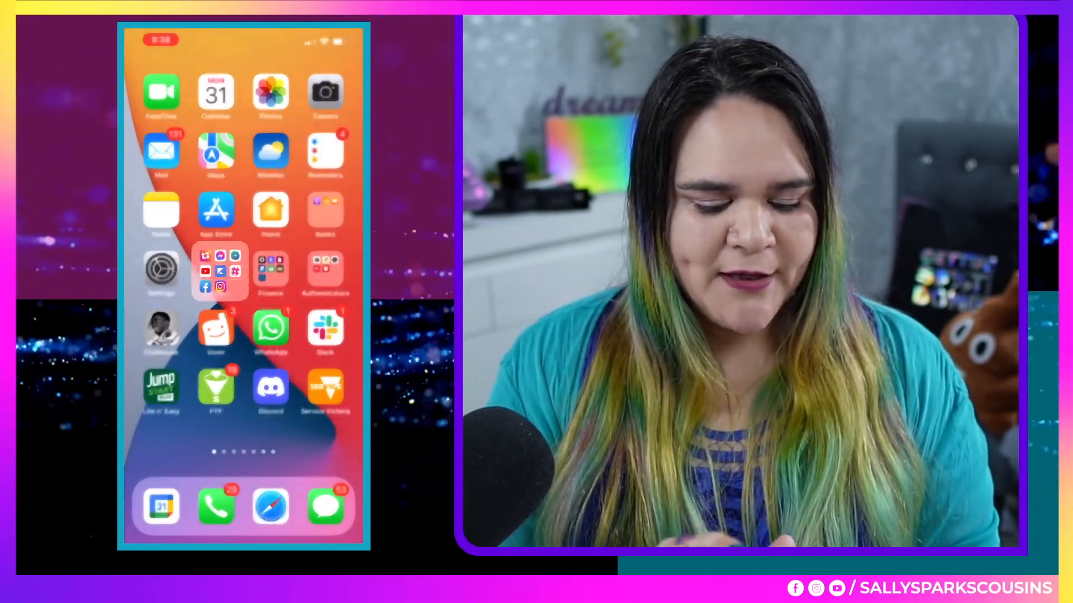
# Step: Start a new Instagram story from the profile and select the crystal ball video for it
pyautogui.click(234, 287)
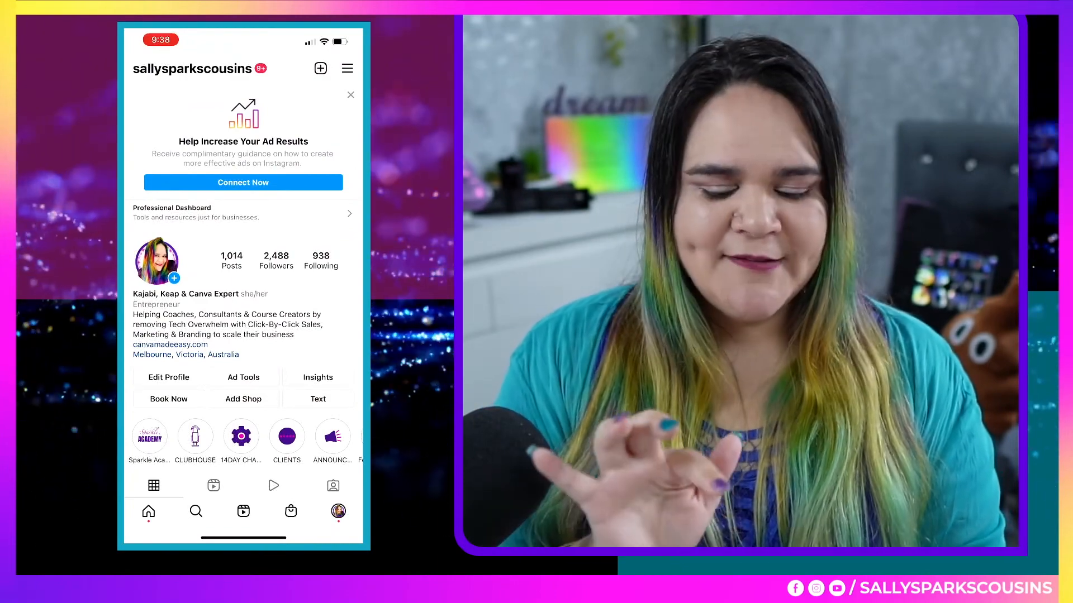
pyautogui.click(319, 68)
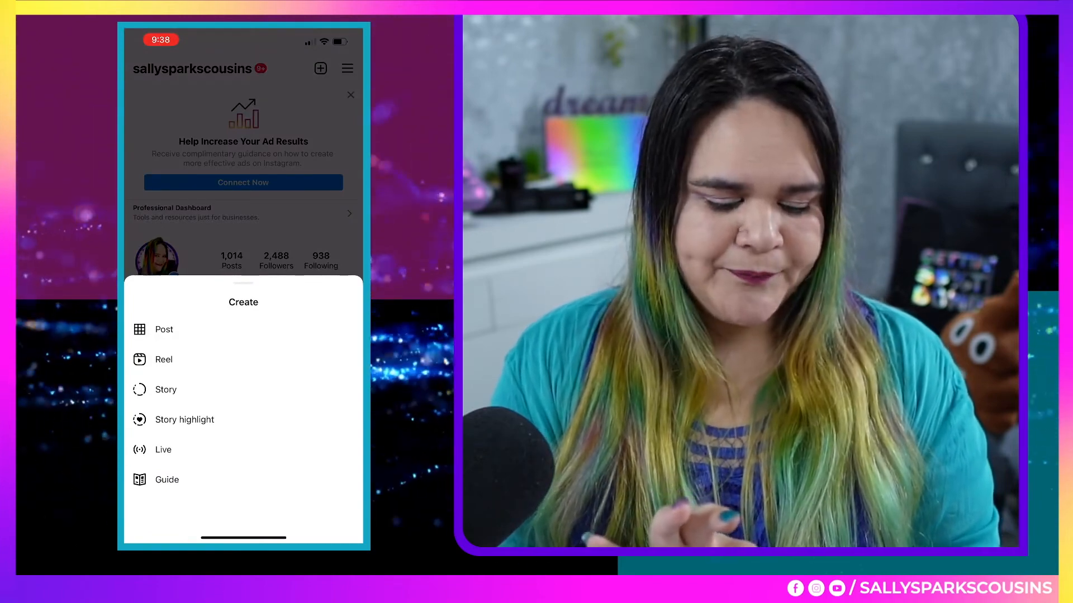
pyautogui.click(165, 388)
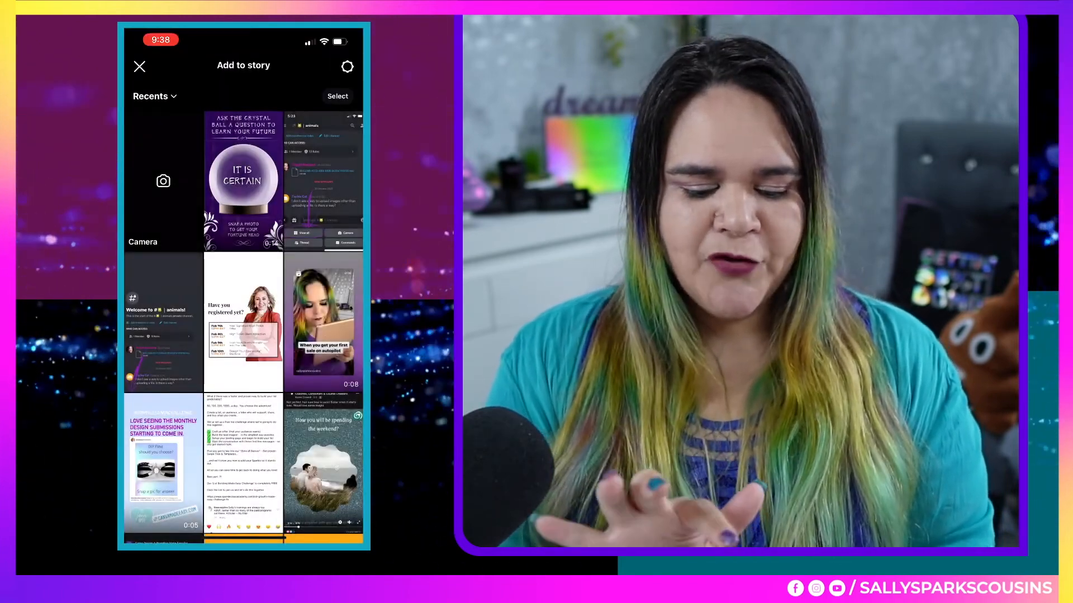
pyautogui.click(243, 181)
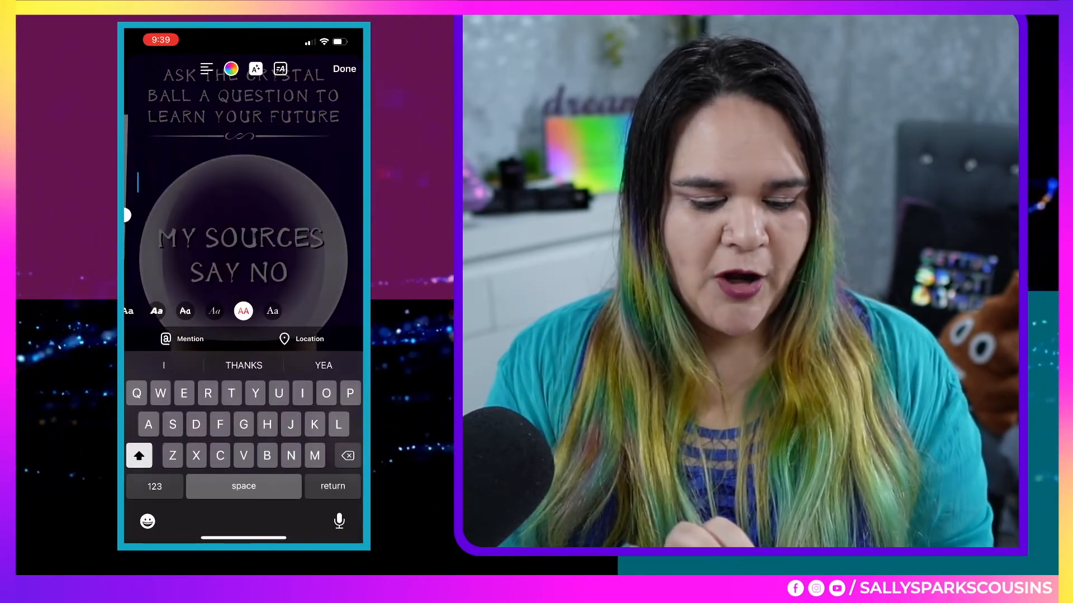
pyautogui.click(154, 486)
pyautogui.write('@')
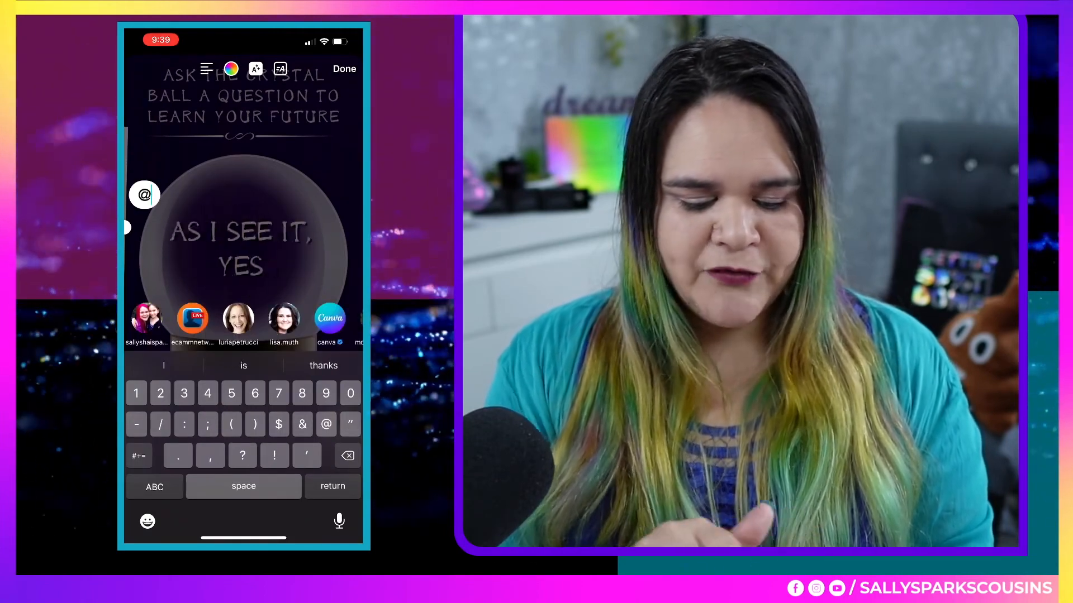
pyautogui.click(242, 239)
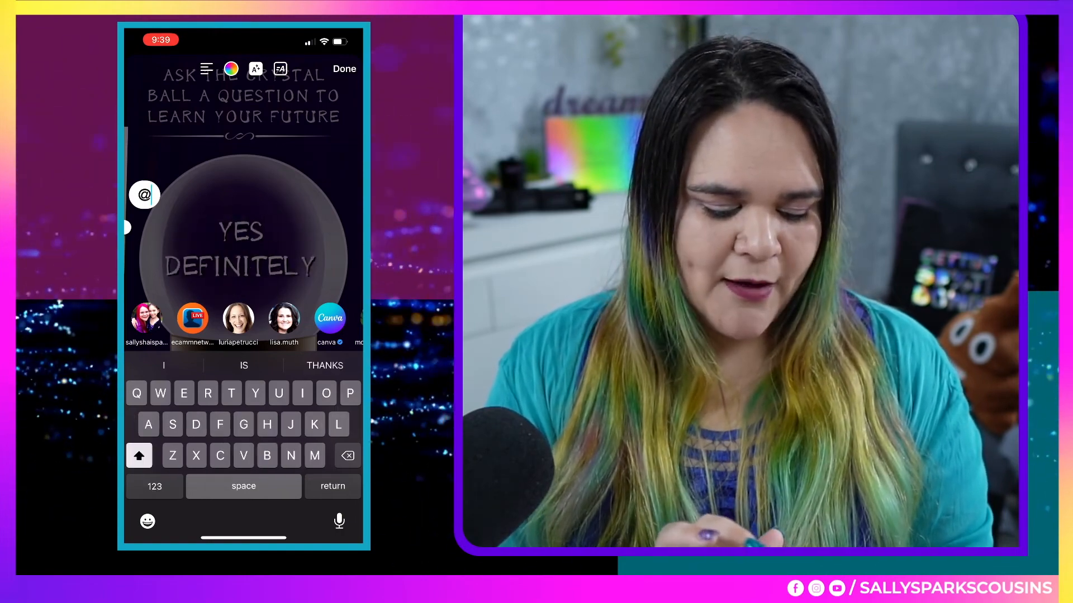
pyautogui.write('SALL')
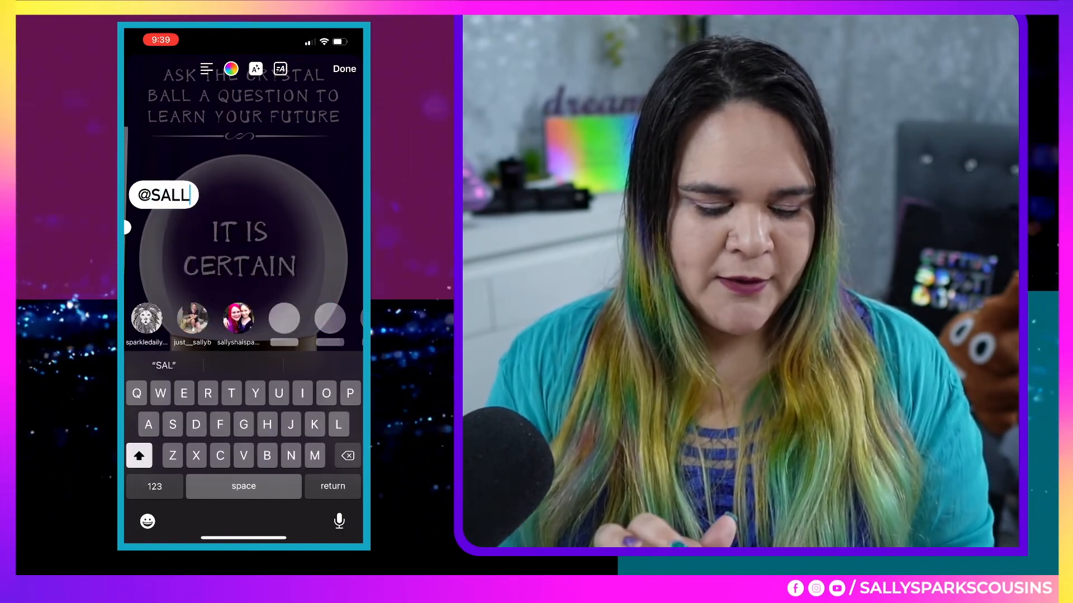
pyautogui.click(147, 316)
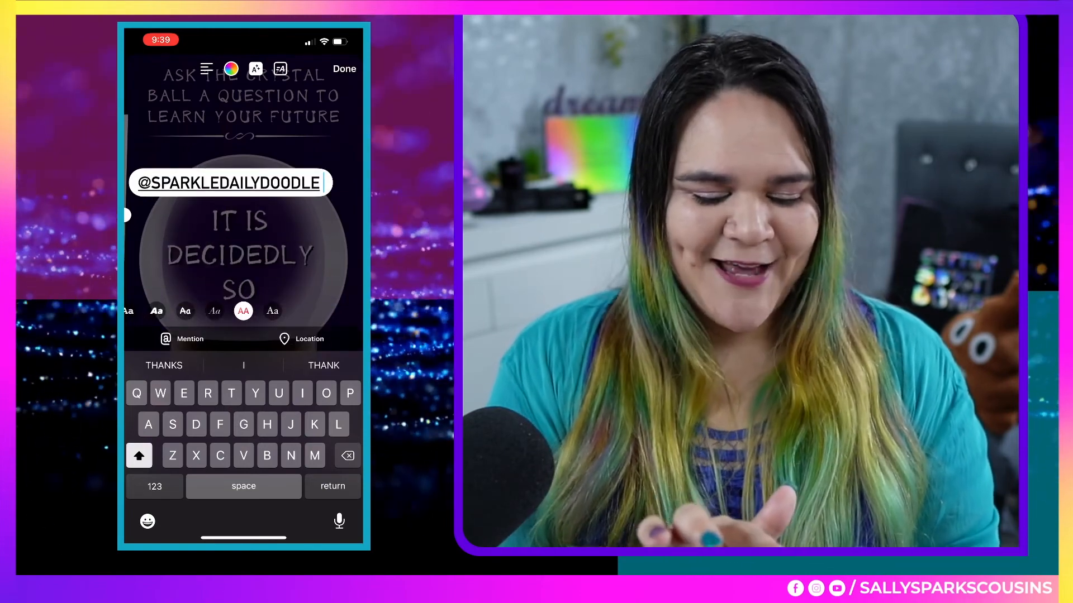
pyautogui.click(344, 68)
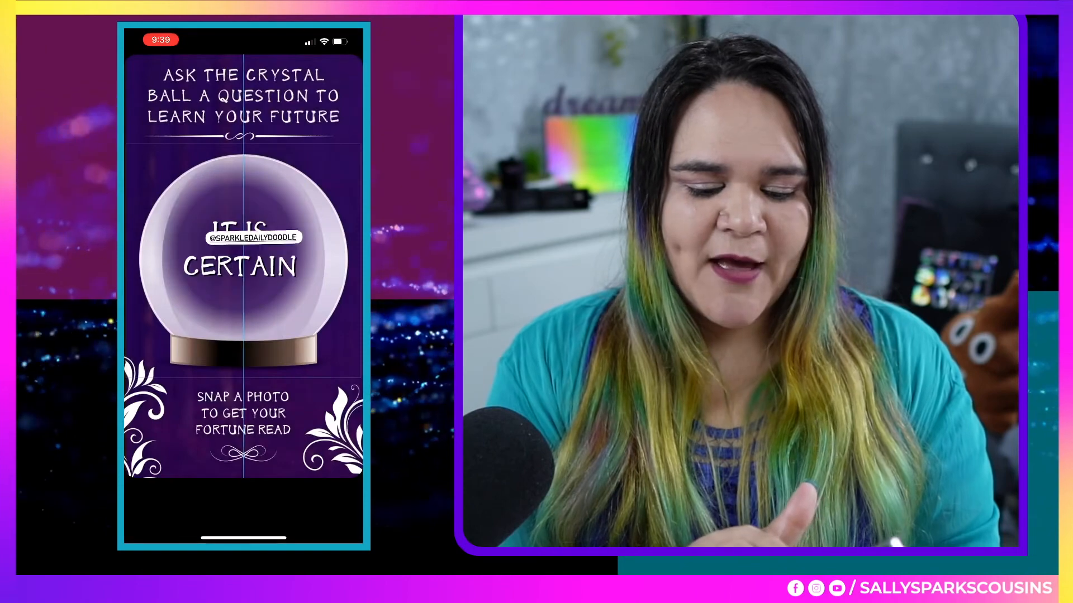